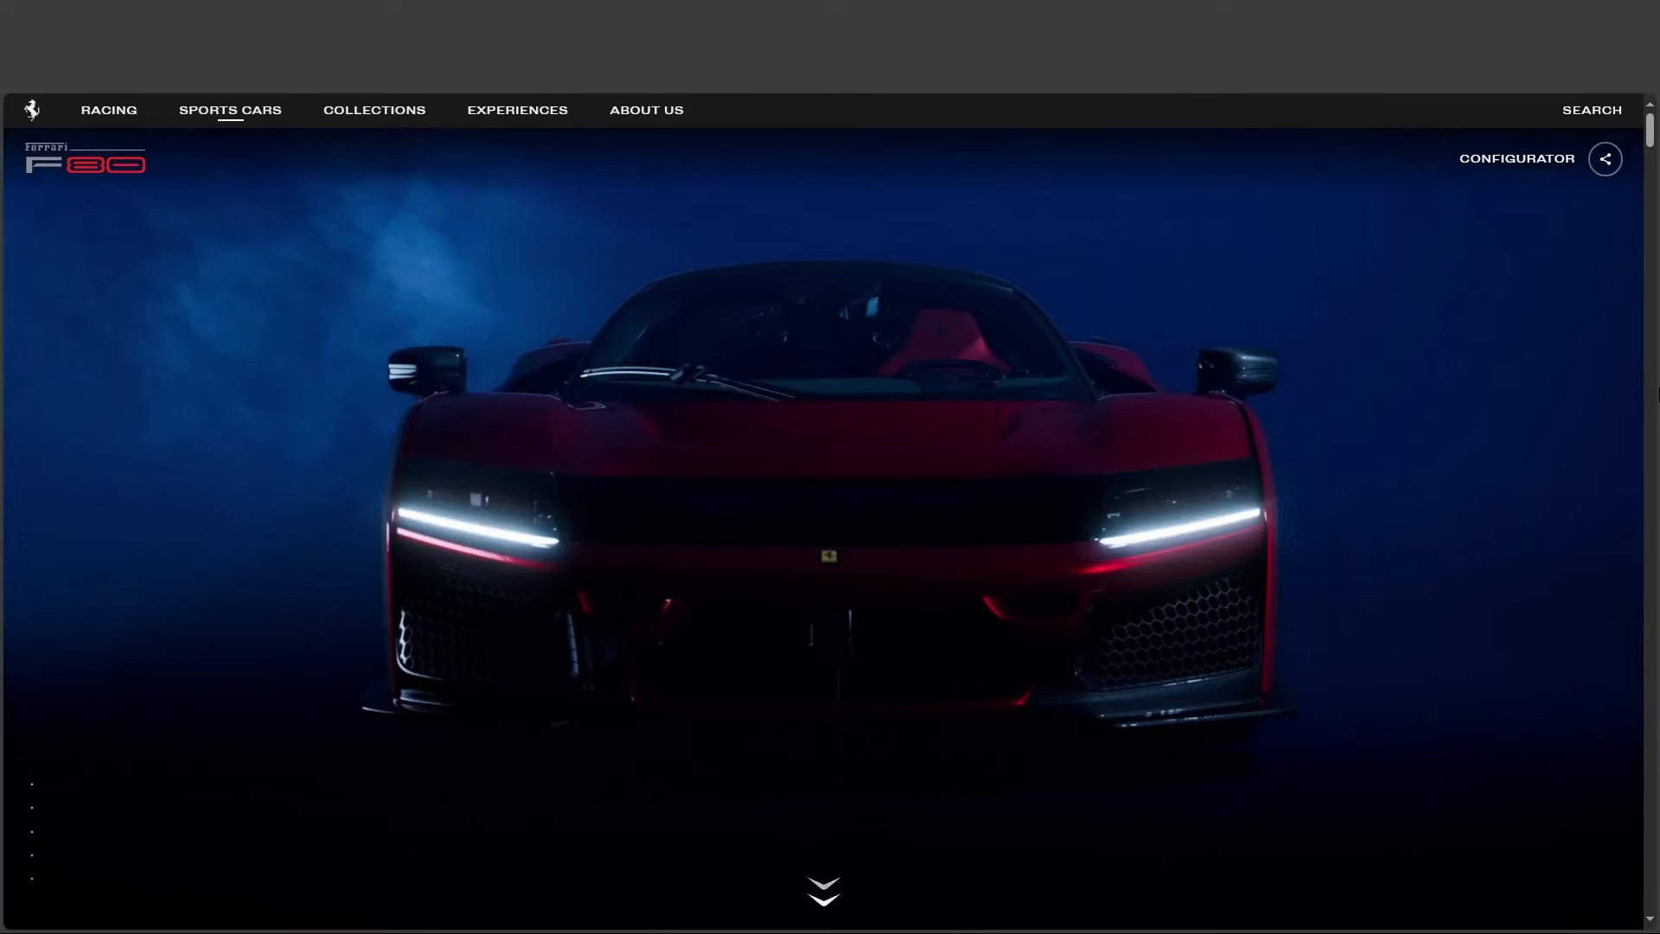
mouse_move(1626, 465)
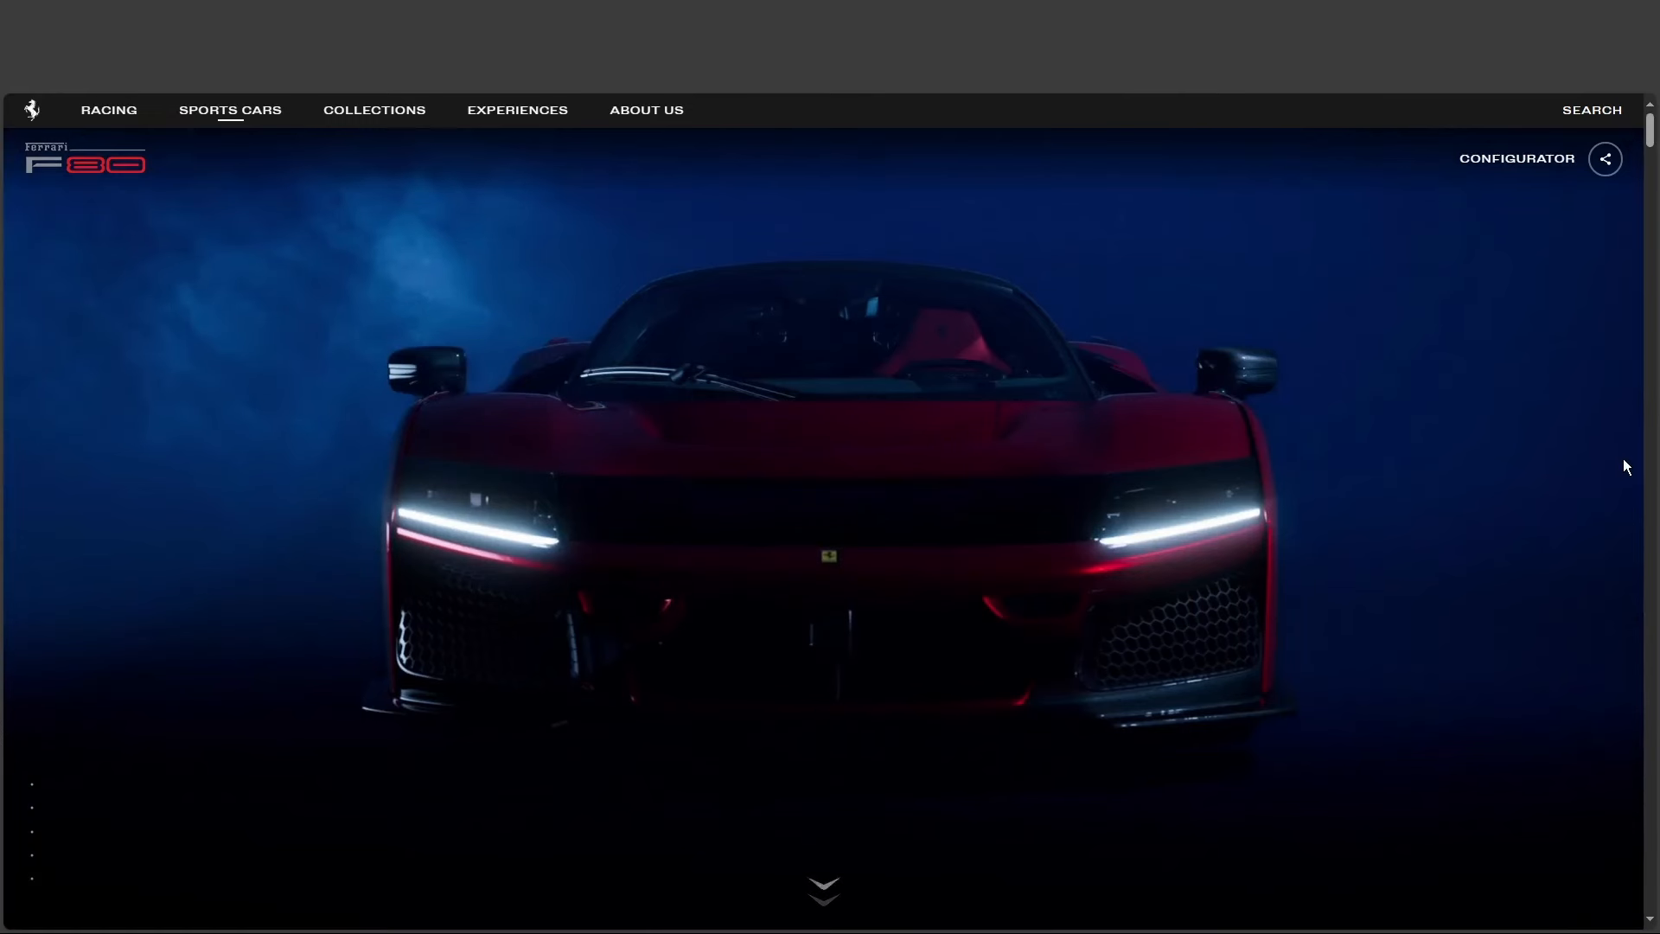
mouse_move(1541, 610)
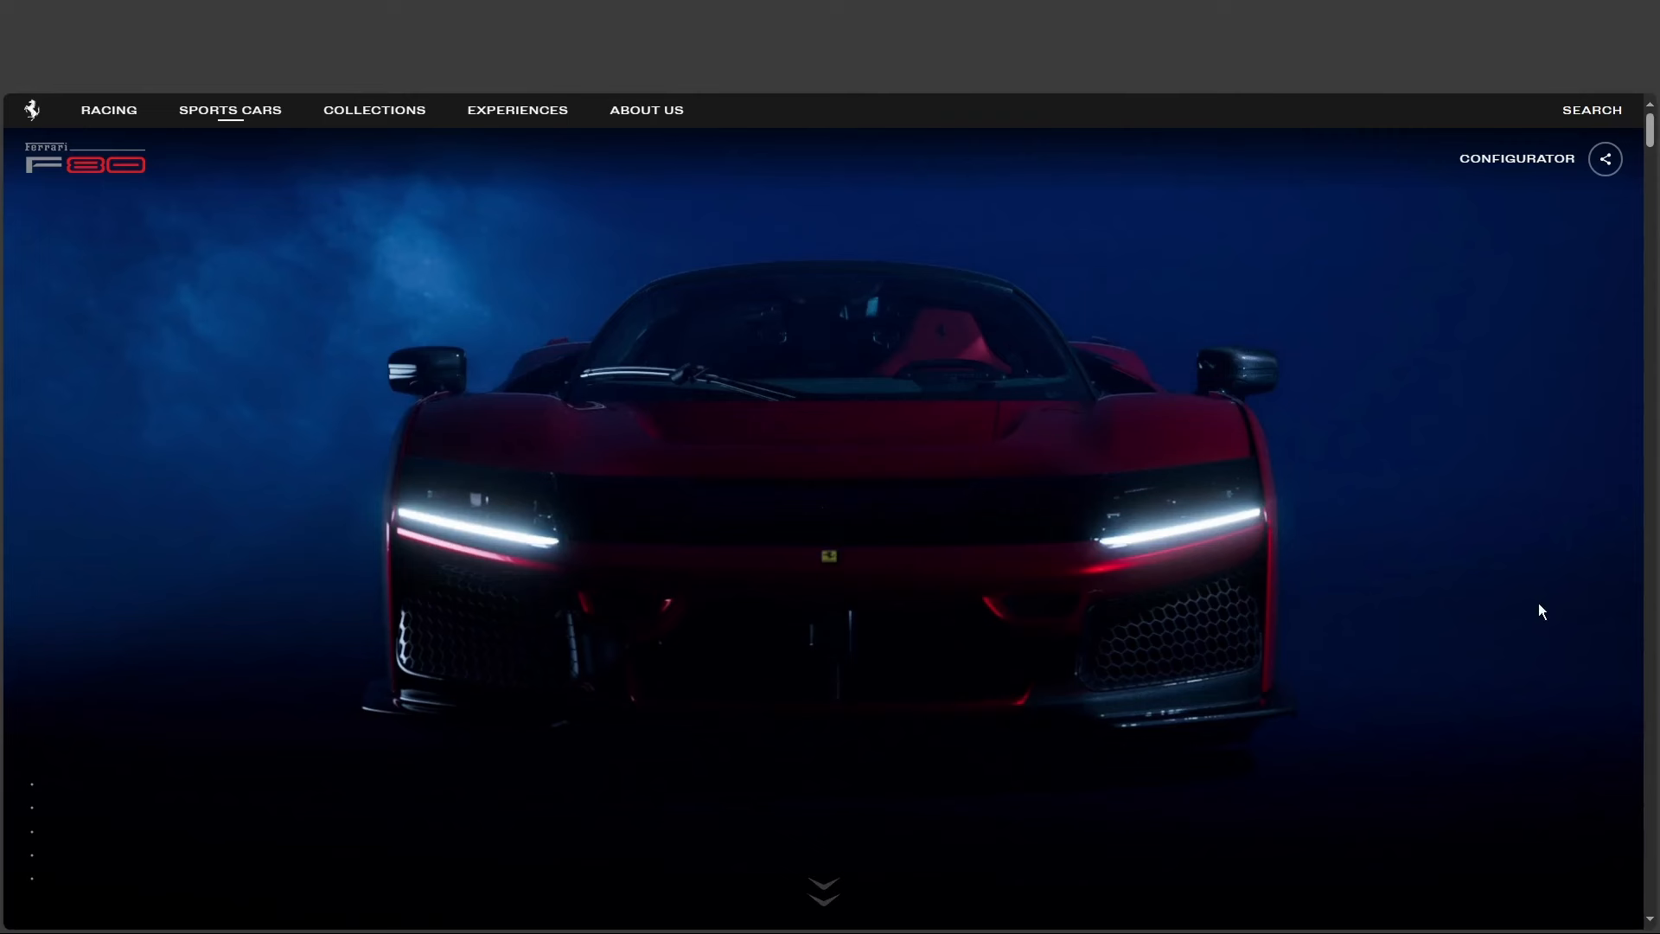
mouse_move(1350, 588)
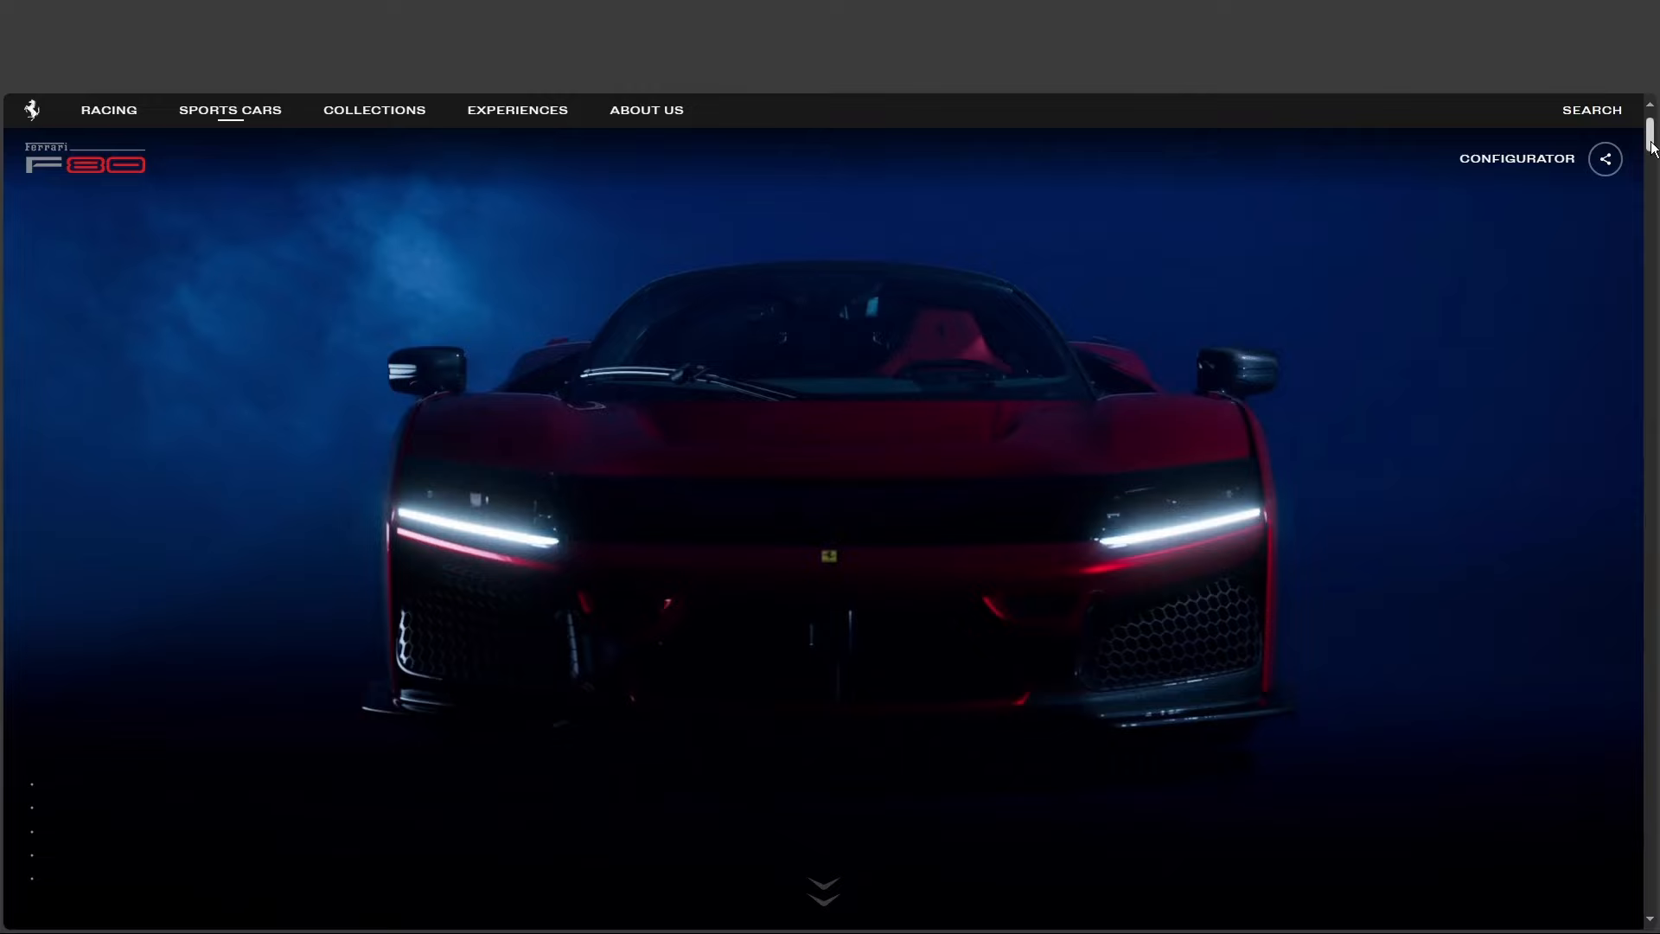
Step: Scroll past the hero video to the F80 side profile and the section menu
scroll("down", 3)
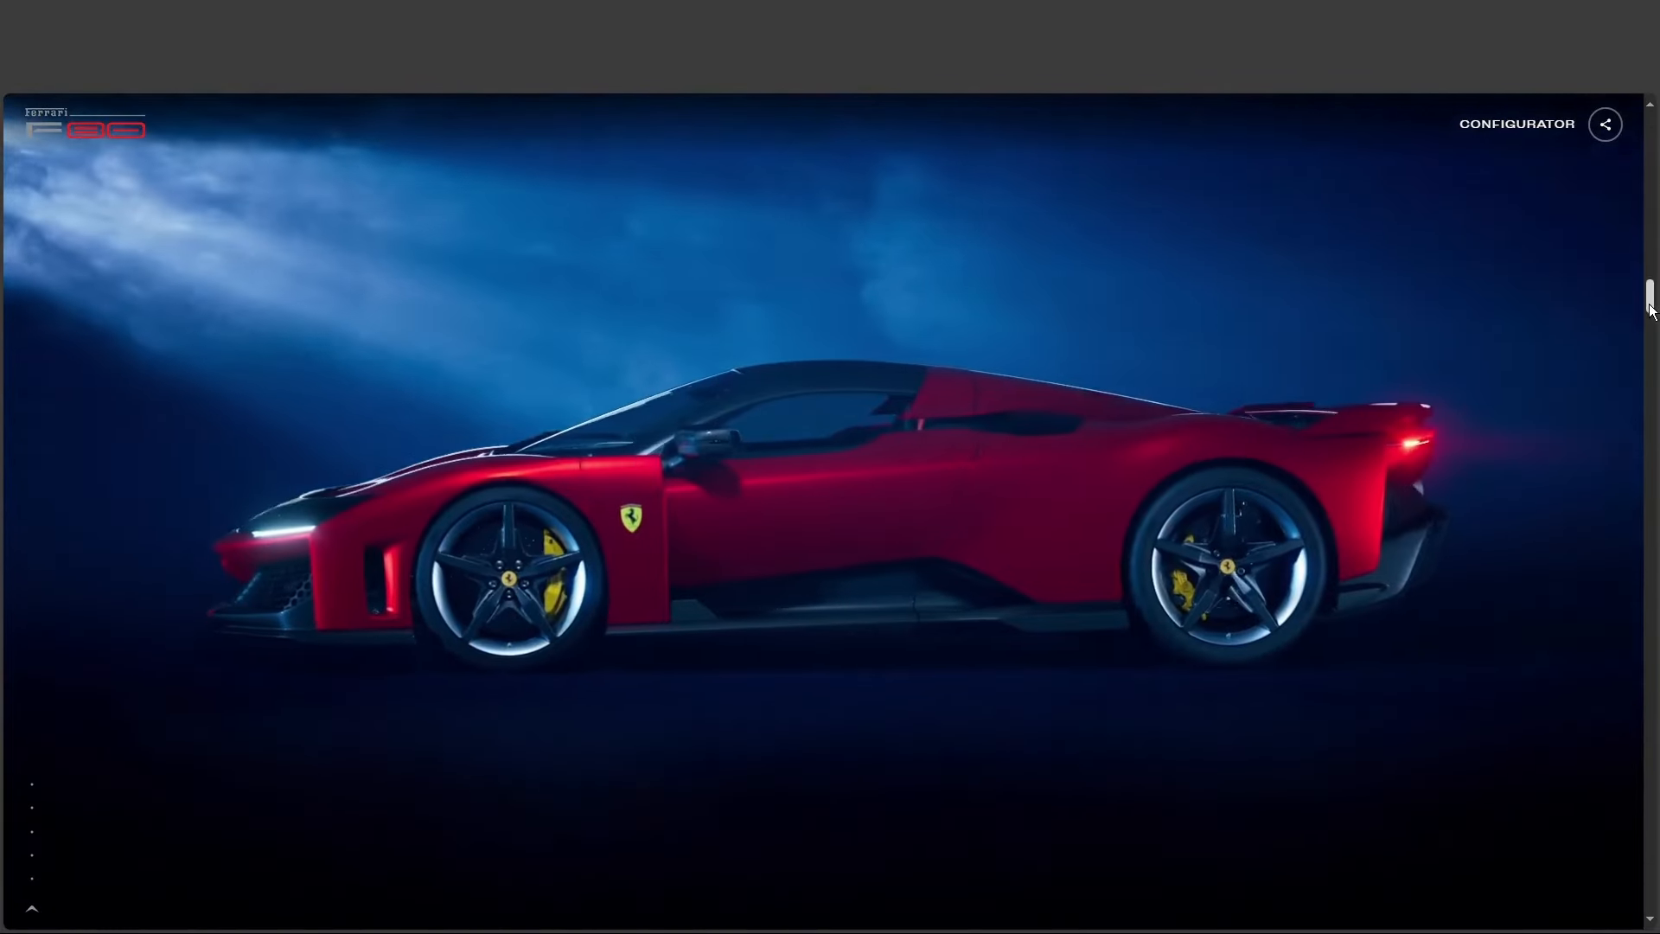
scroll("down", 3)
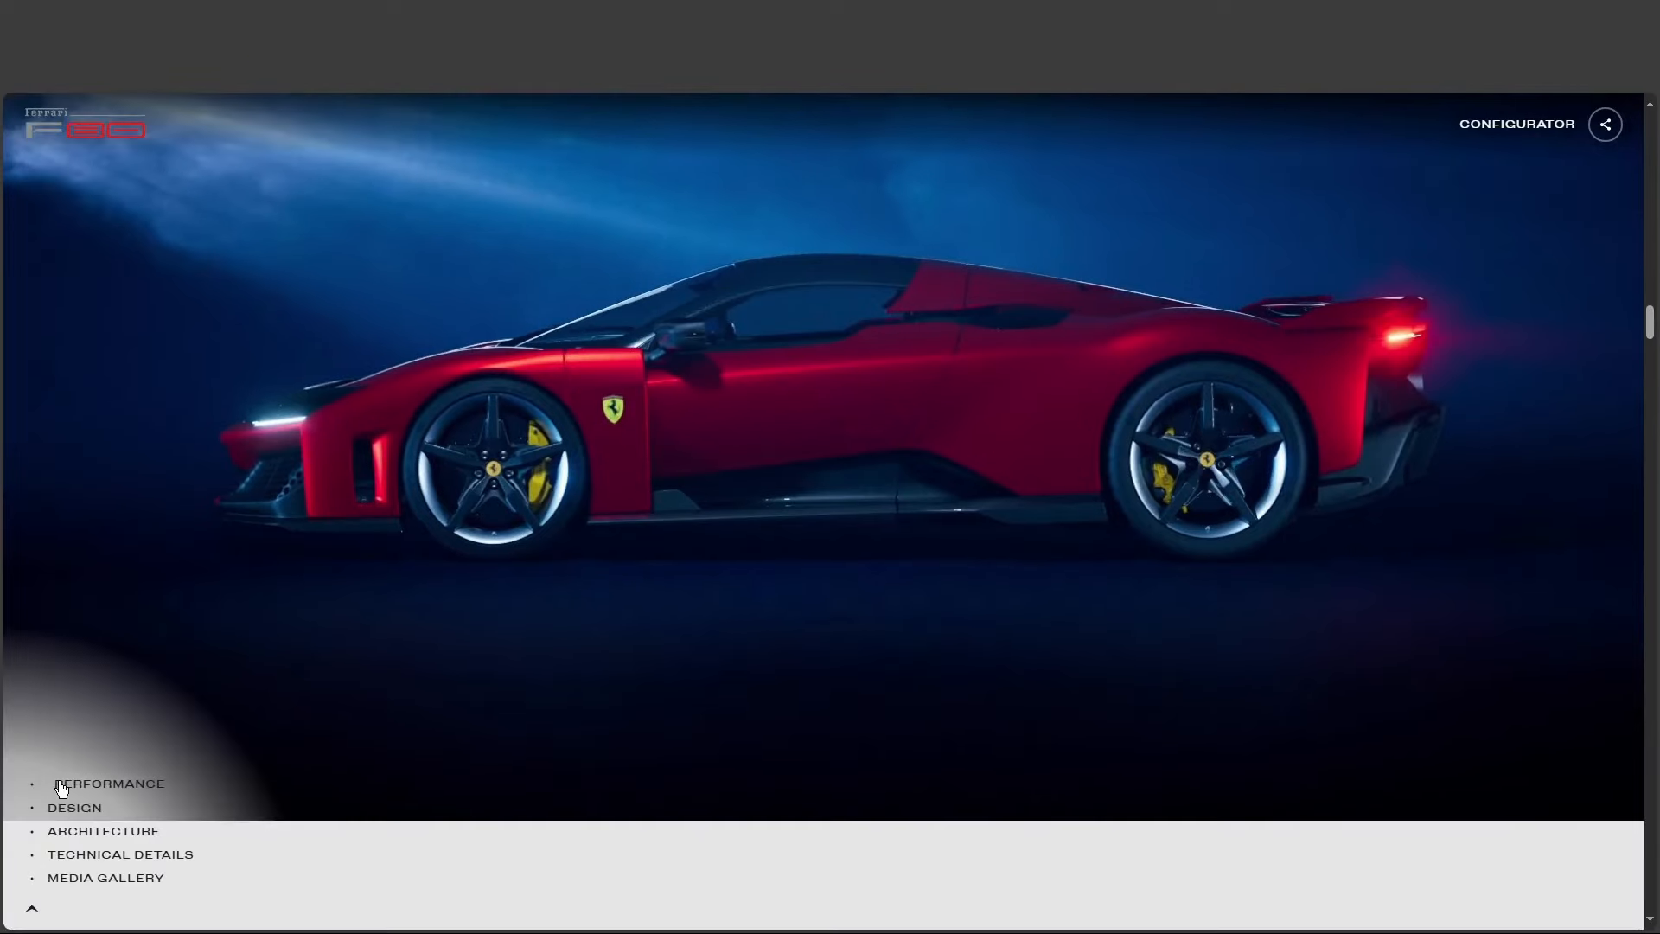
Step: Jump to the Performance section and scroll on through the page to the media gallery
left_click(107, 784)
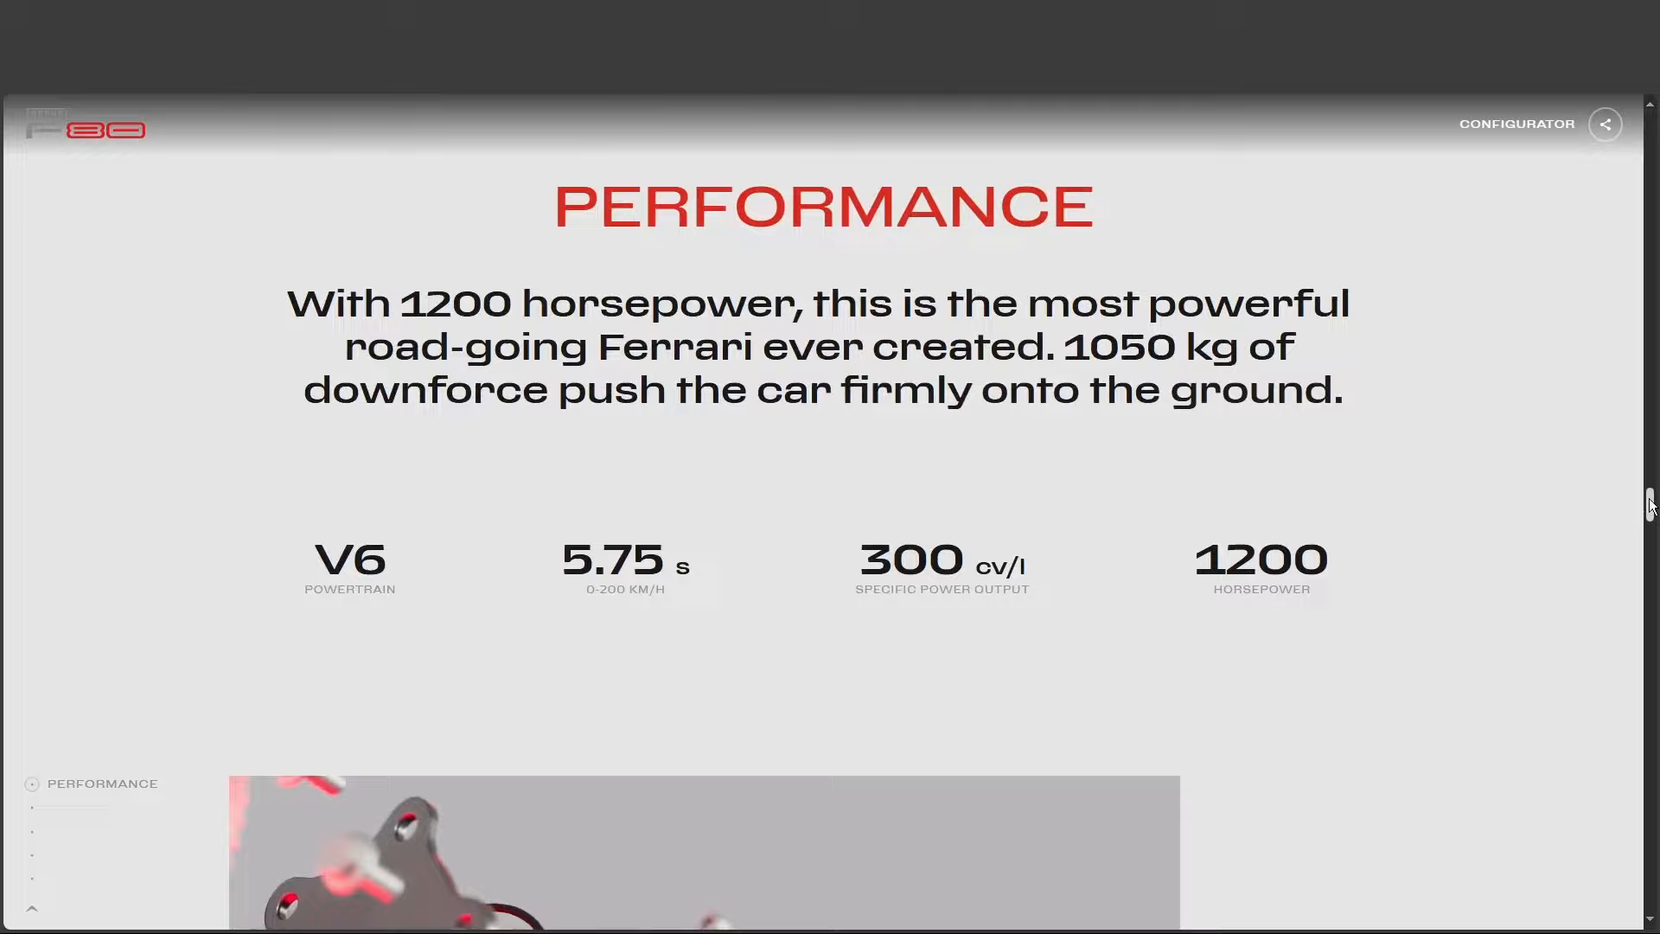
scroll("down", 3)
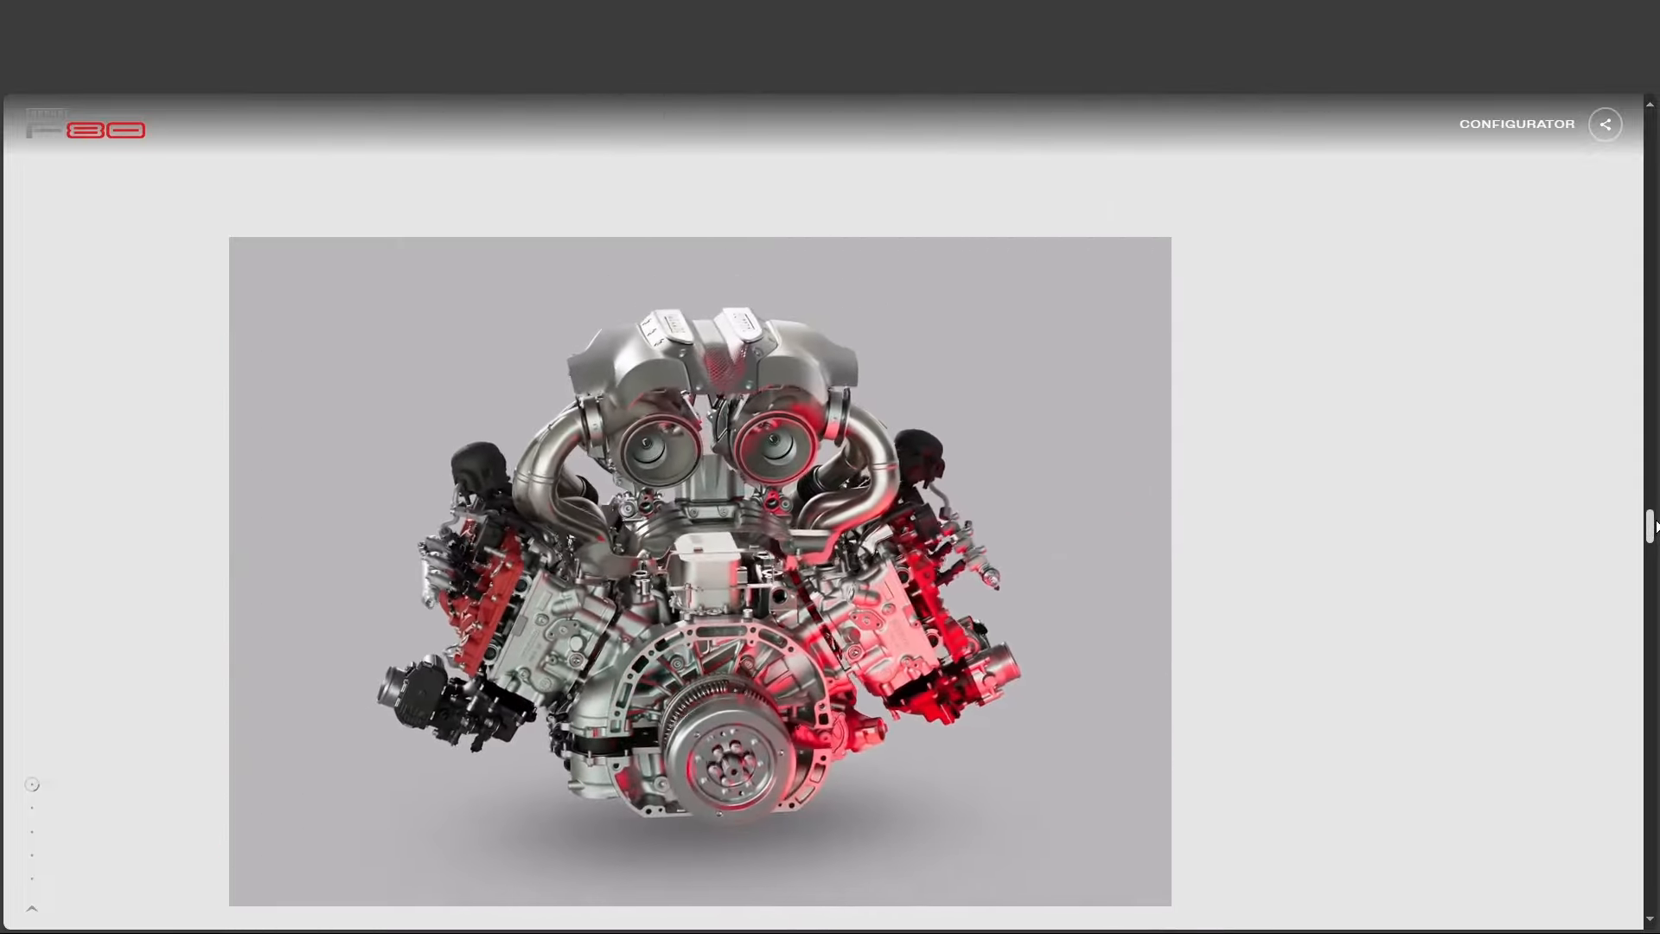
scroll("down", 3)
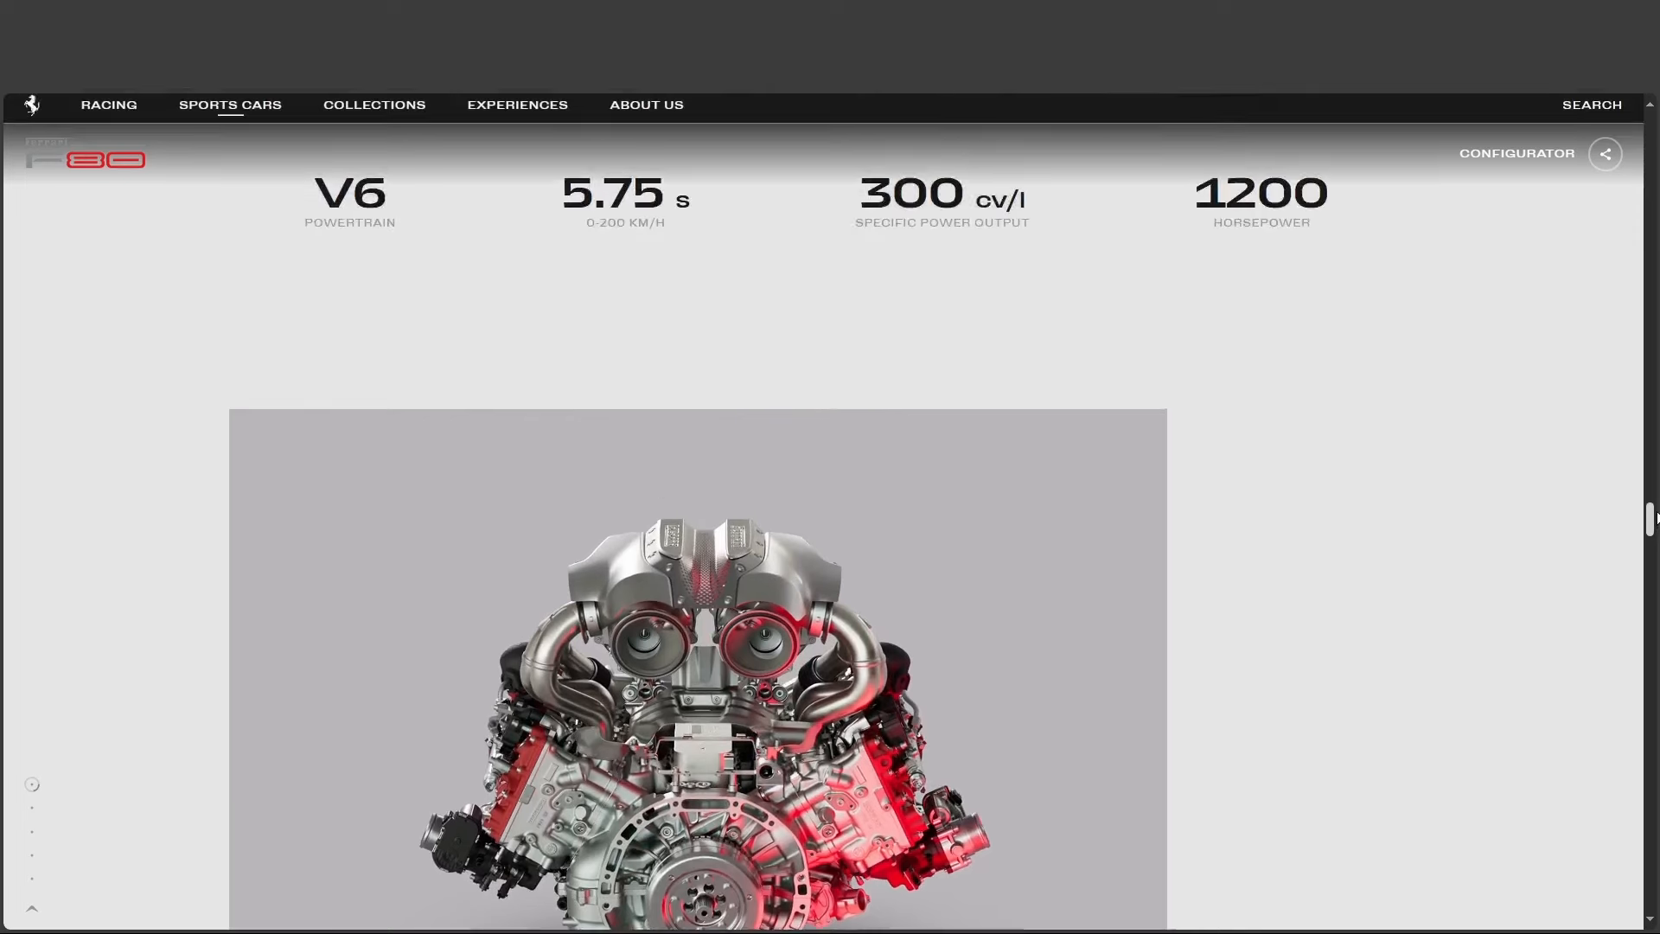
scroll("down", 3)
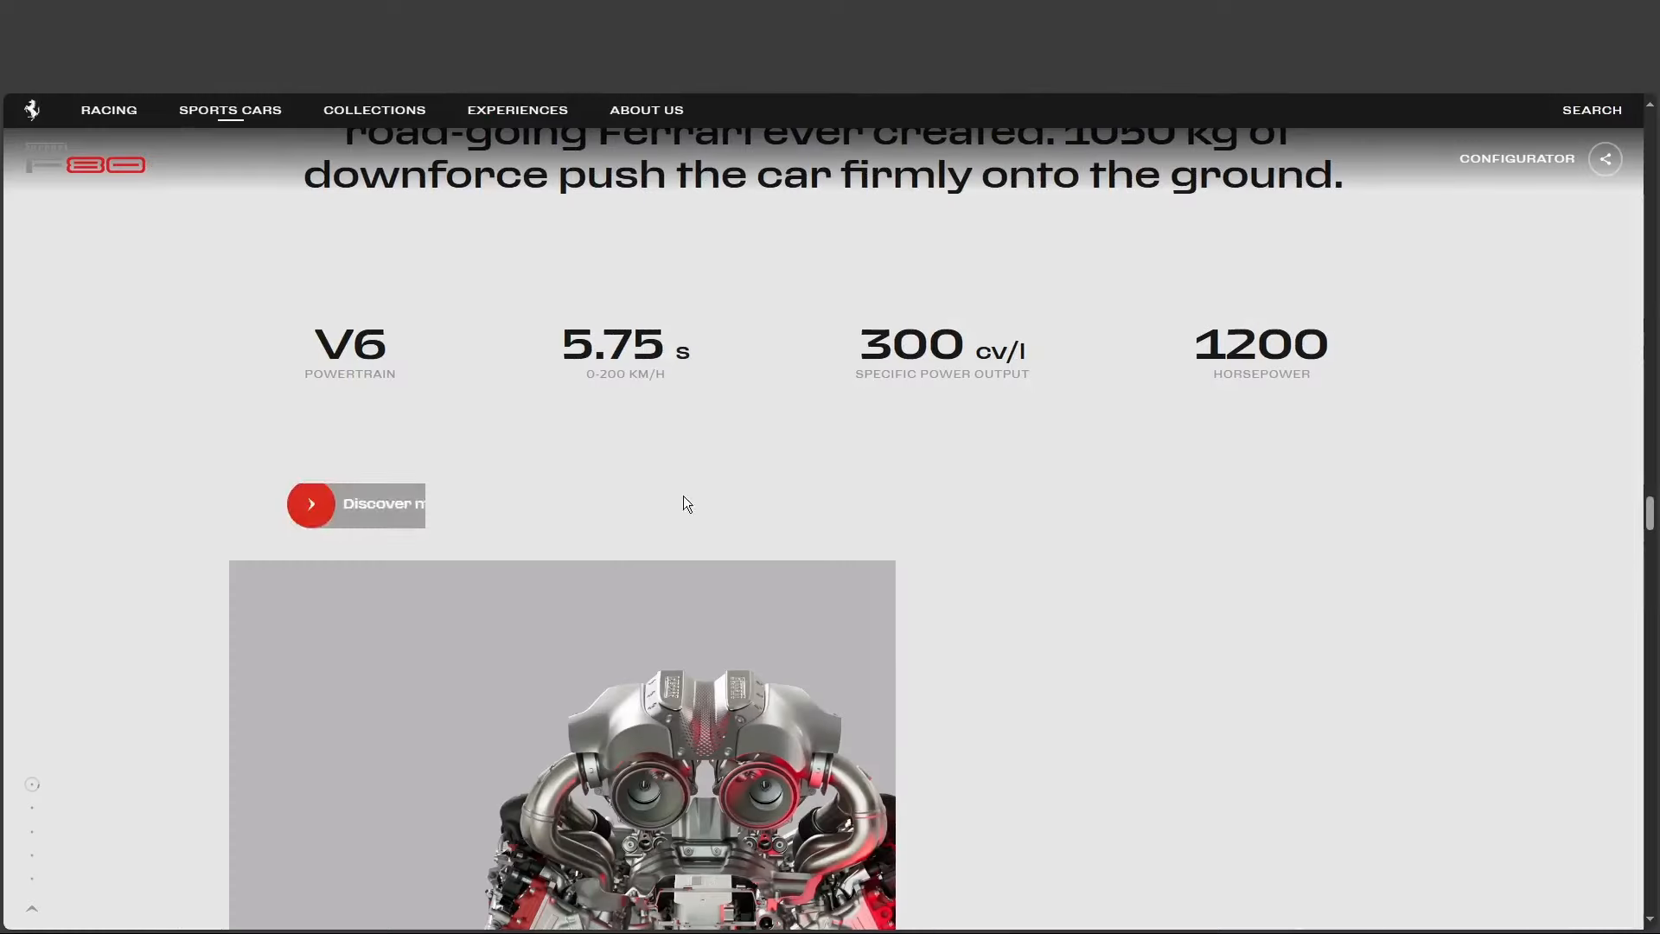
scroll("down", 3)
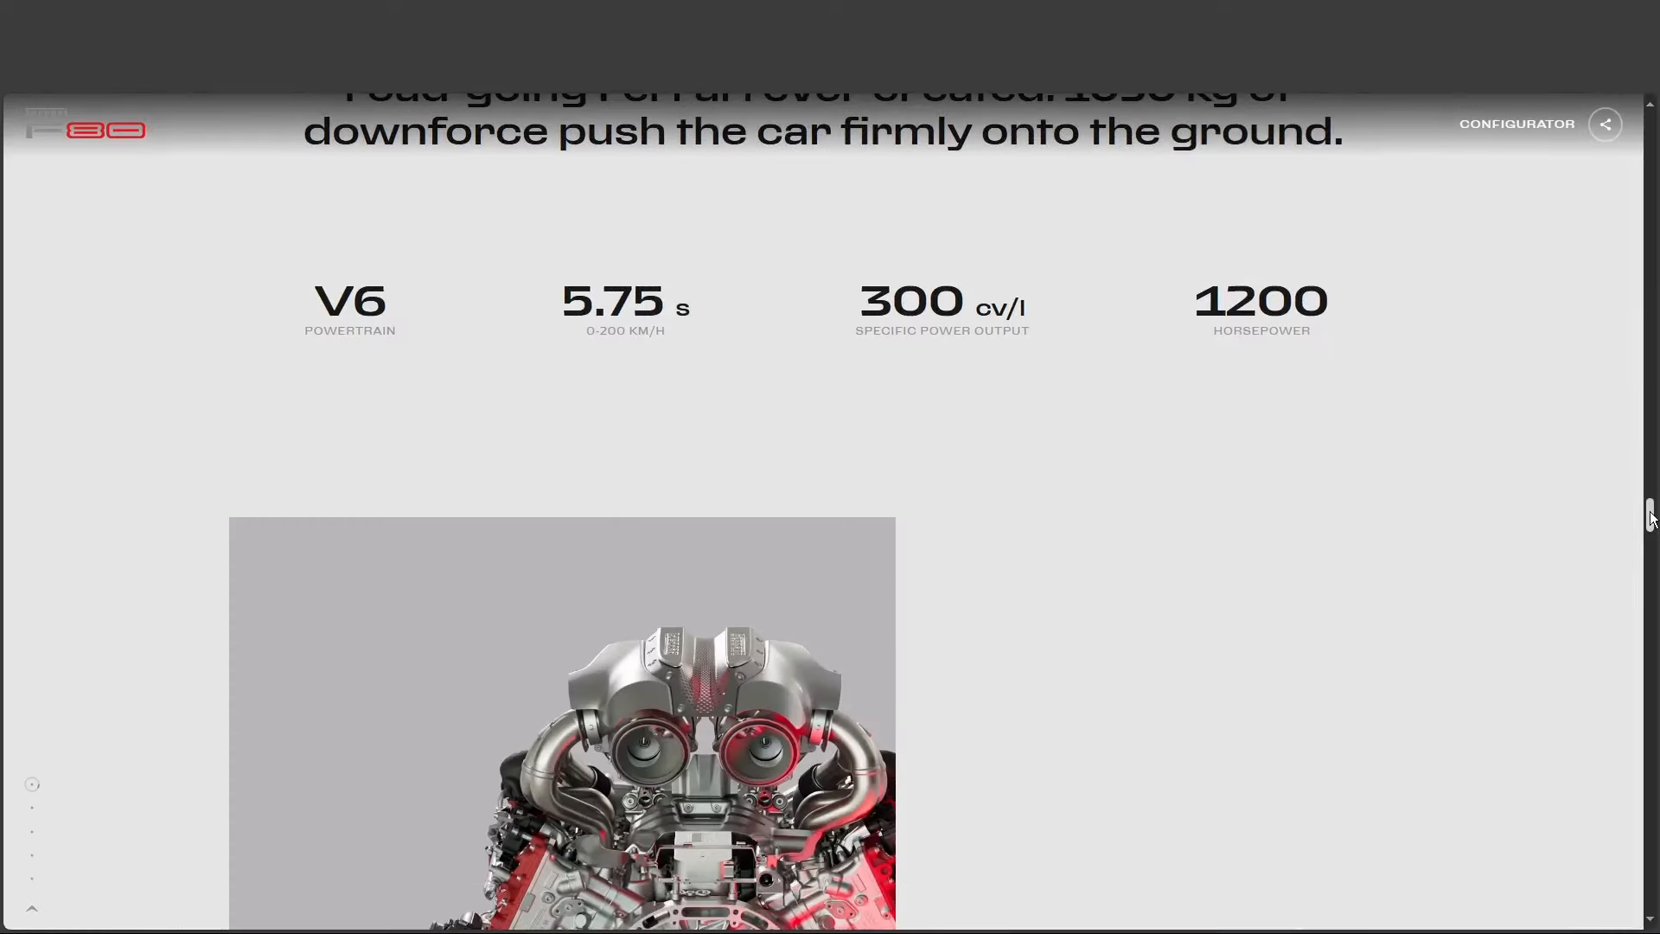
scroll("down", 3)
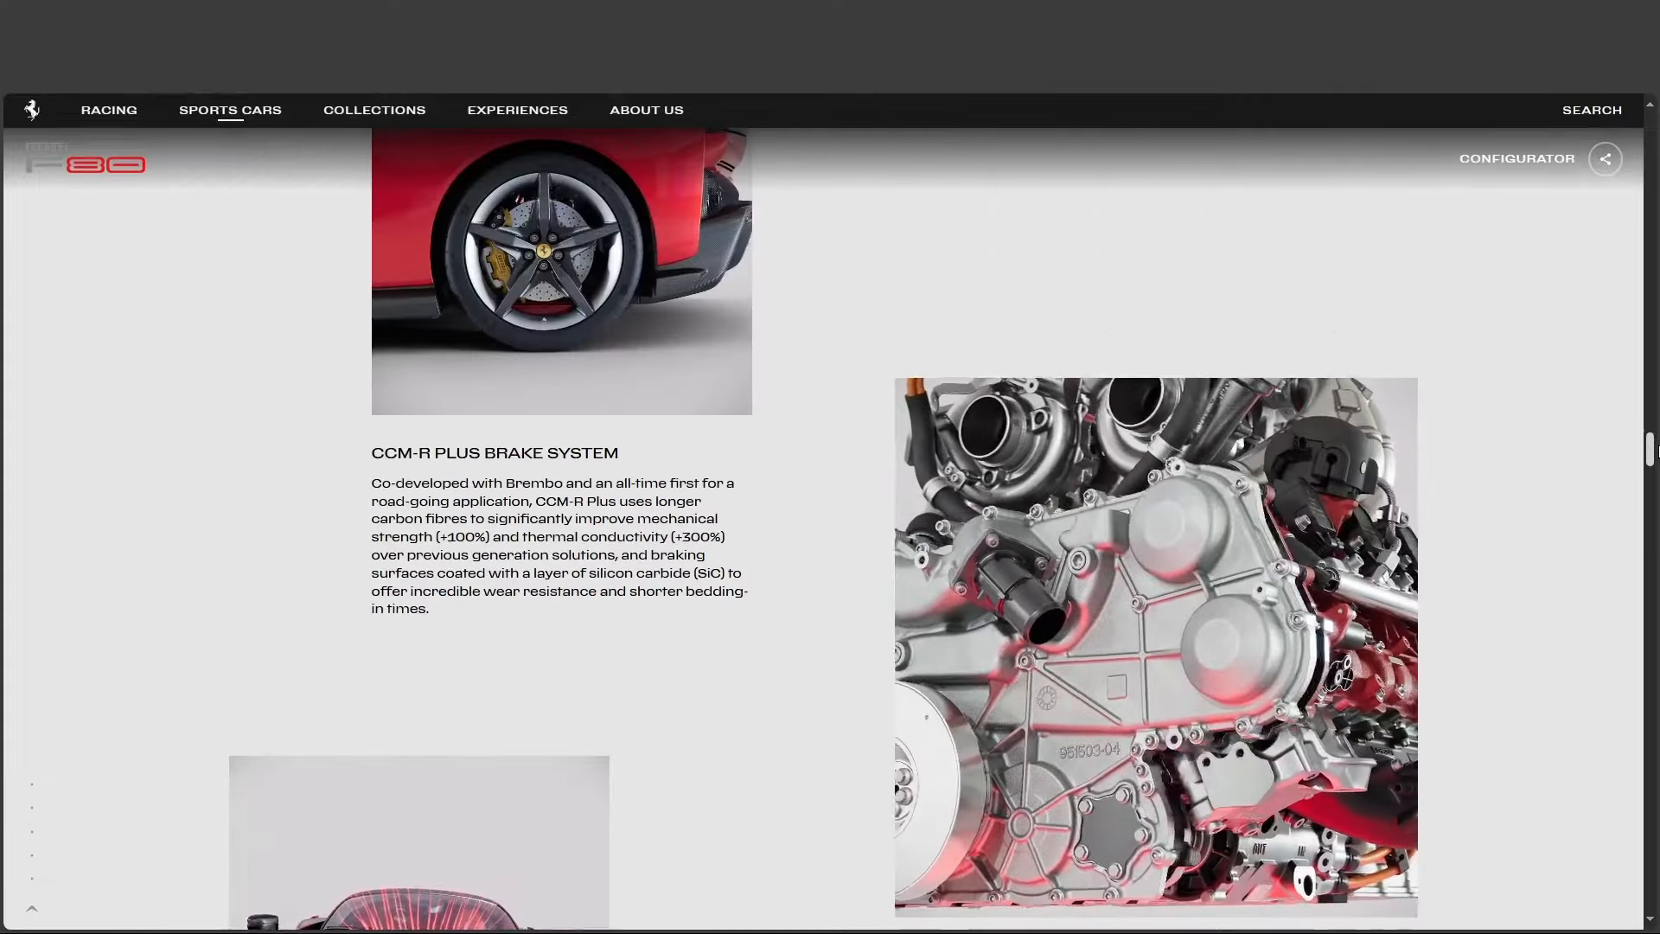
scroll("down", 3)
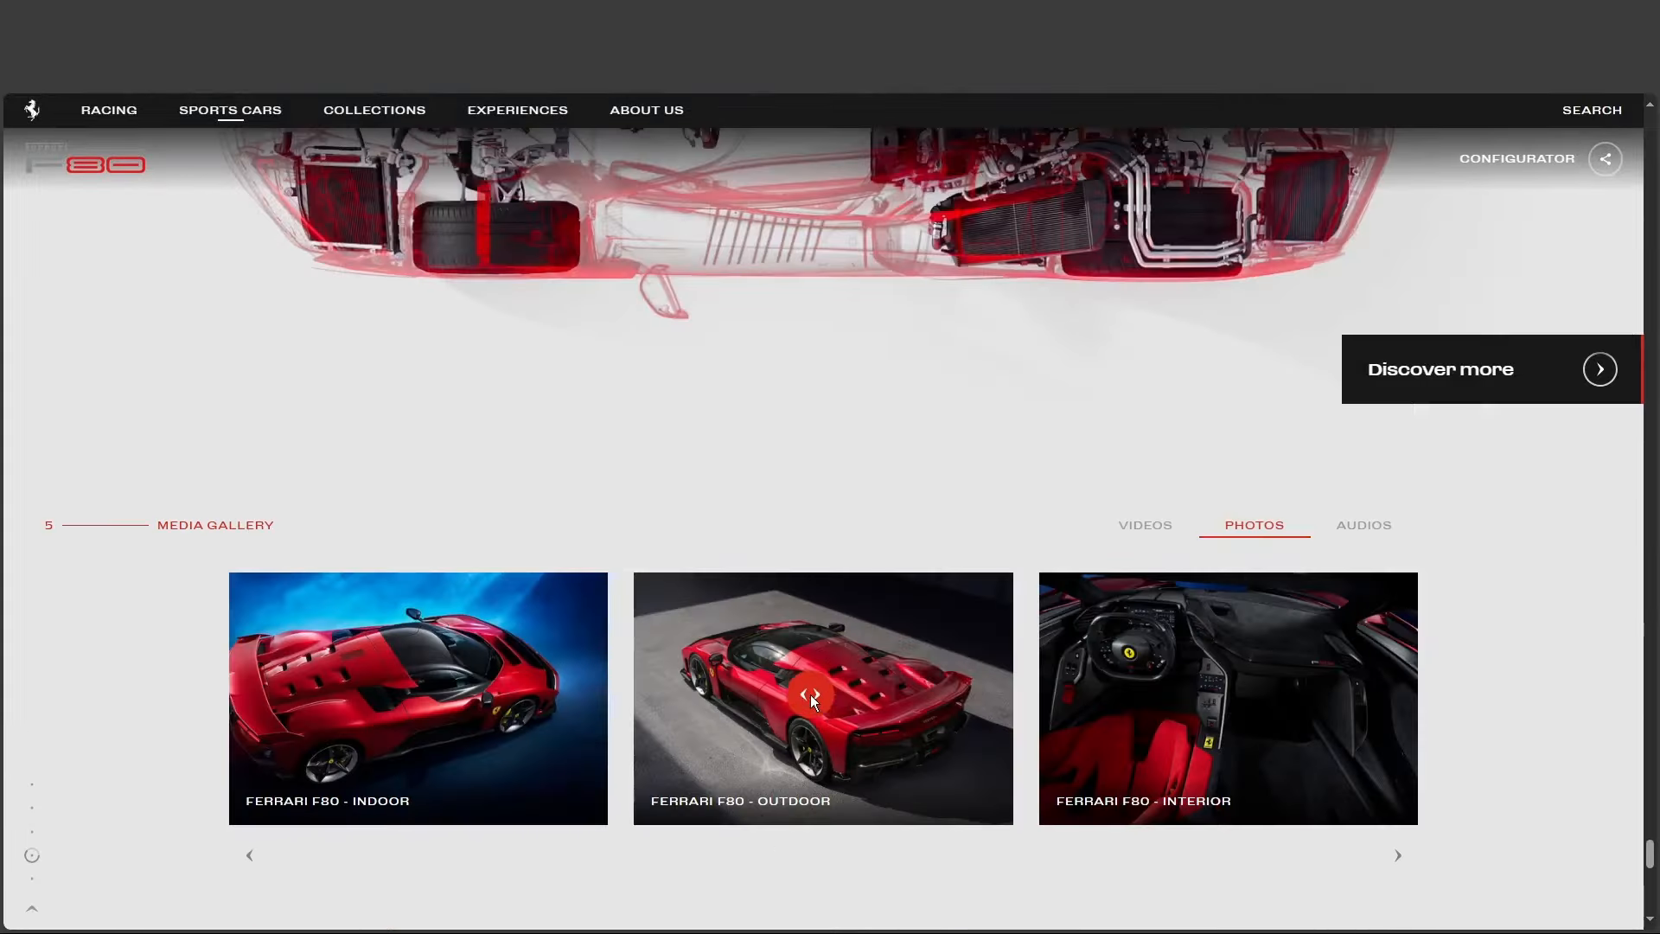
Step: View the Ferrari F80 - OUTDOOR photo enlarged, then return to the Performance section
left_click(823, 697)
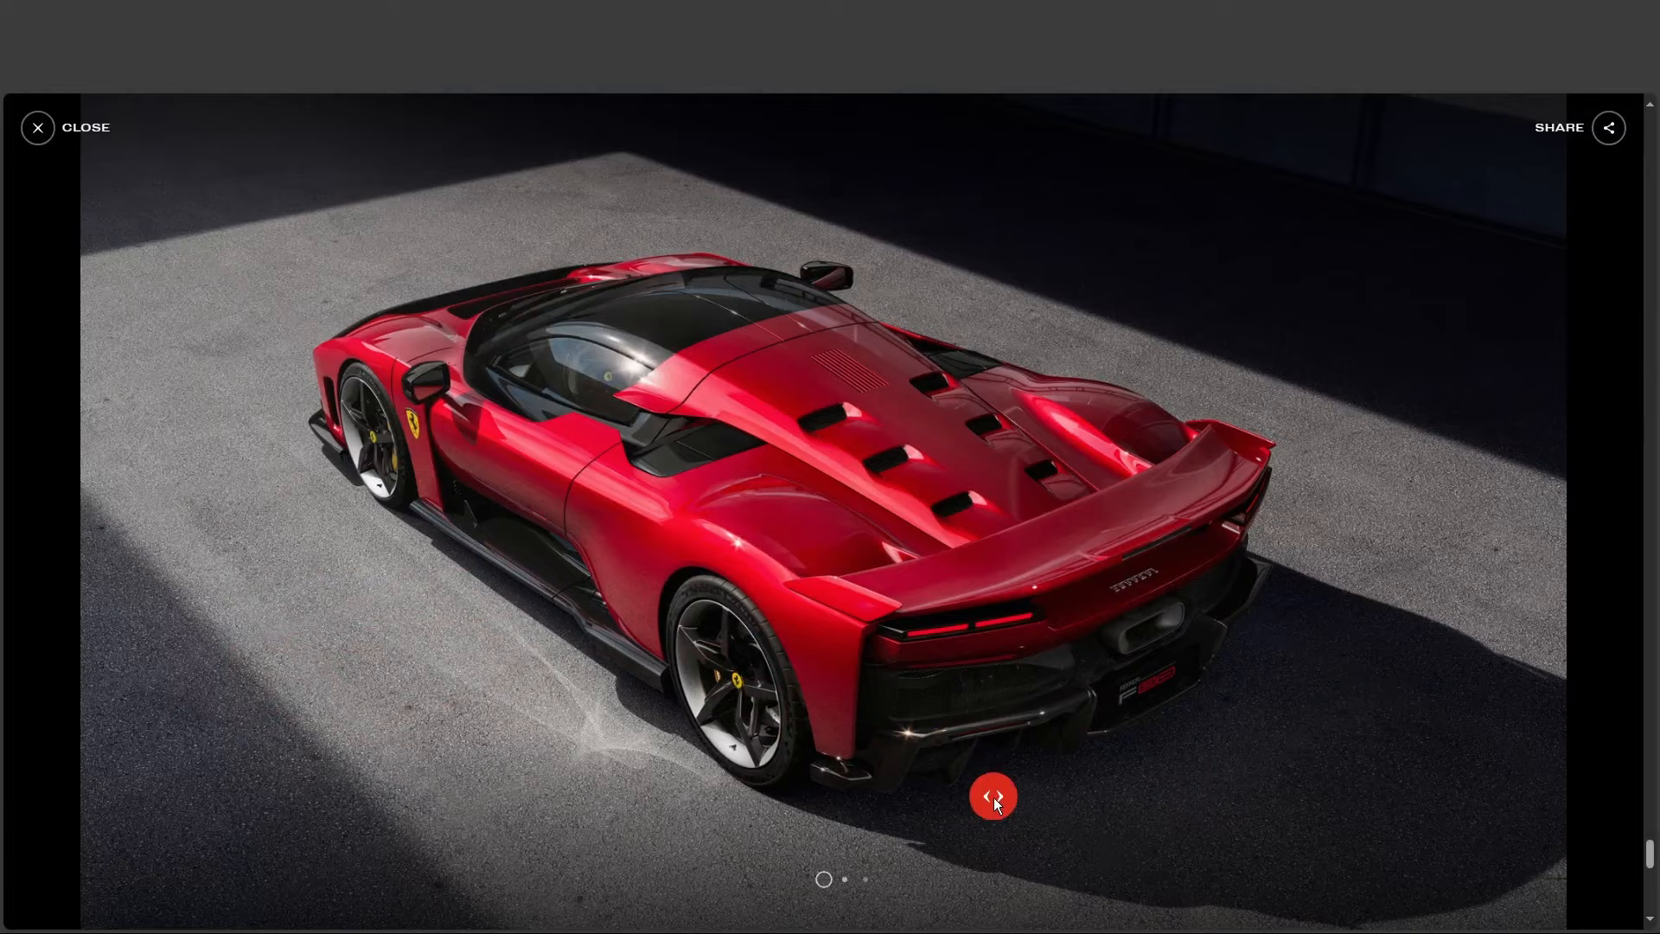
left_click(85, 126)
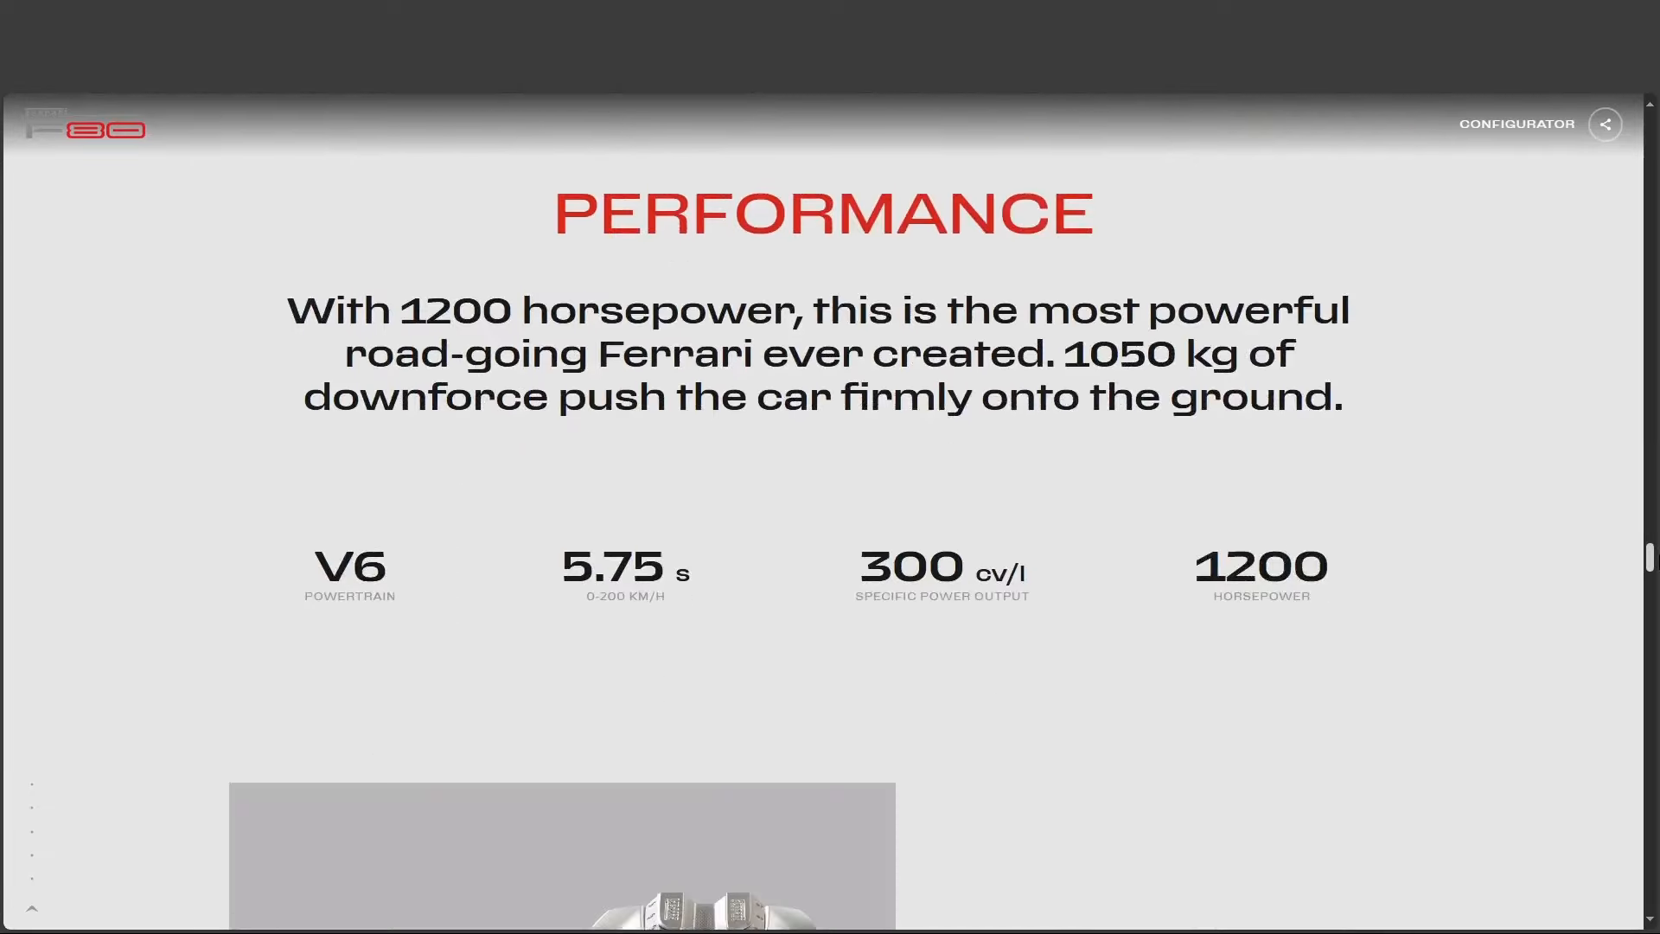
Step: Scroll past the 0-200 km/h caption, brake and MGU-K cards to the three-litre 120° V6 Powertrain block
scroll("down", 3)
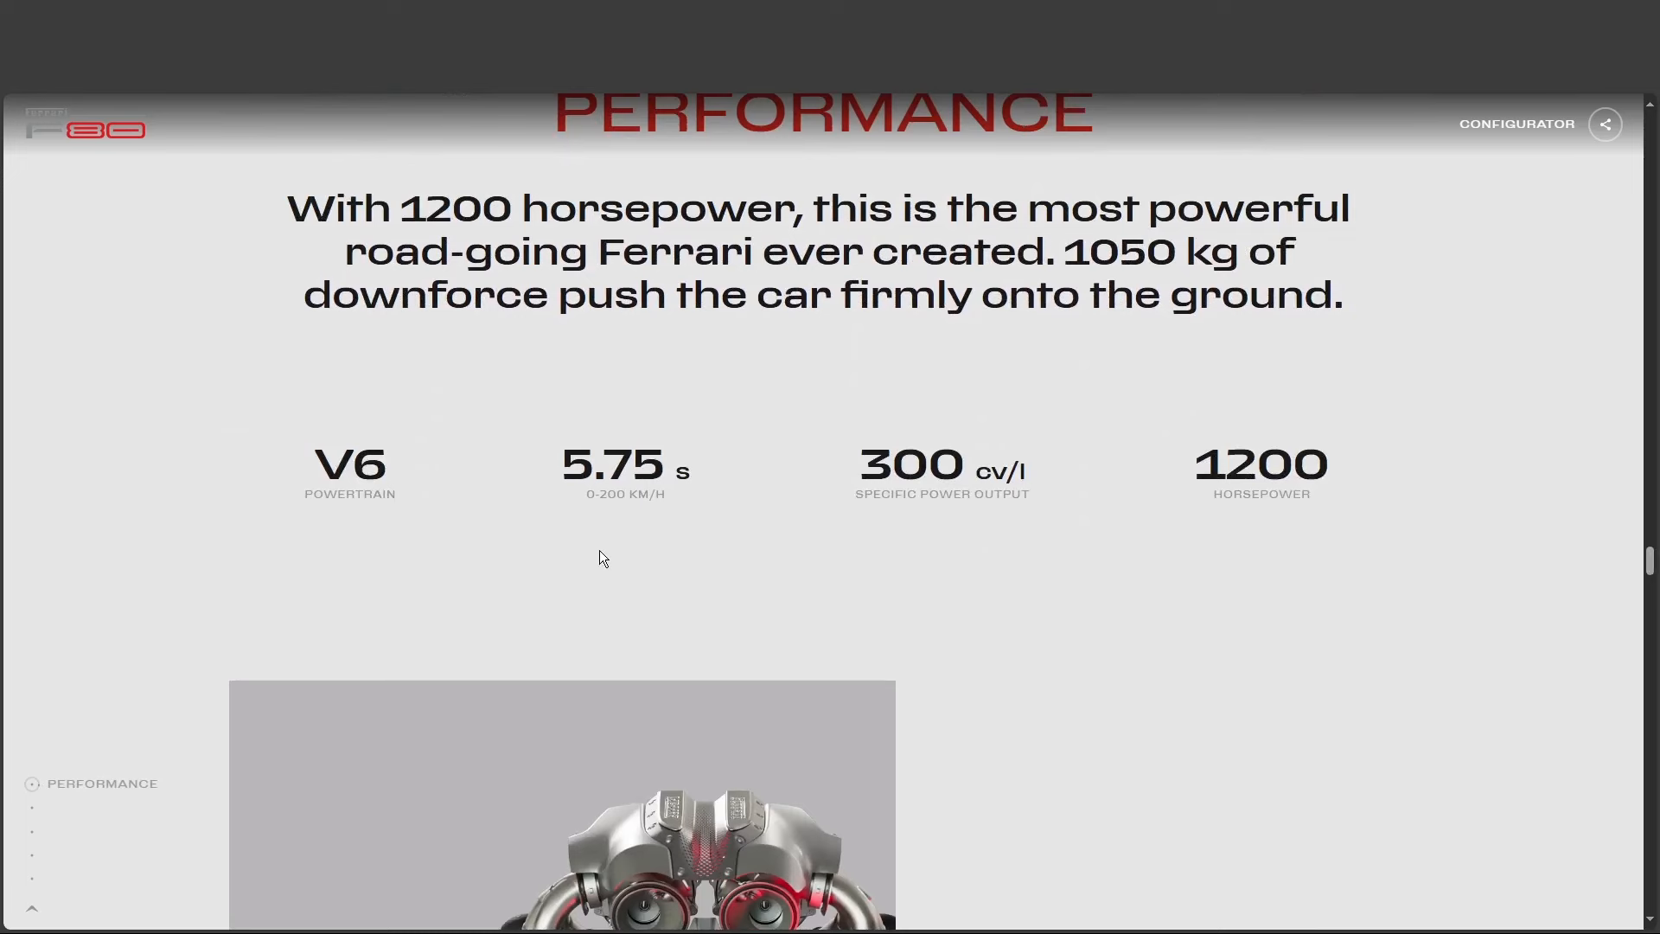
double_click(625, 495)
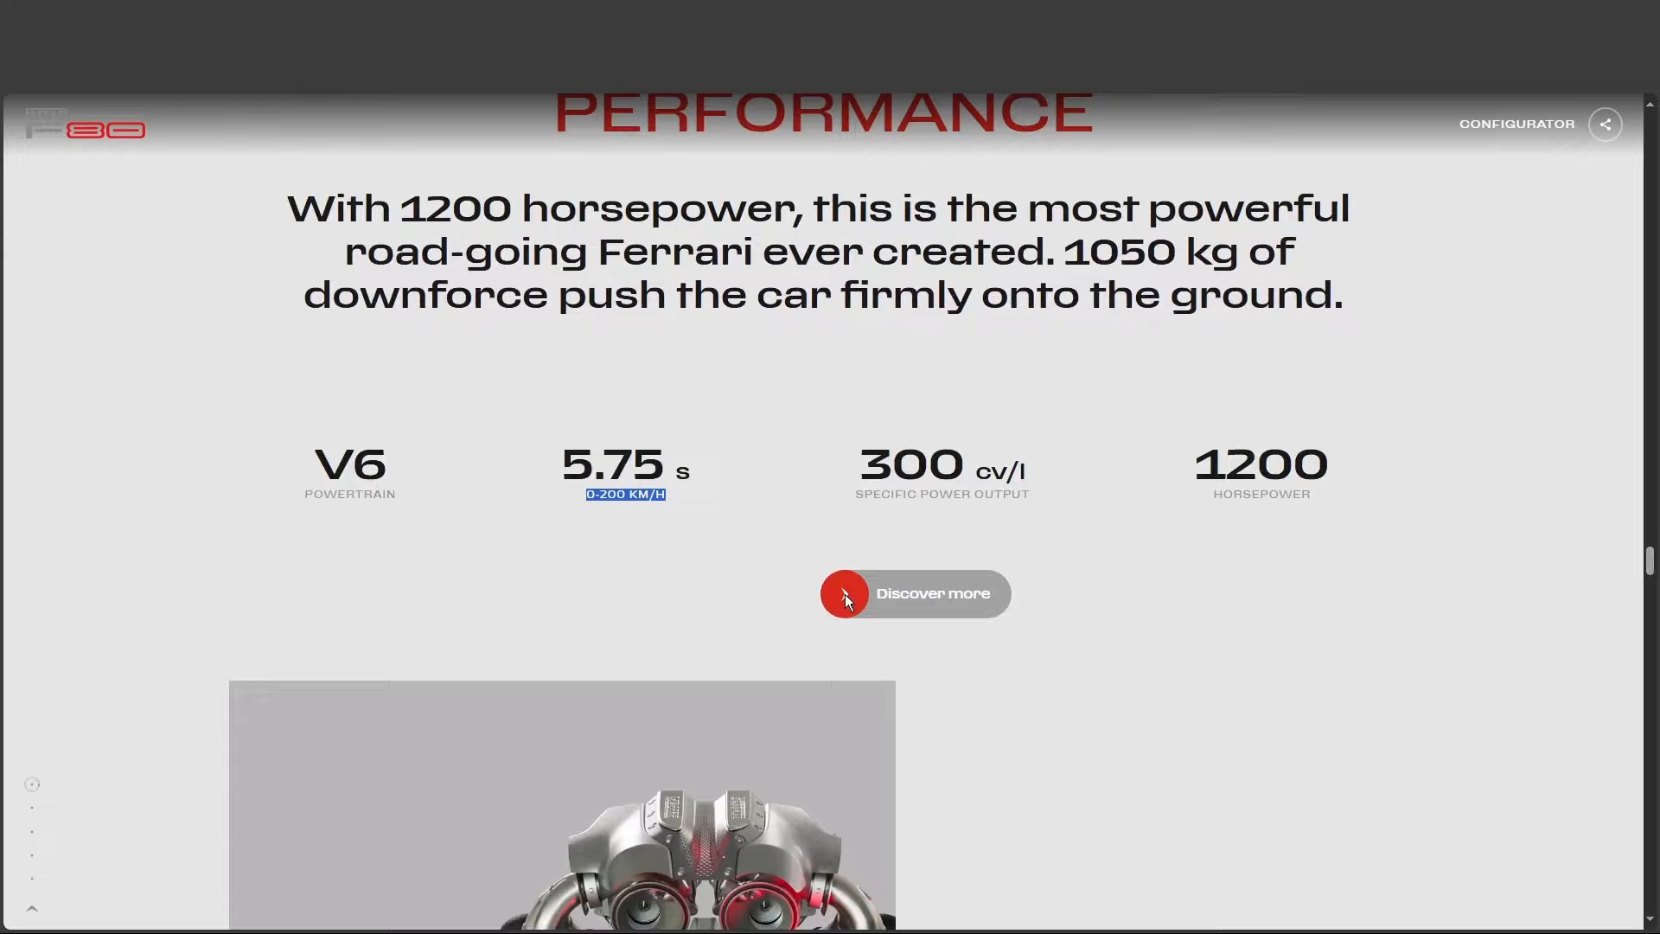
scroll("down", 3)
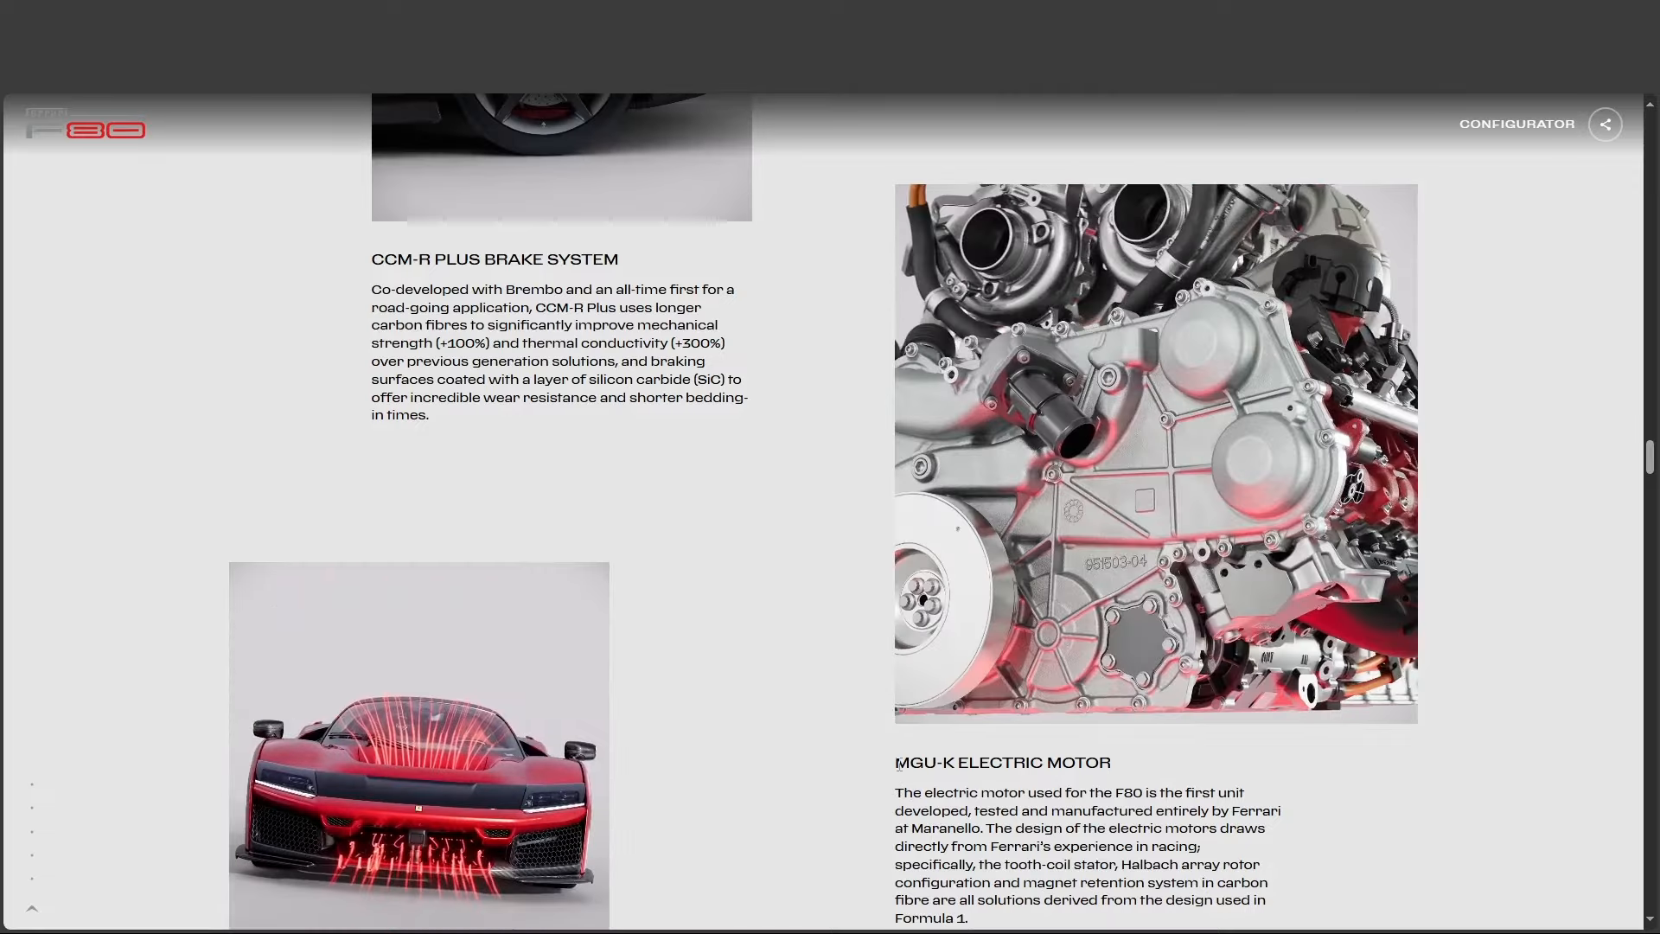
scroll("down", 3)
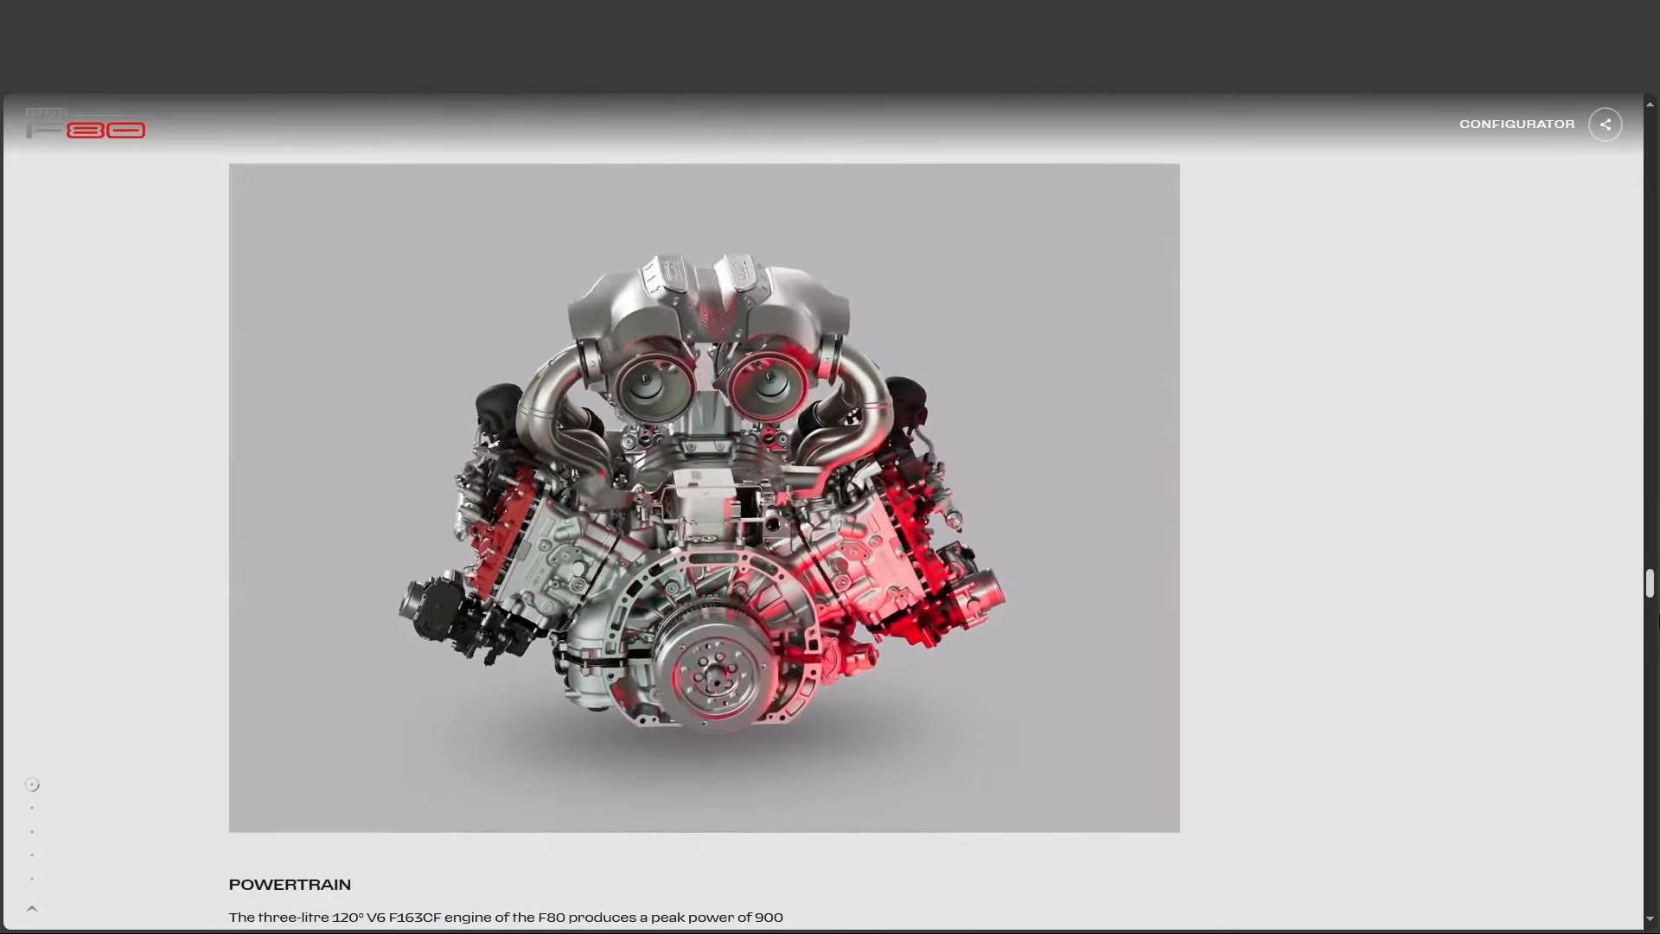
scroll("down", 3)
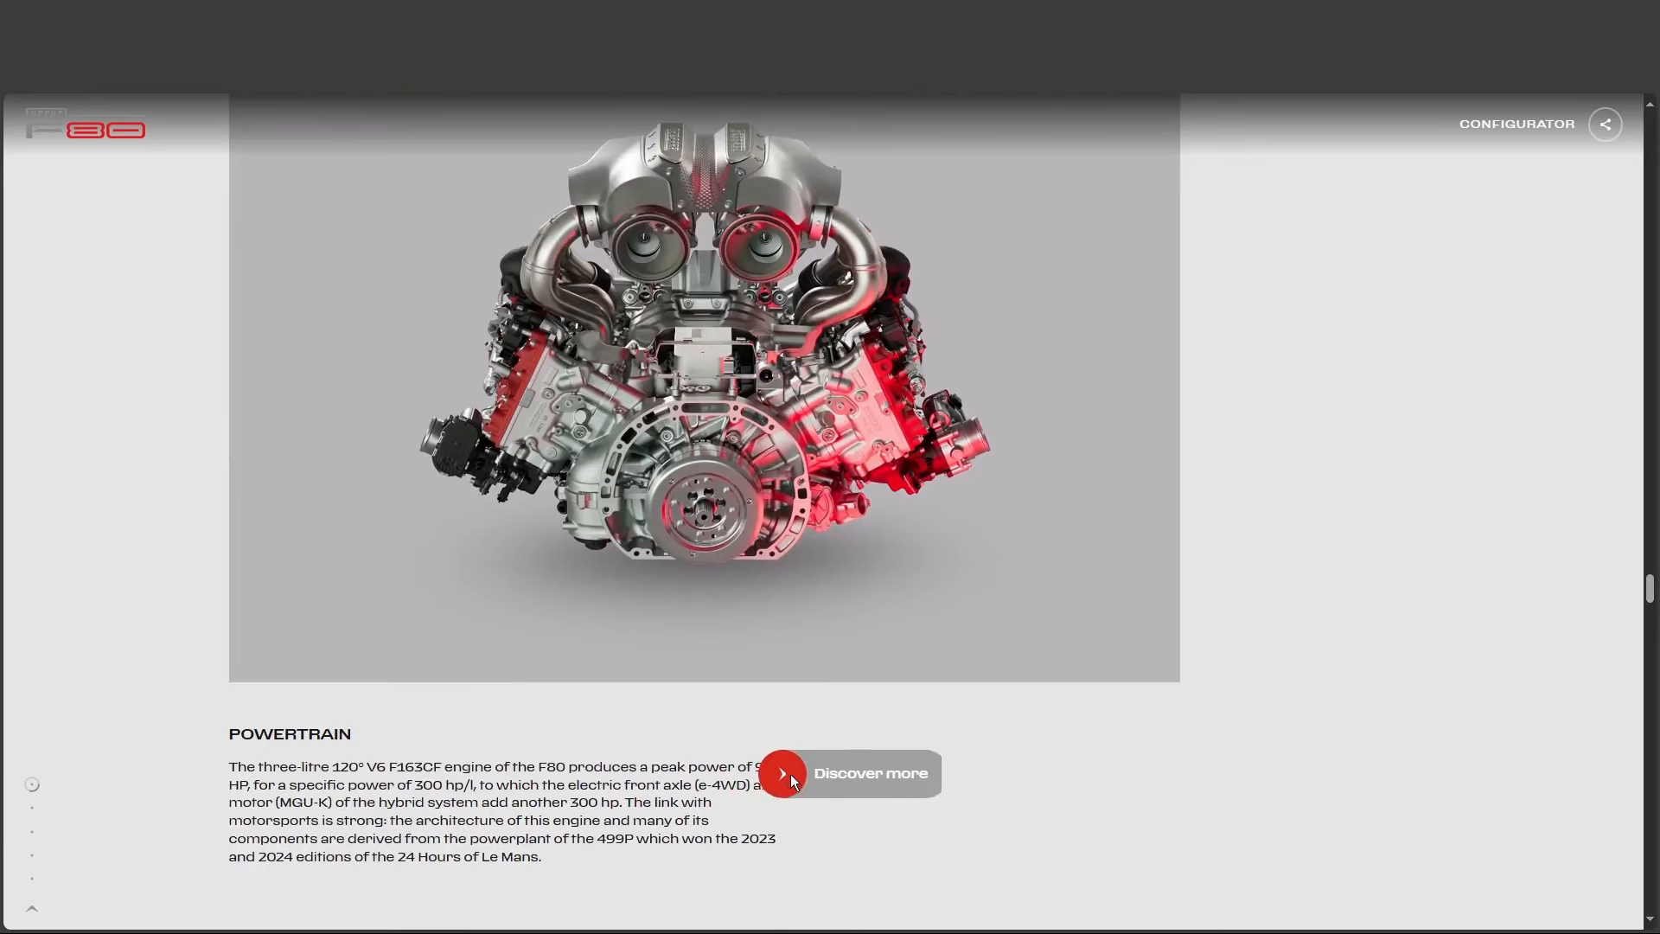
left_click(780, 773)
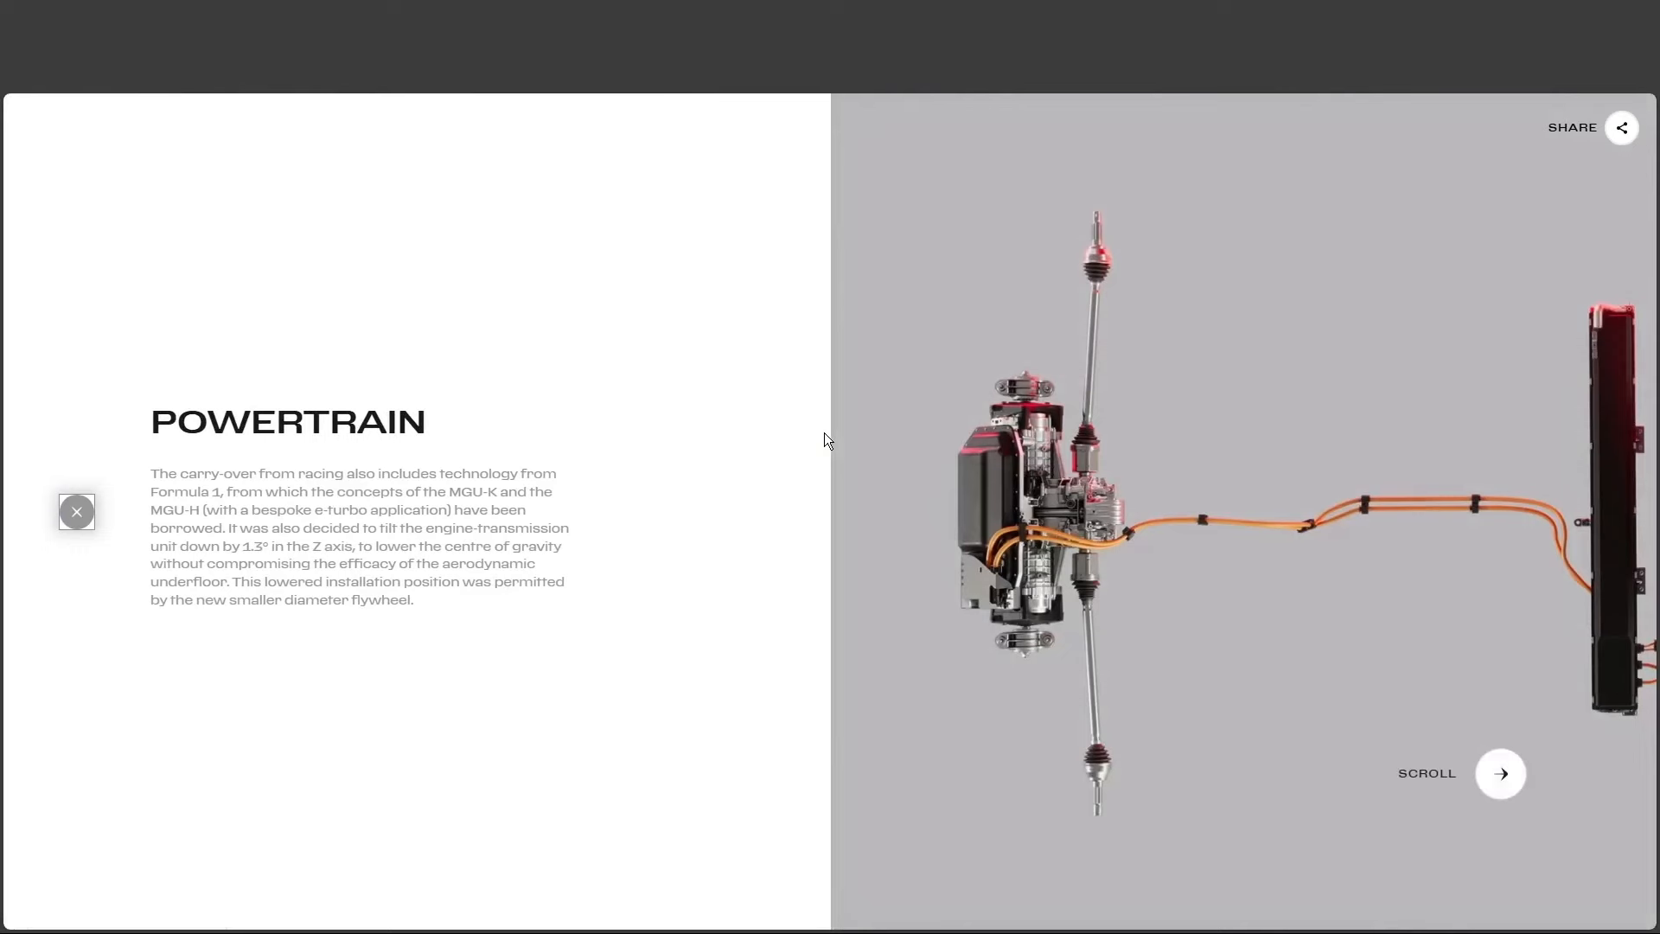
scroll("down", 3)
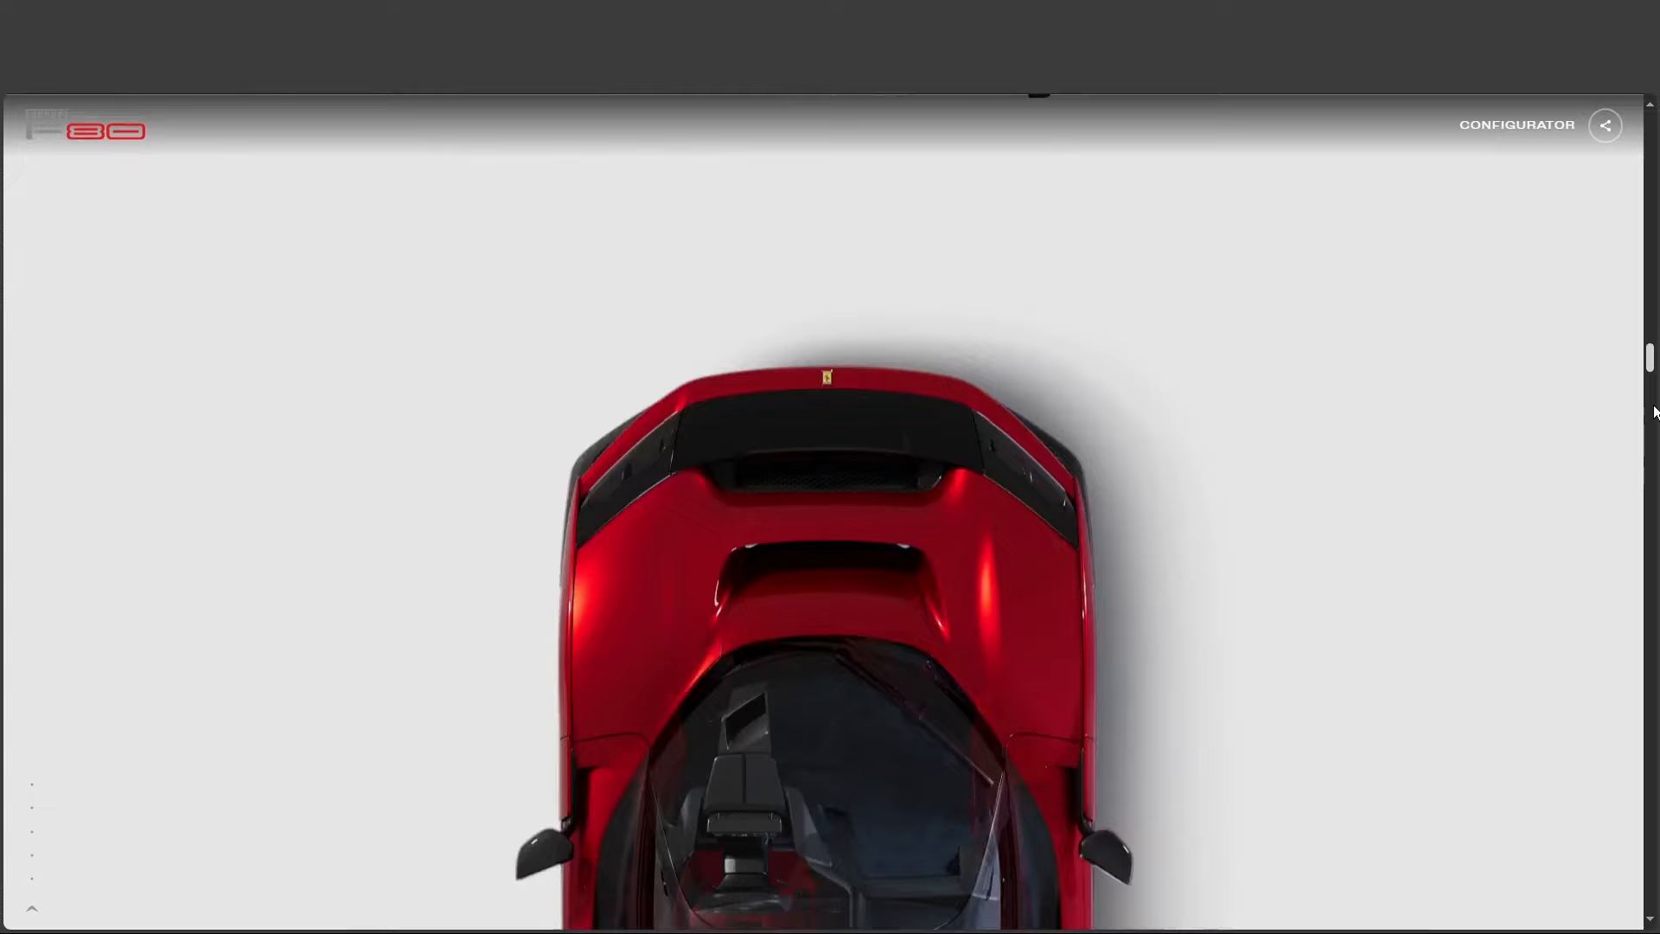
scroll("down", 3)
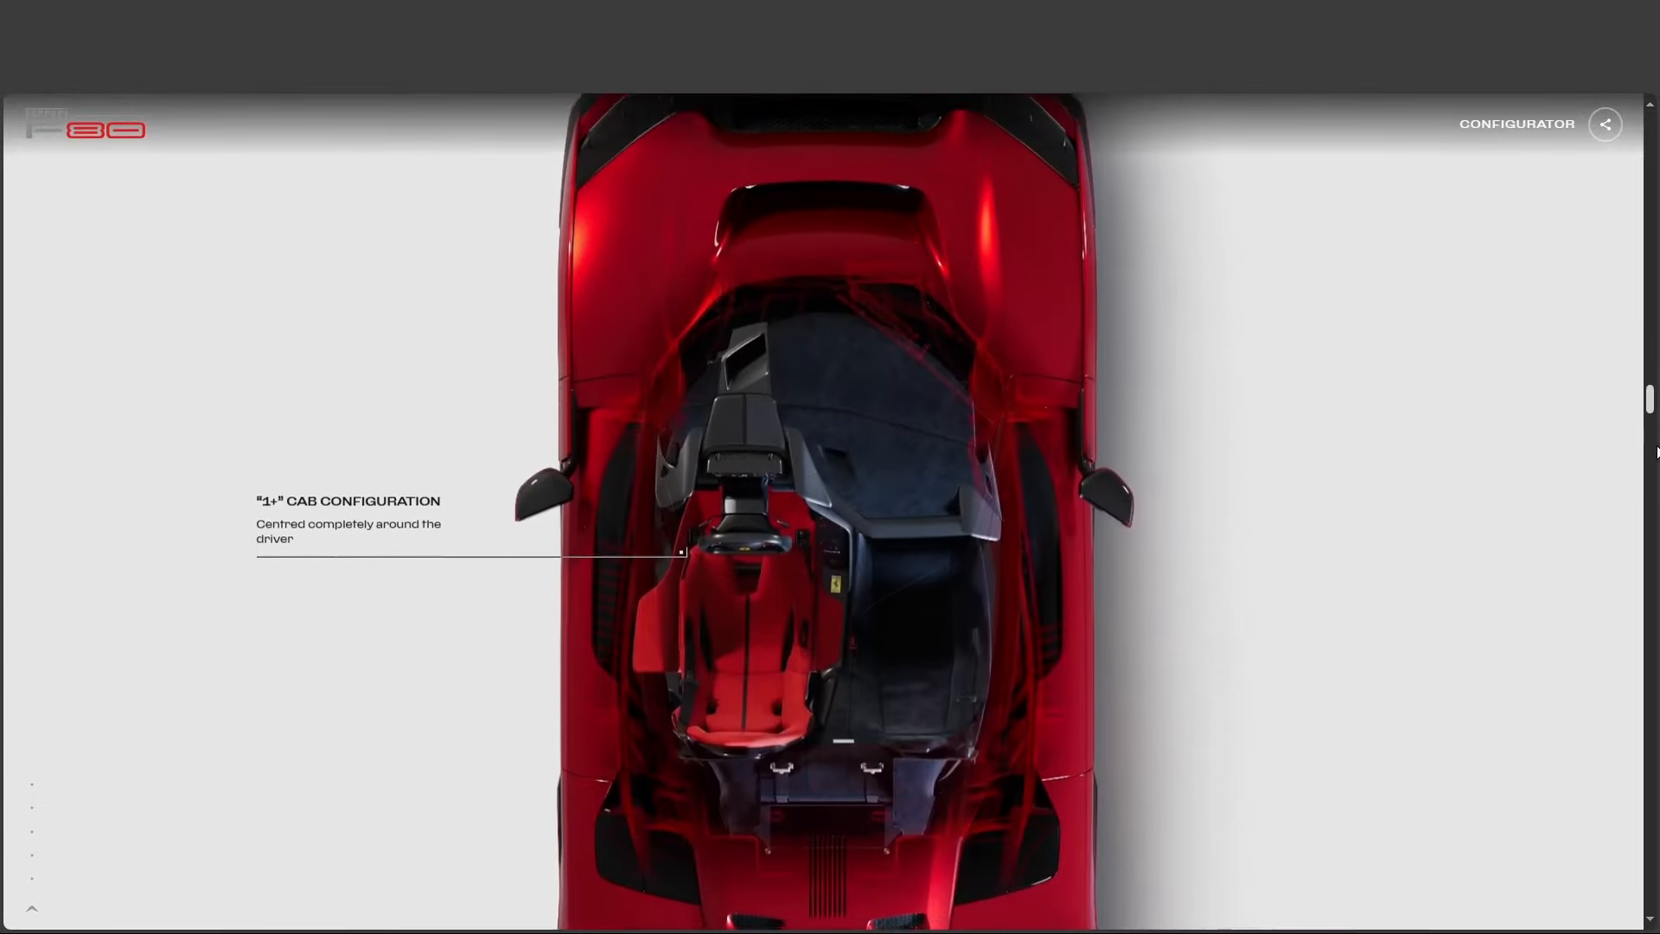
scroll("down", 3)
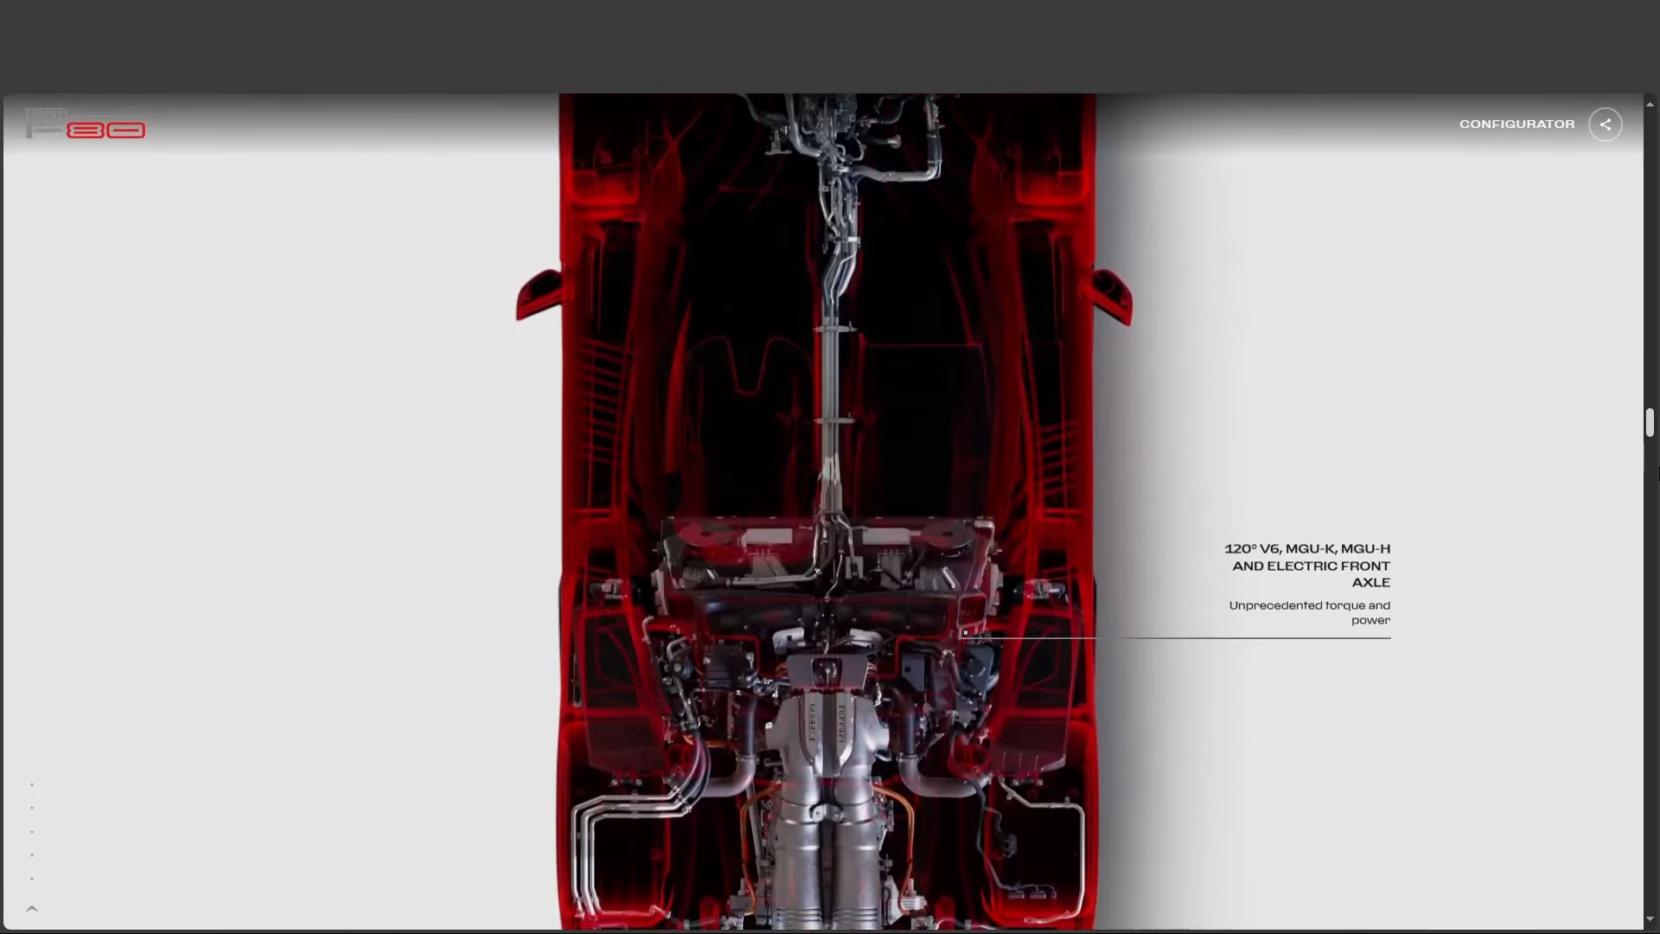
scroll("down", 3)
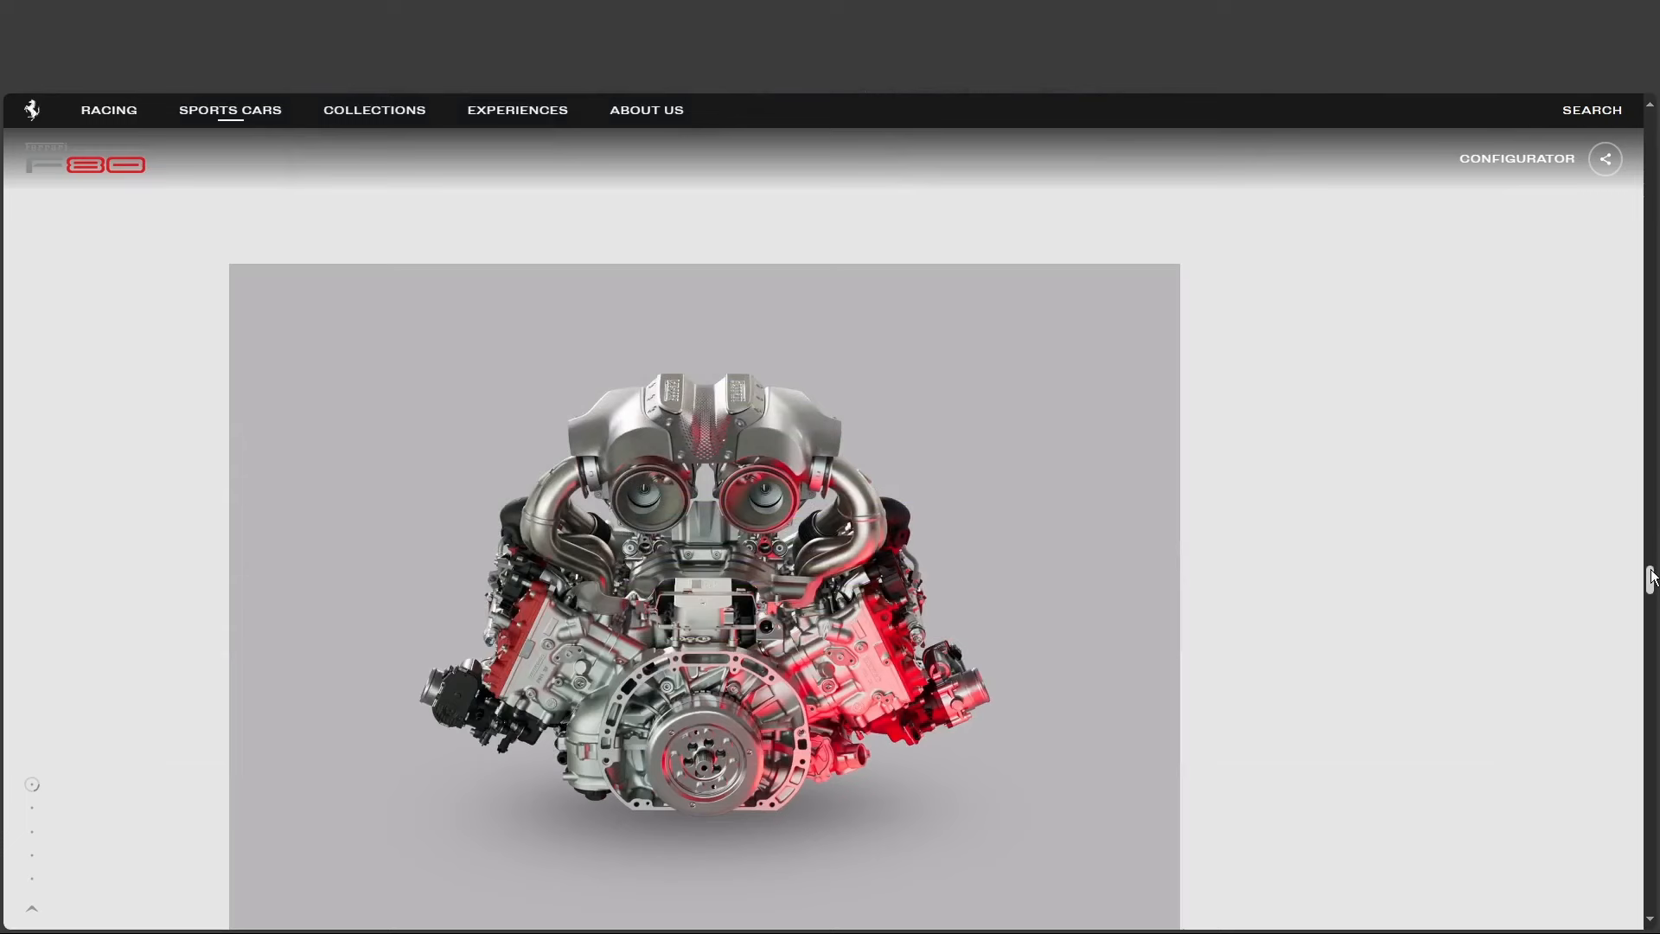
Step: Scroll through the Powertrain text to the Media Gallery's side-profile photo by the glass wall
scroll("down", 3)
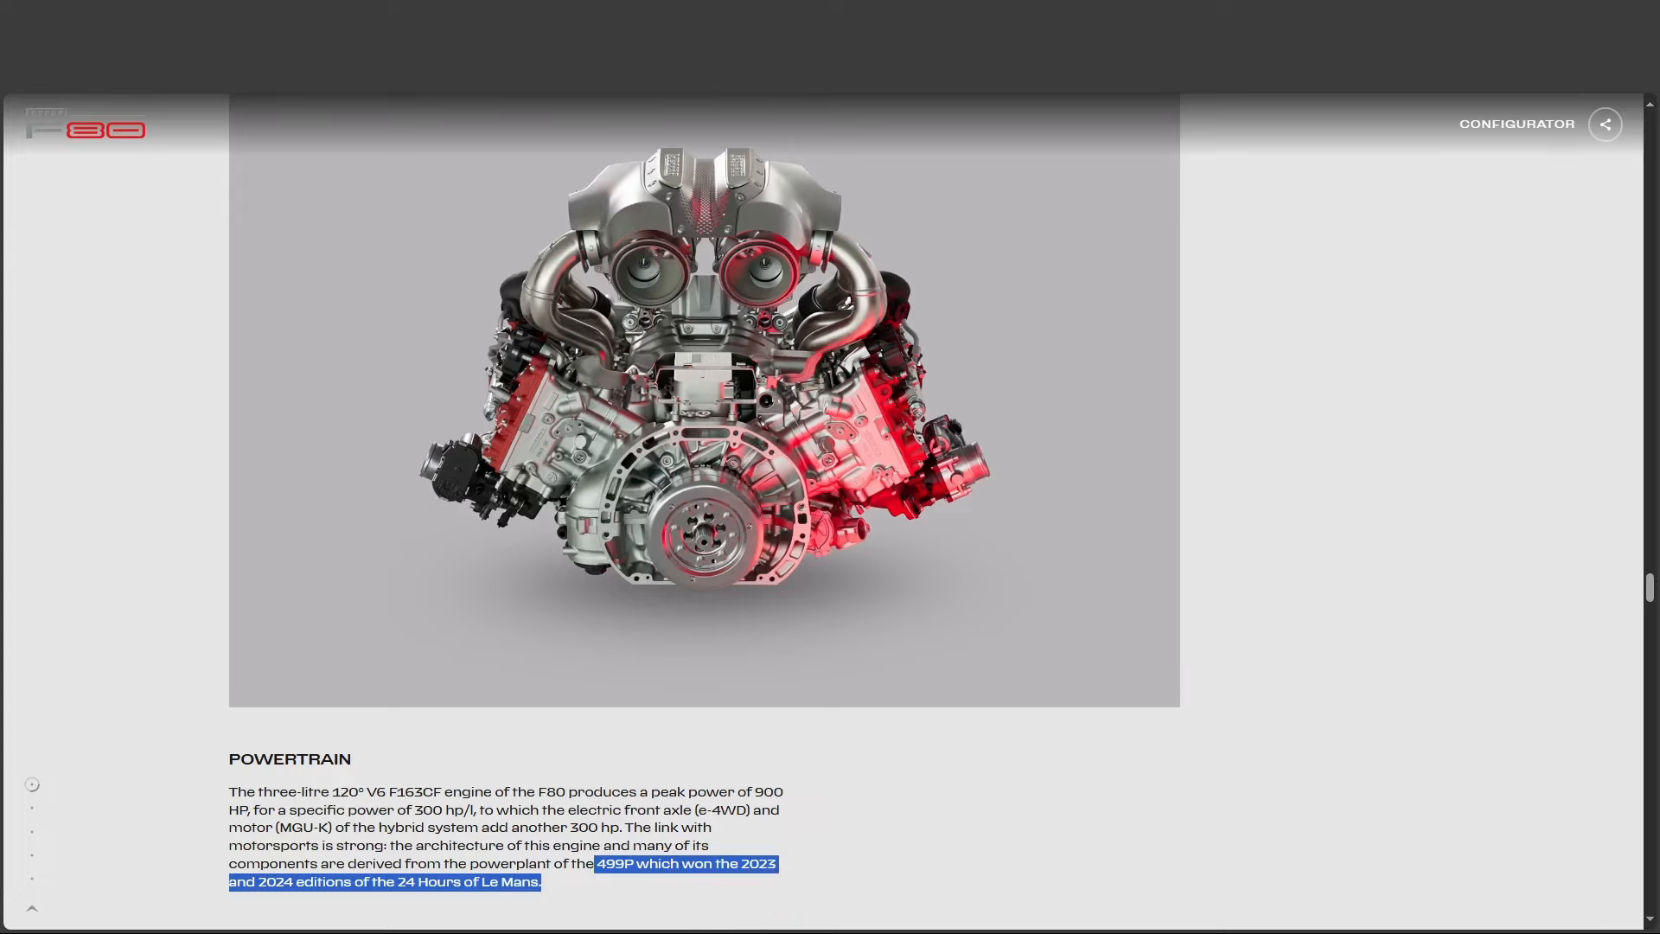
scroll("down", 3)
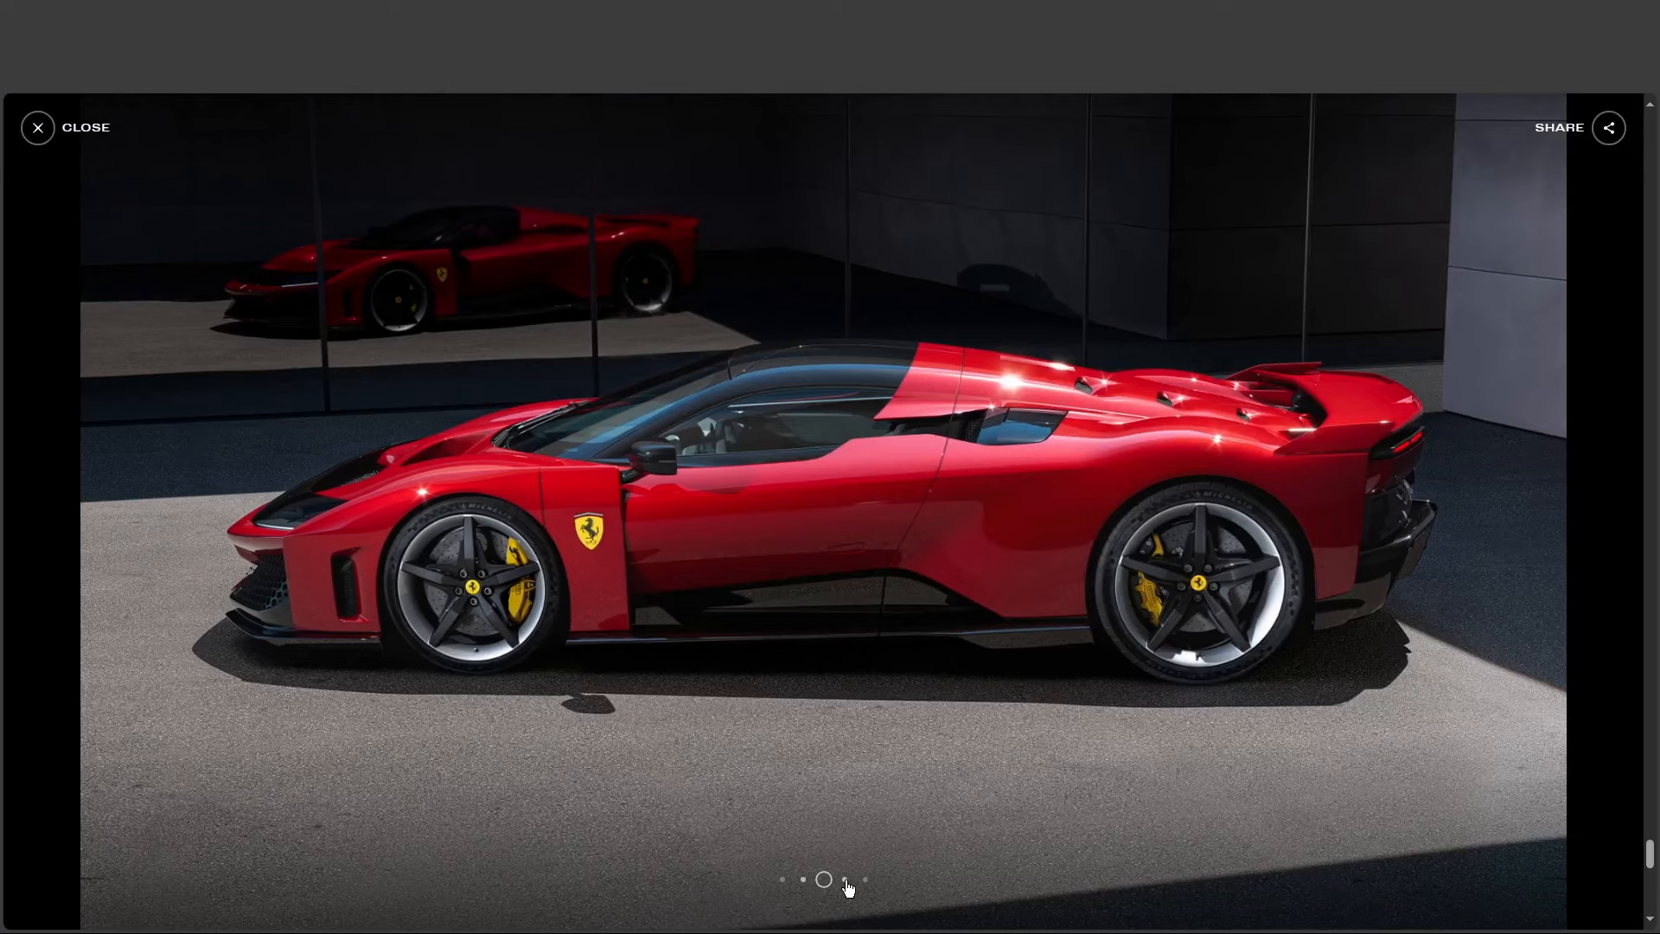
Step: Advance through the gallery's doors-open front view and next photo toward the 3D car with hotspots
left_click(865, 878)
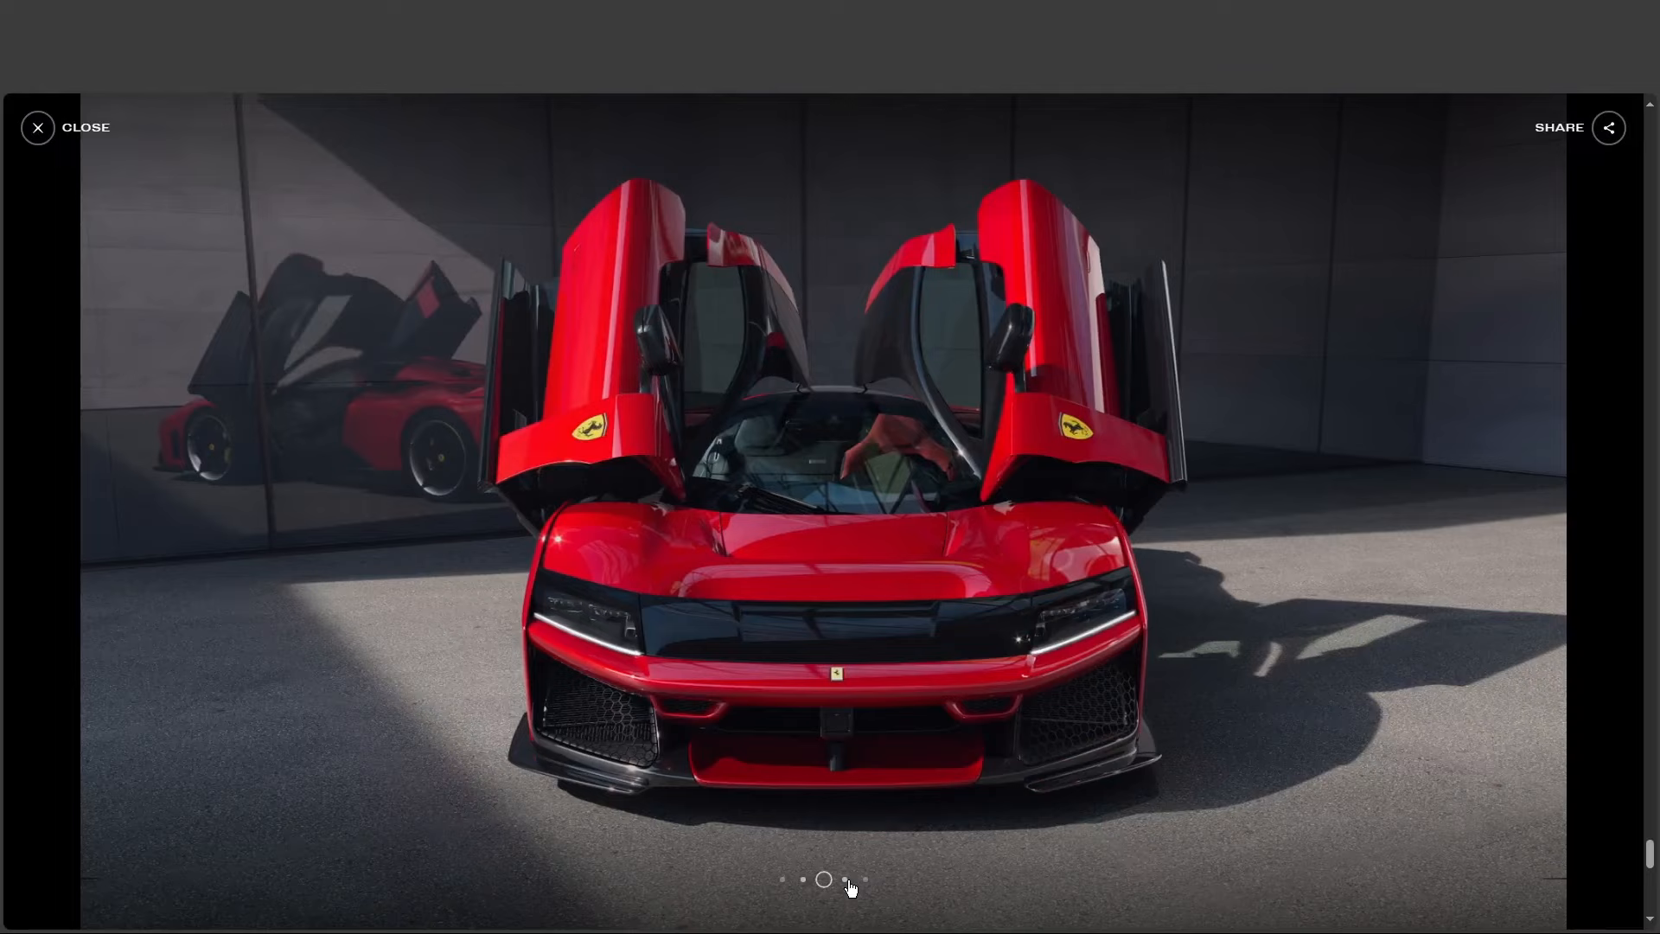
left_click(70, 126)
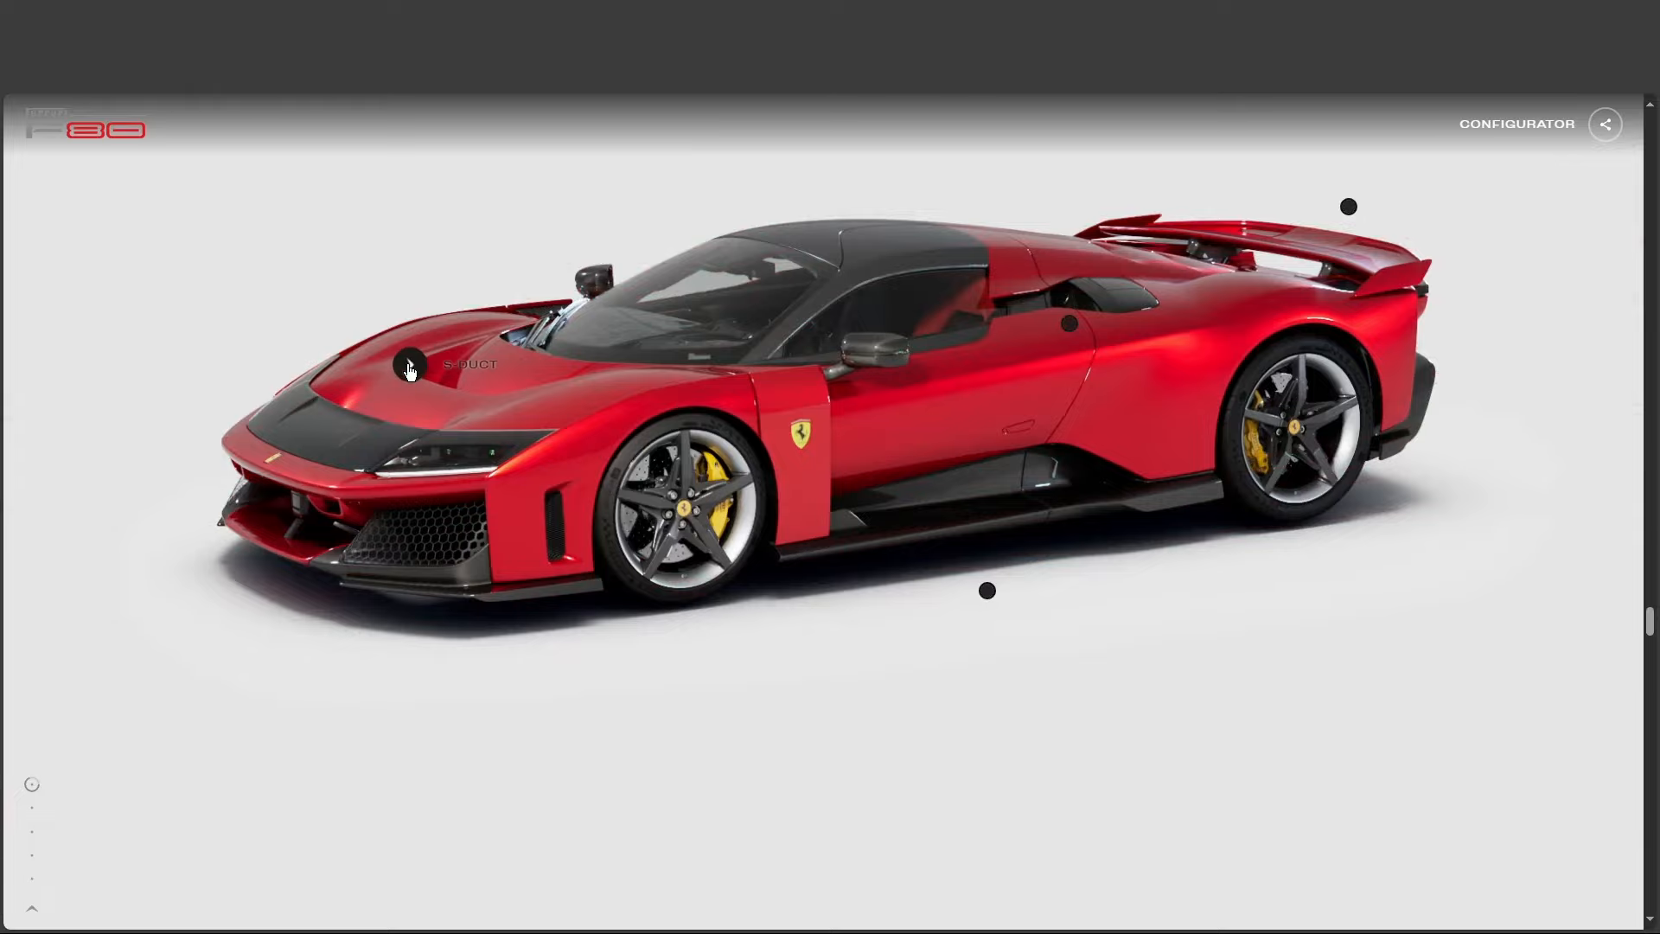
Step: Read the front-bonnet S-Duct details, close them, and open the Active rear wing panel
left_click(408, 359)
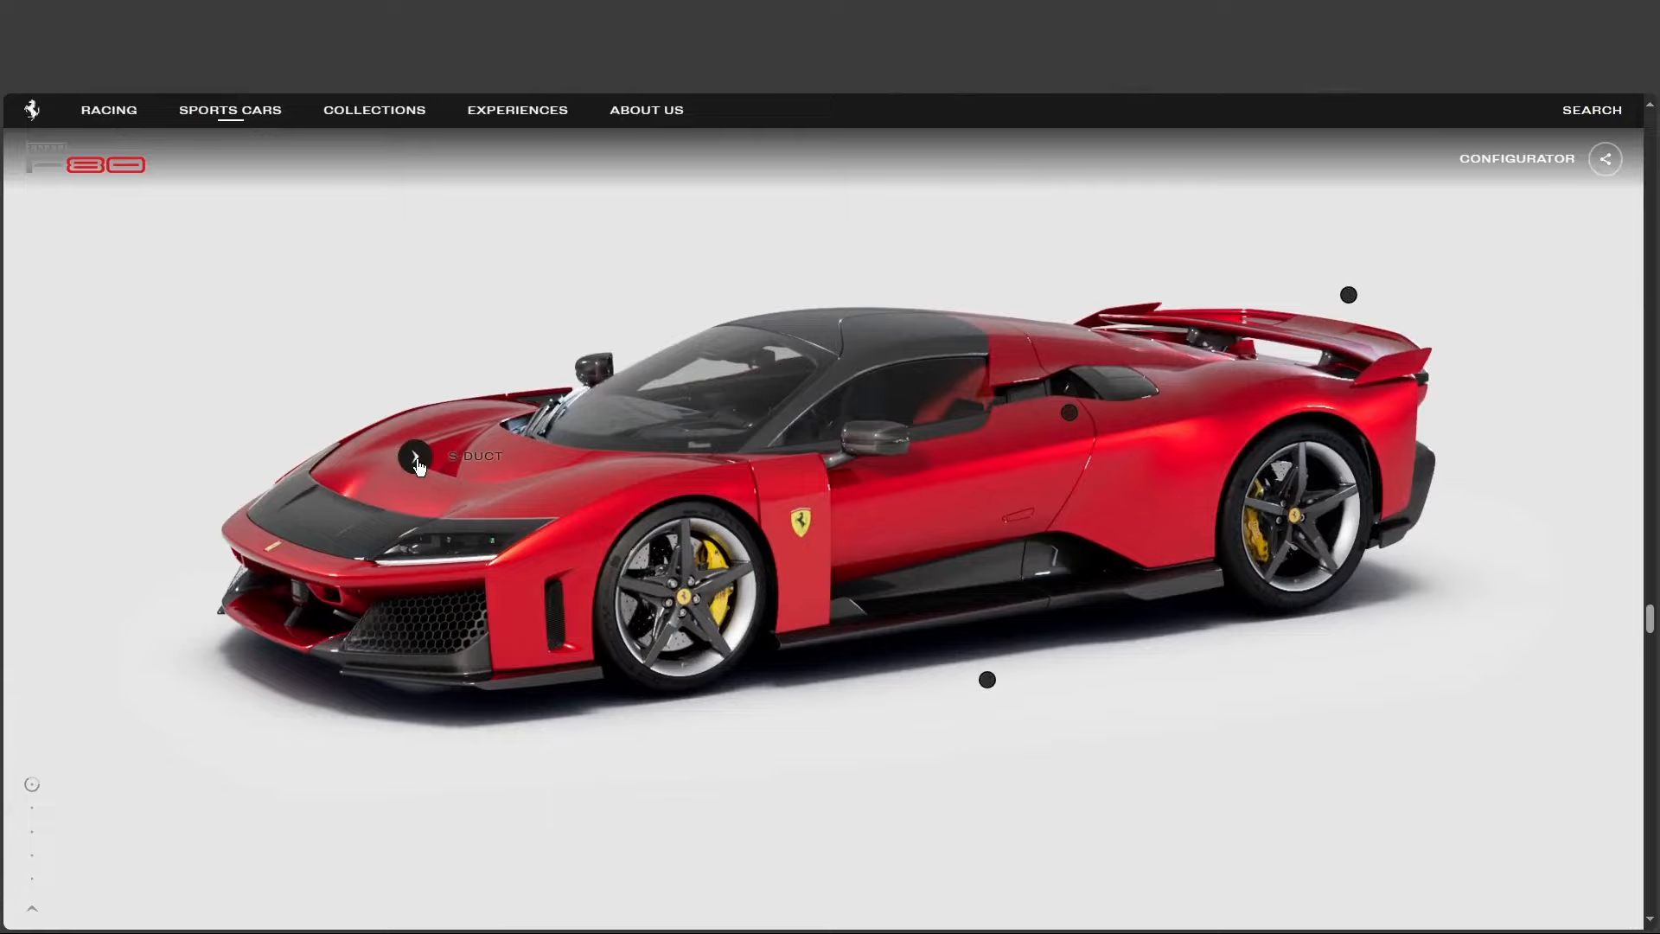
left_click(413, 453)
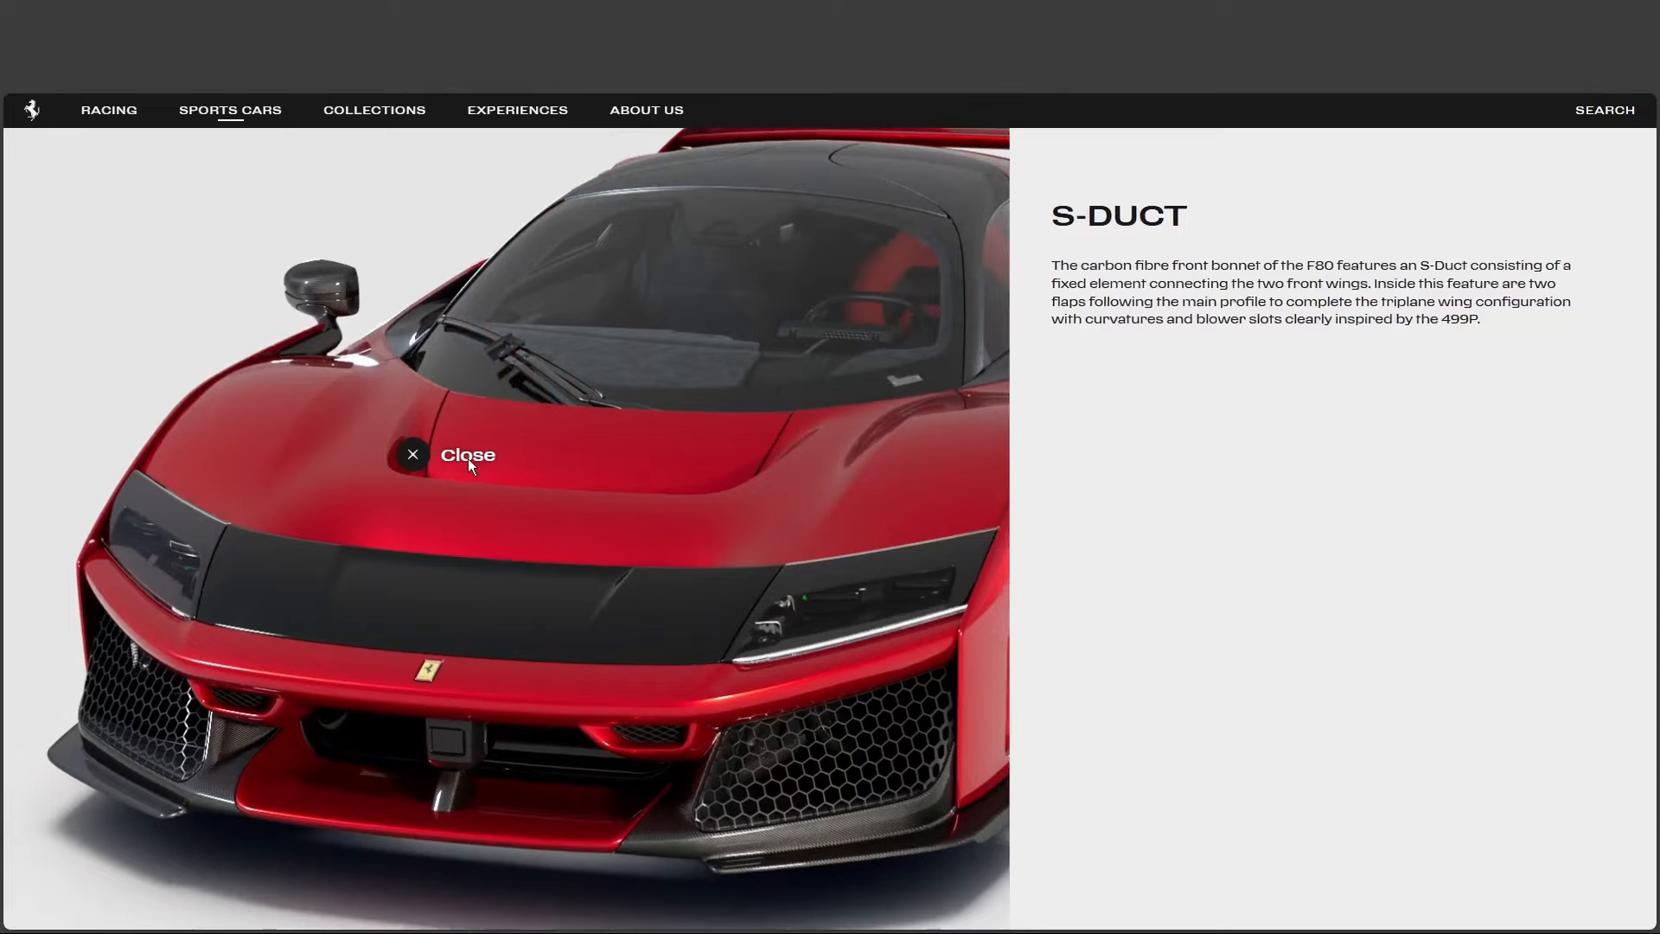
left_click(413, 455)
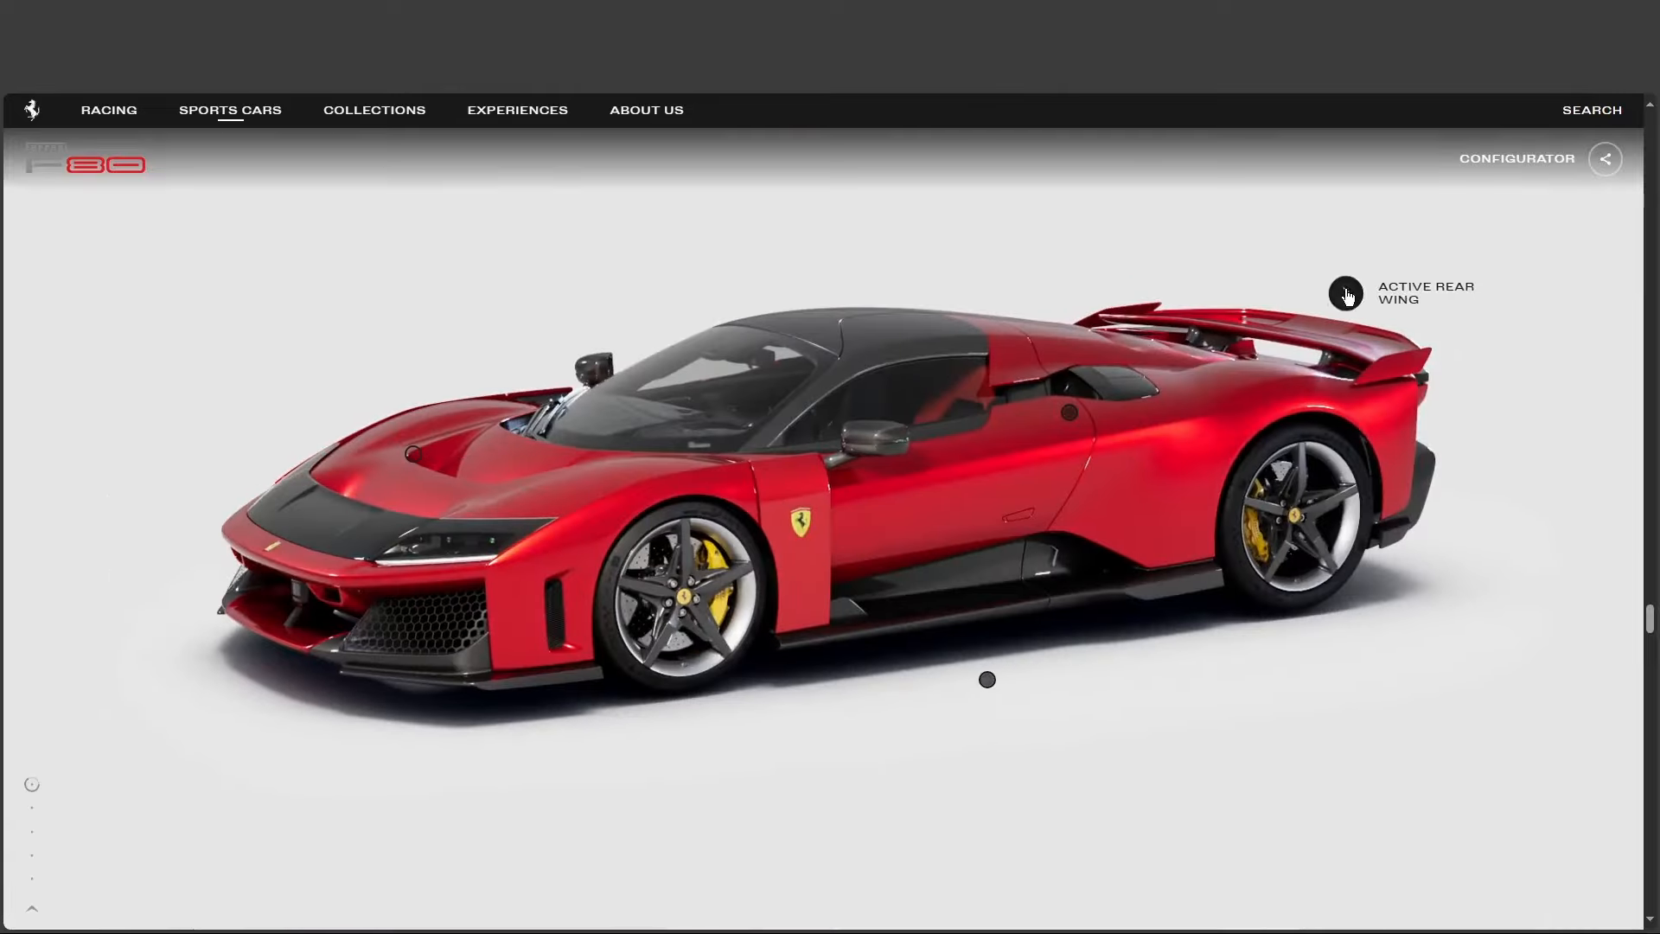
left_click(1346, 294)
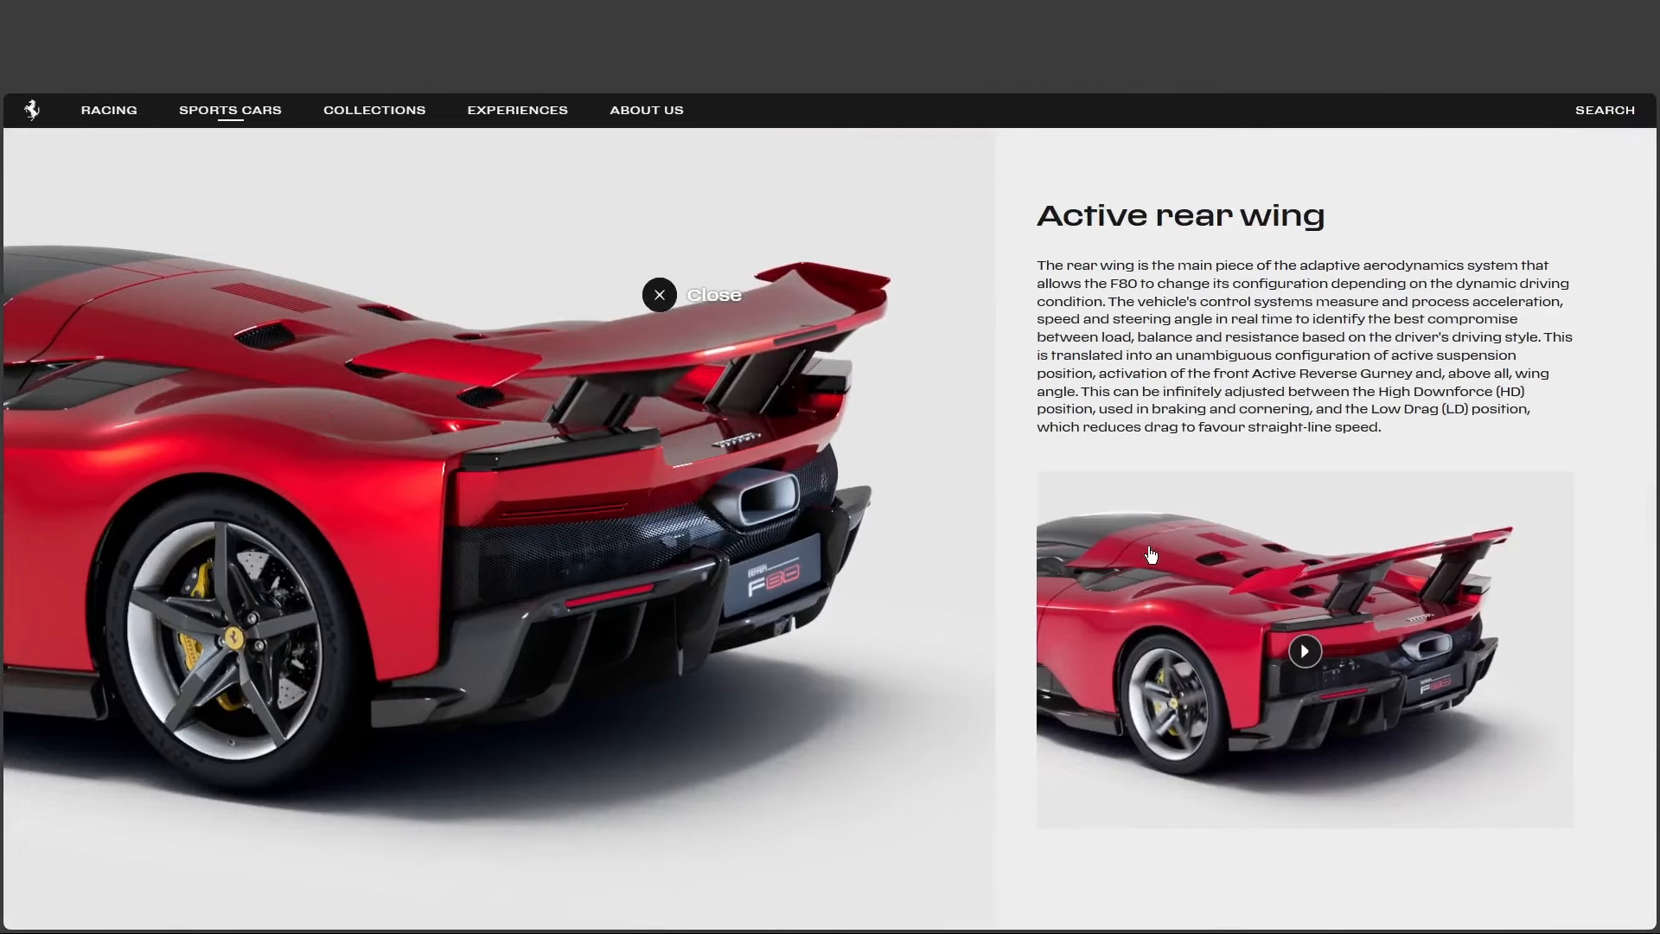
Step: Play the rear wing clip full screen, close it, then close the Active rear wing panel
left_click(1304, 651)
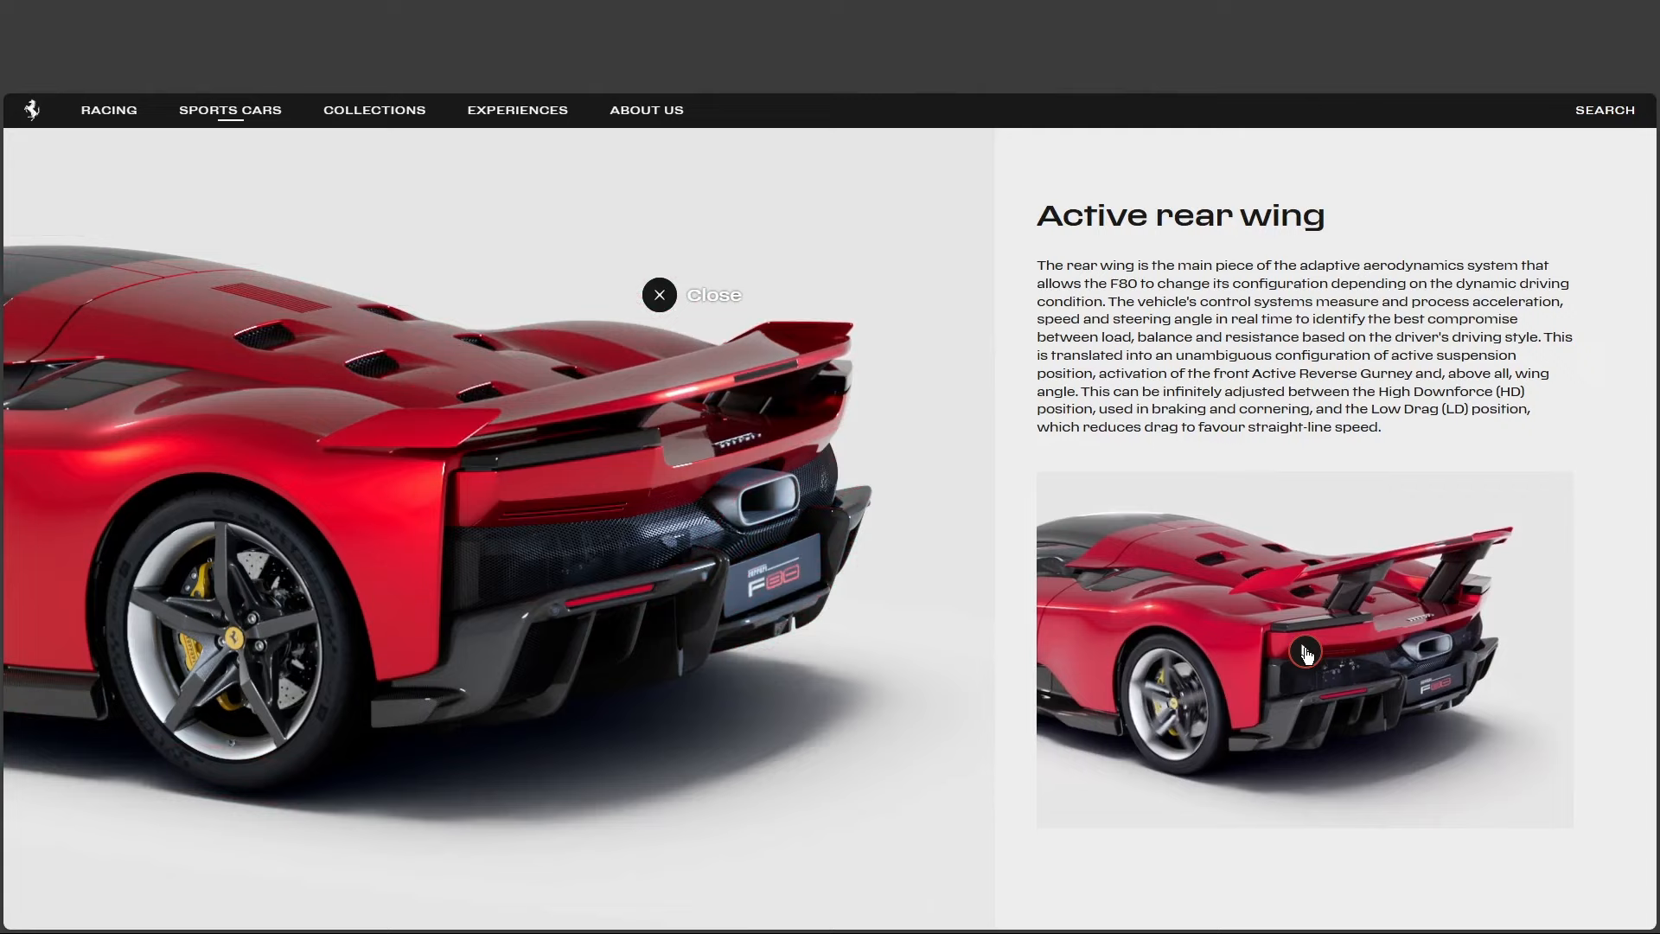
left_click(1304, 652)
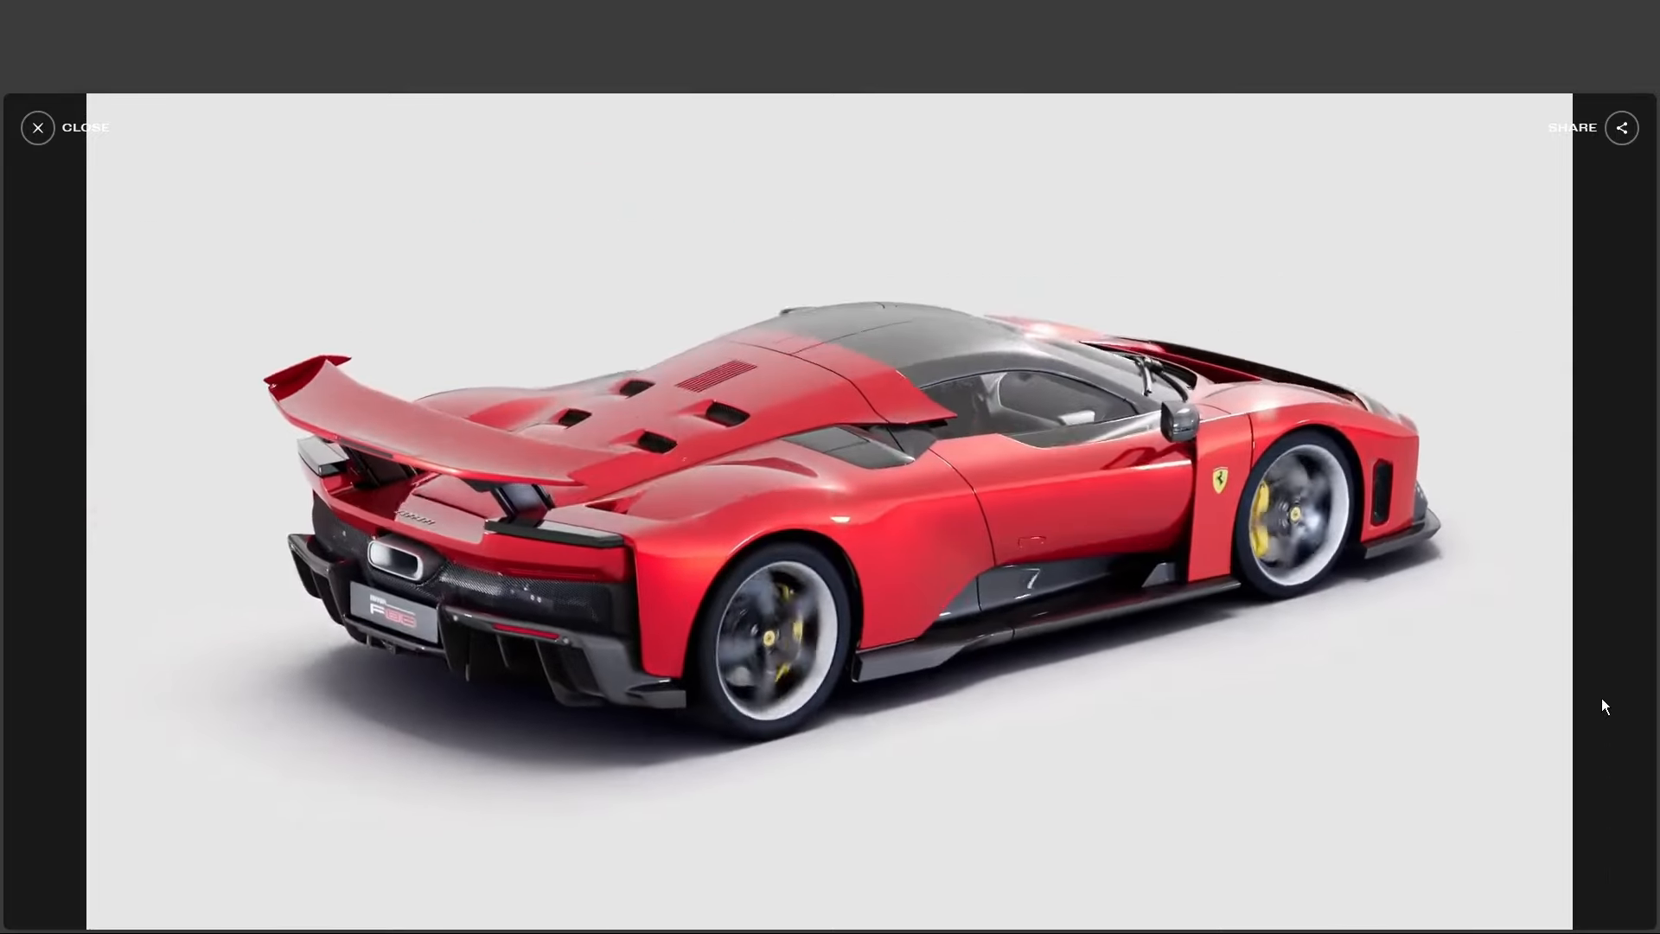
left_click(38, 126)
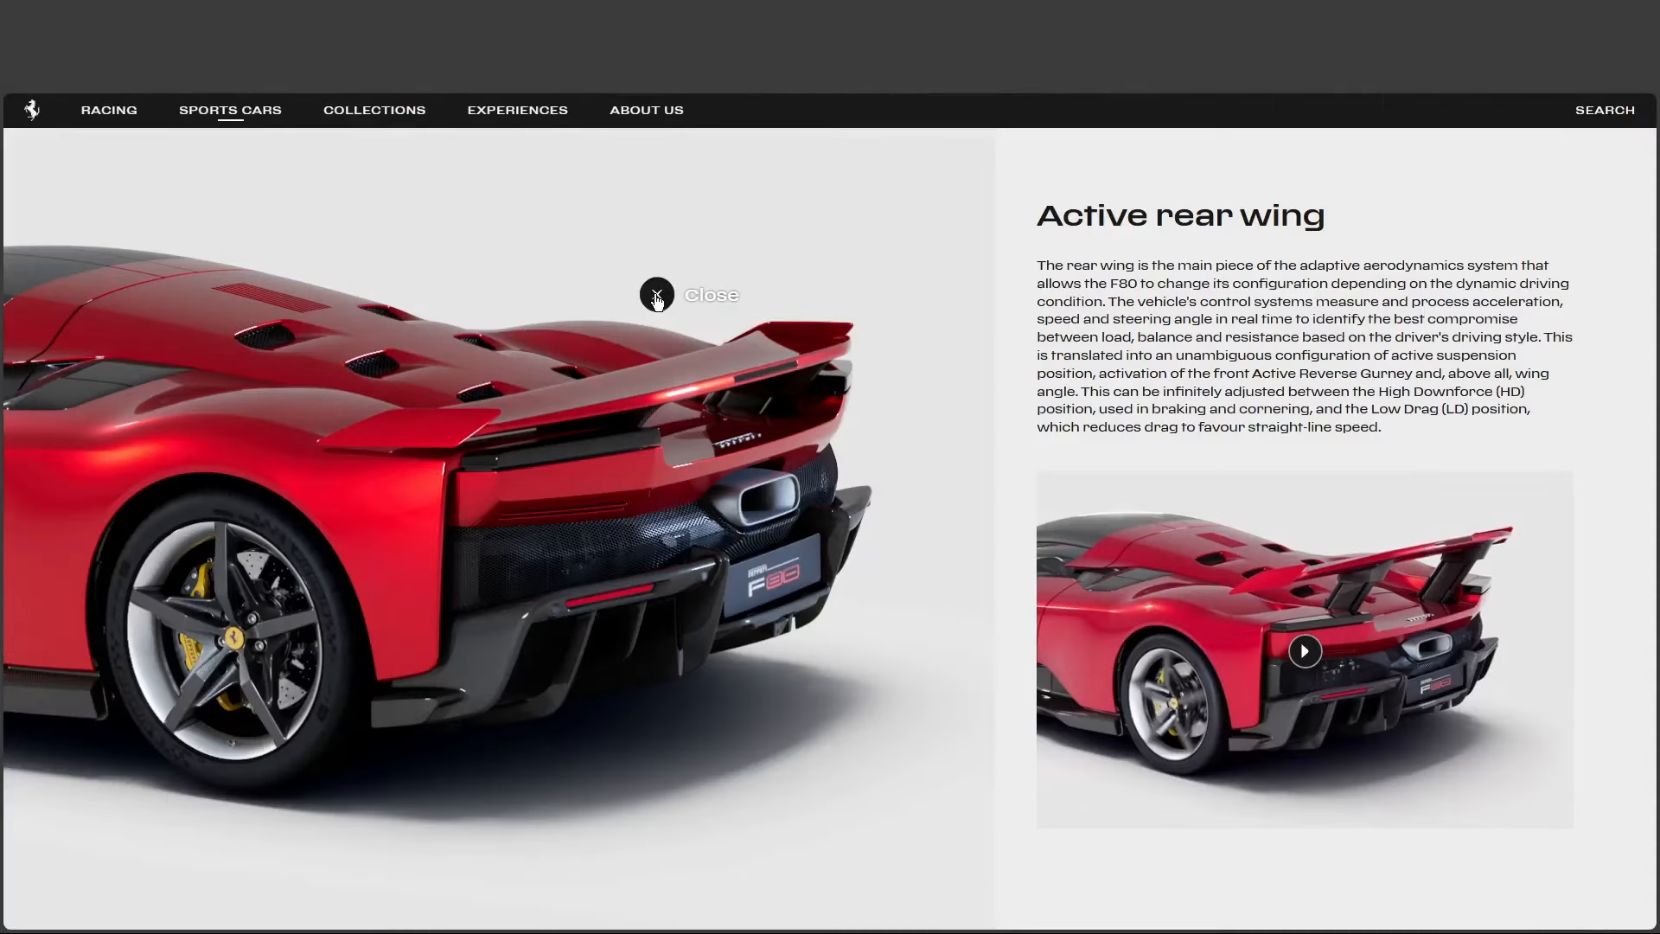
left_click(692, 294)
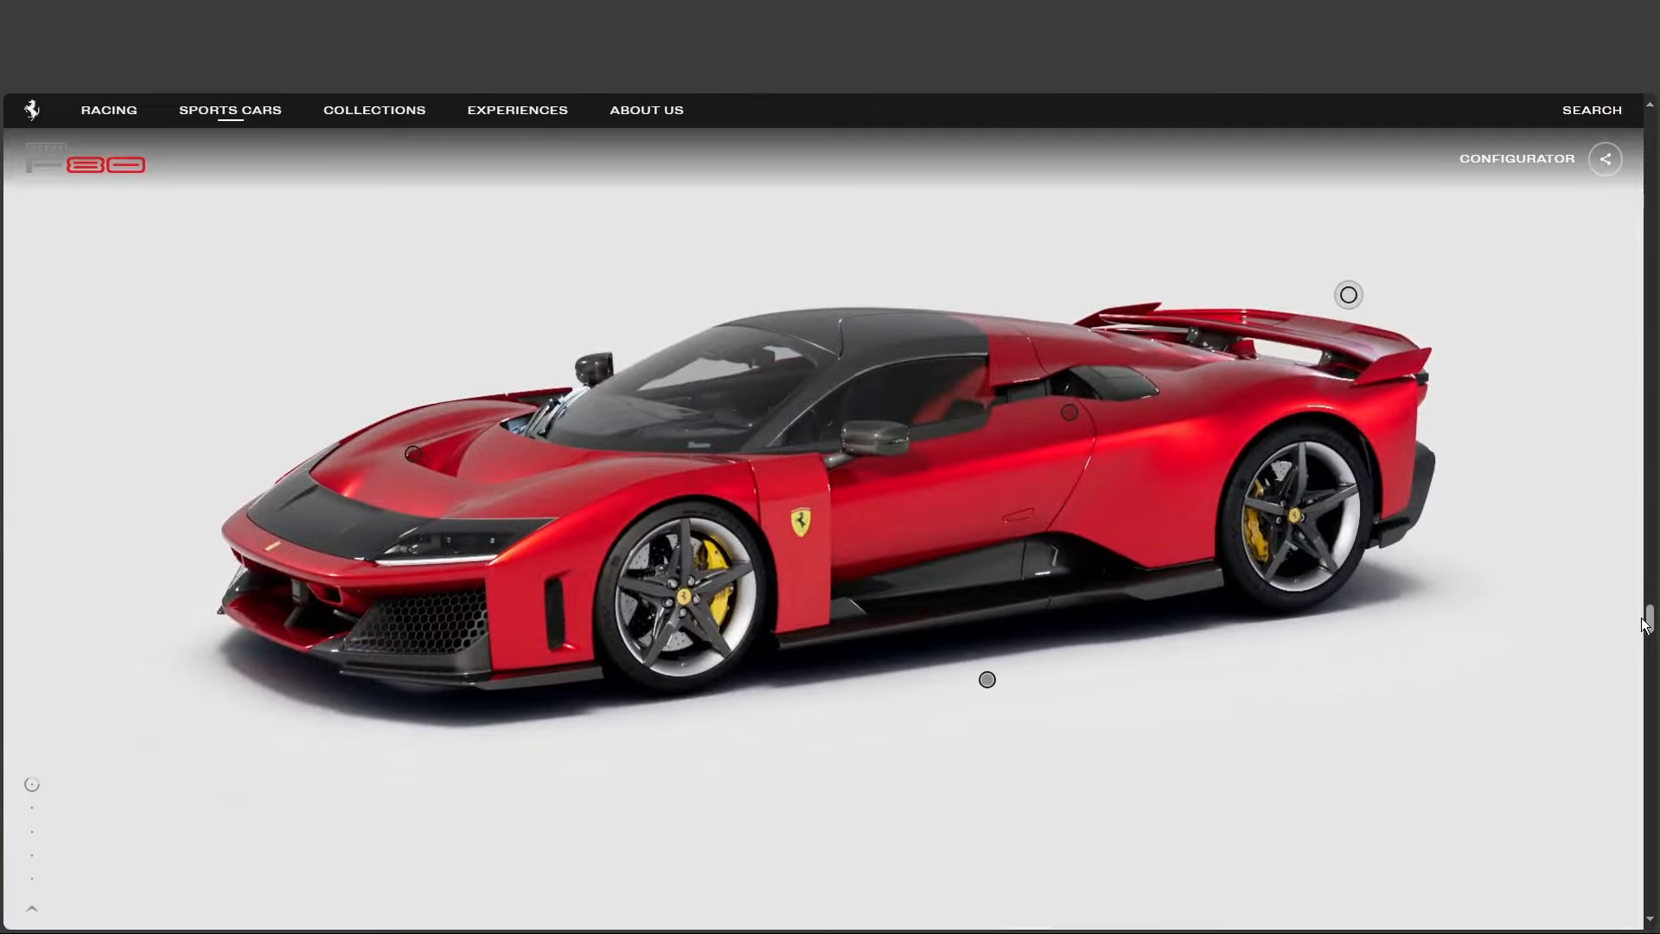
Step: Scroll through the performance section back toward the car's cooling system hotspot
scroll("down", 3)
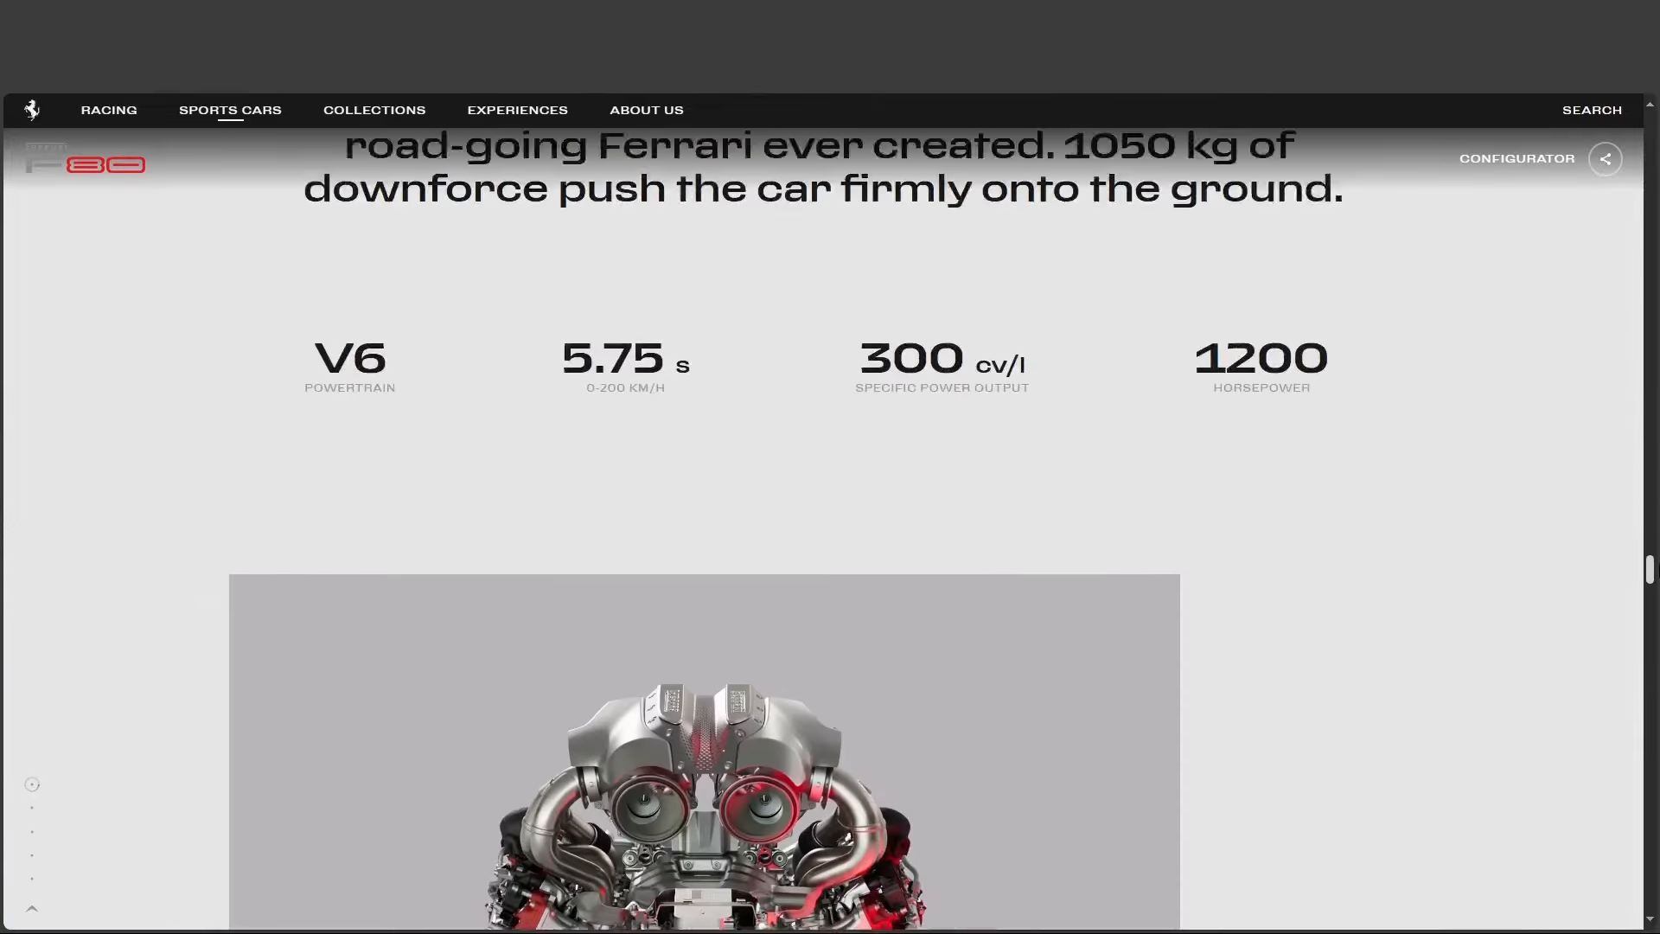
scroll("down", 3)
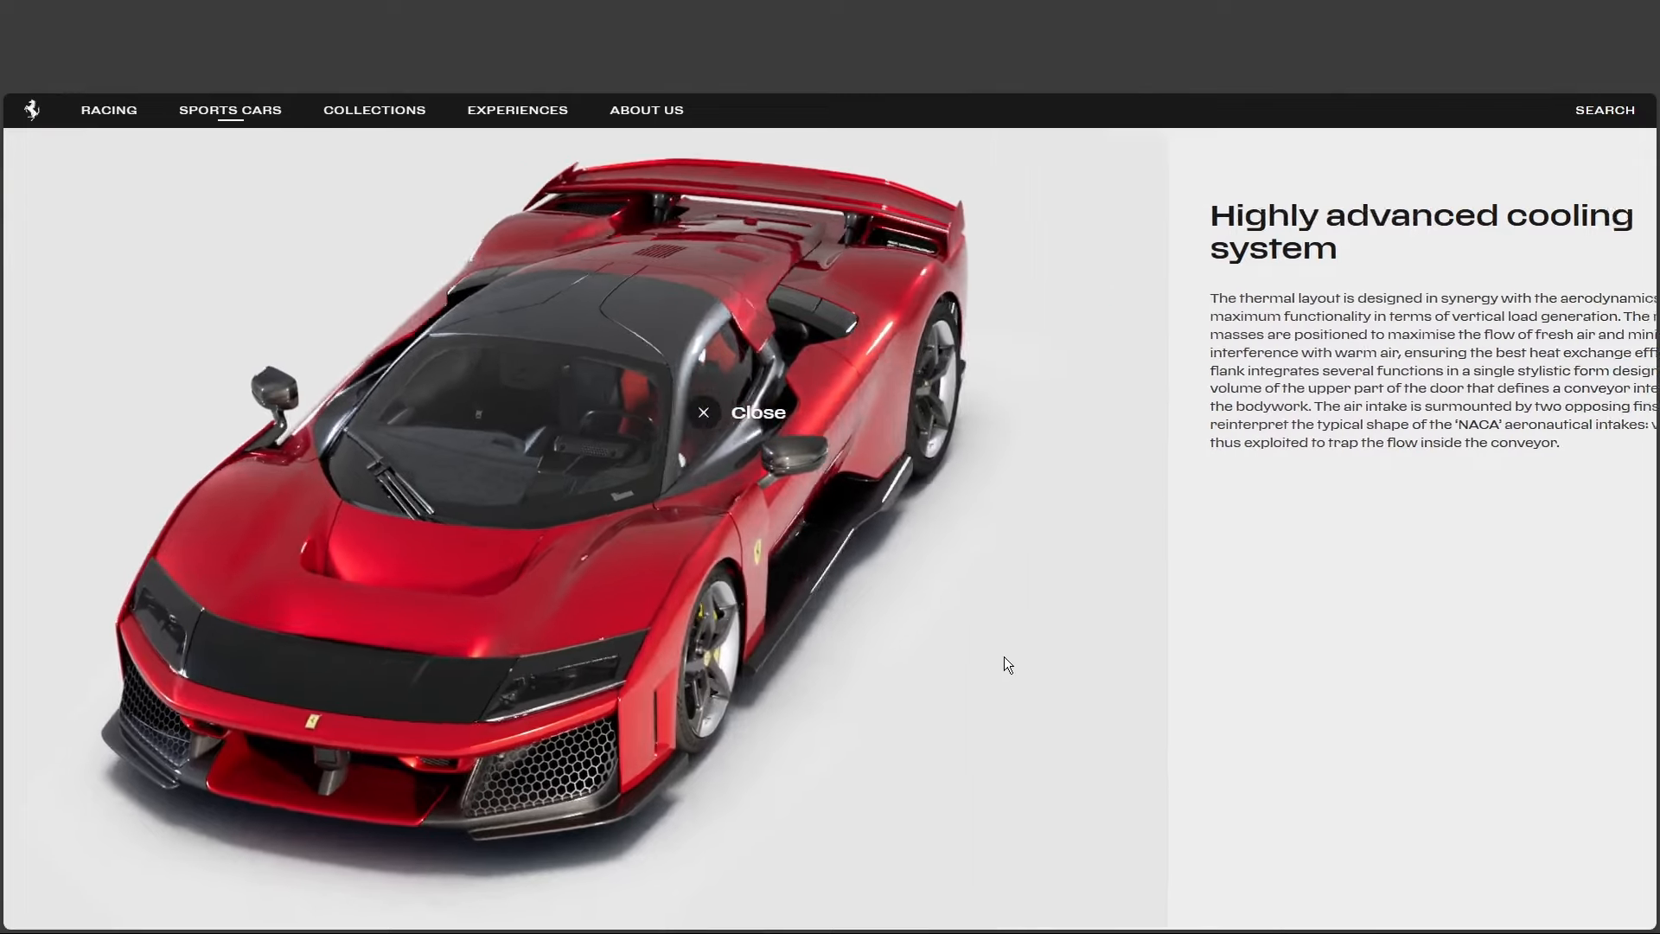
Step: Close the cooling system panel and scroll past brake and MGU-K cards to the 1200 horsepower Performance heading
left_click(744, 411)
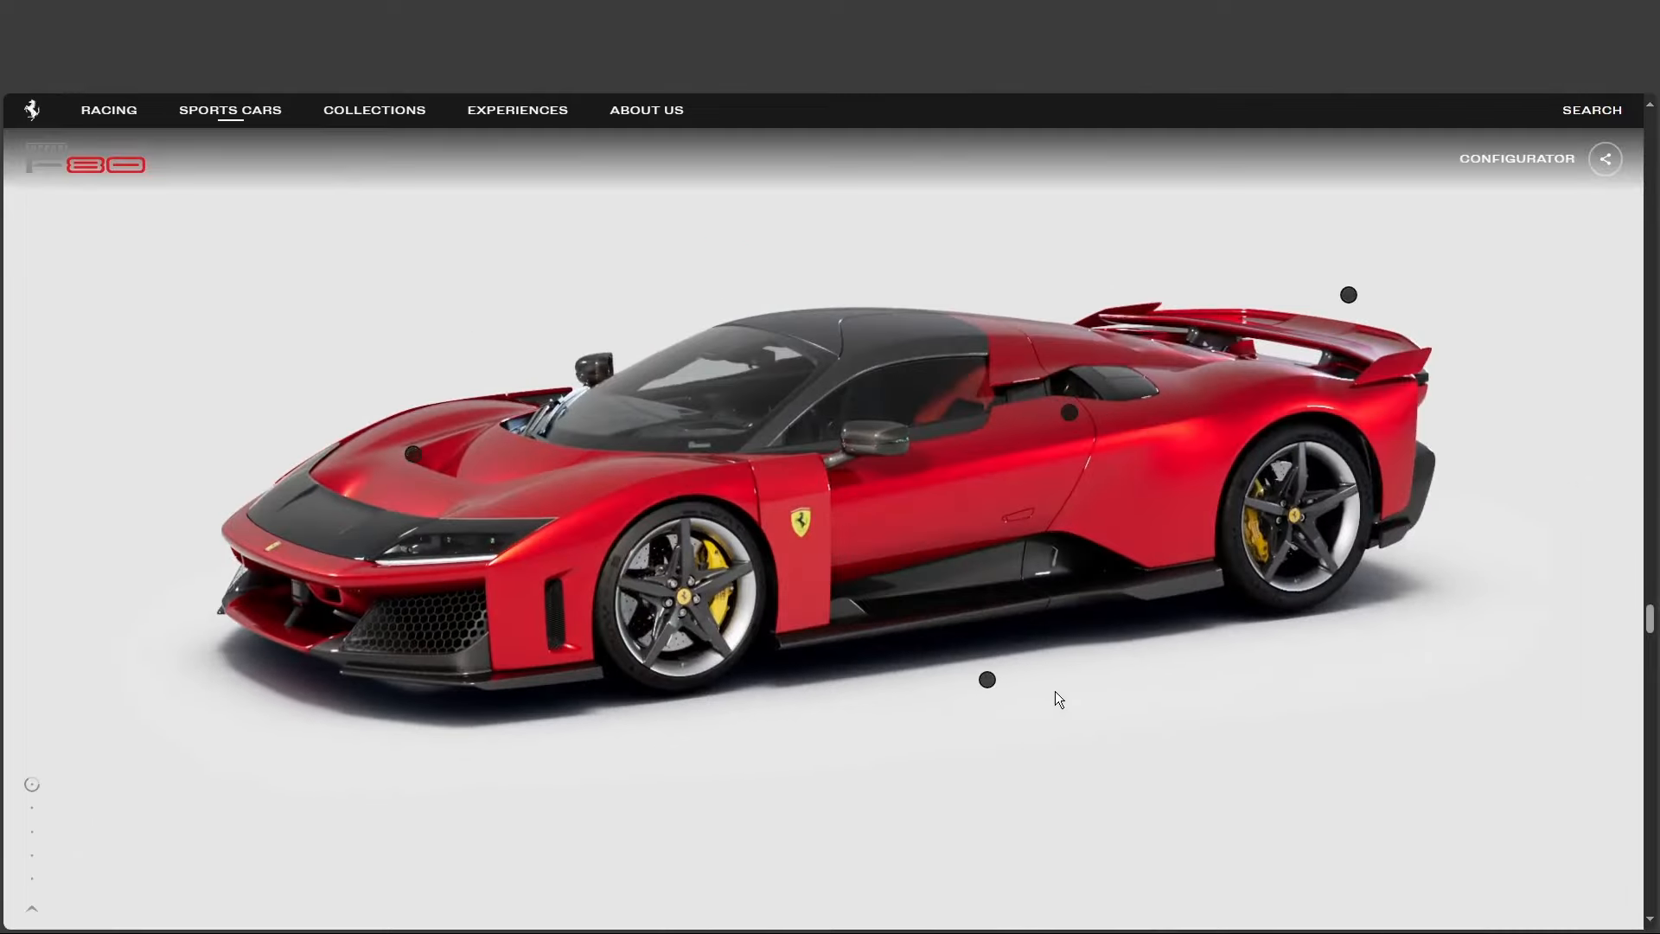
scroll("down", 3)
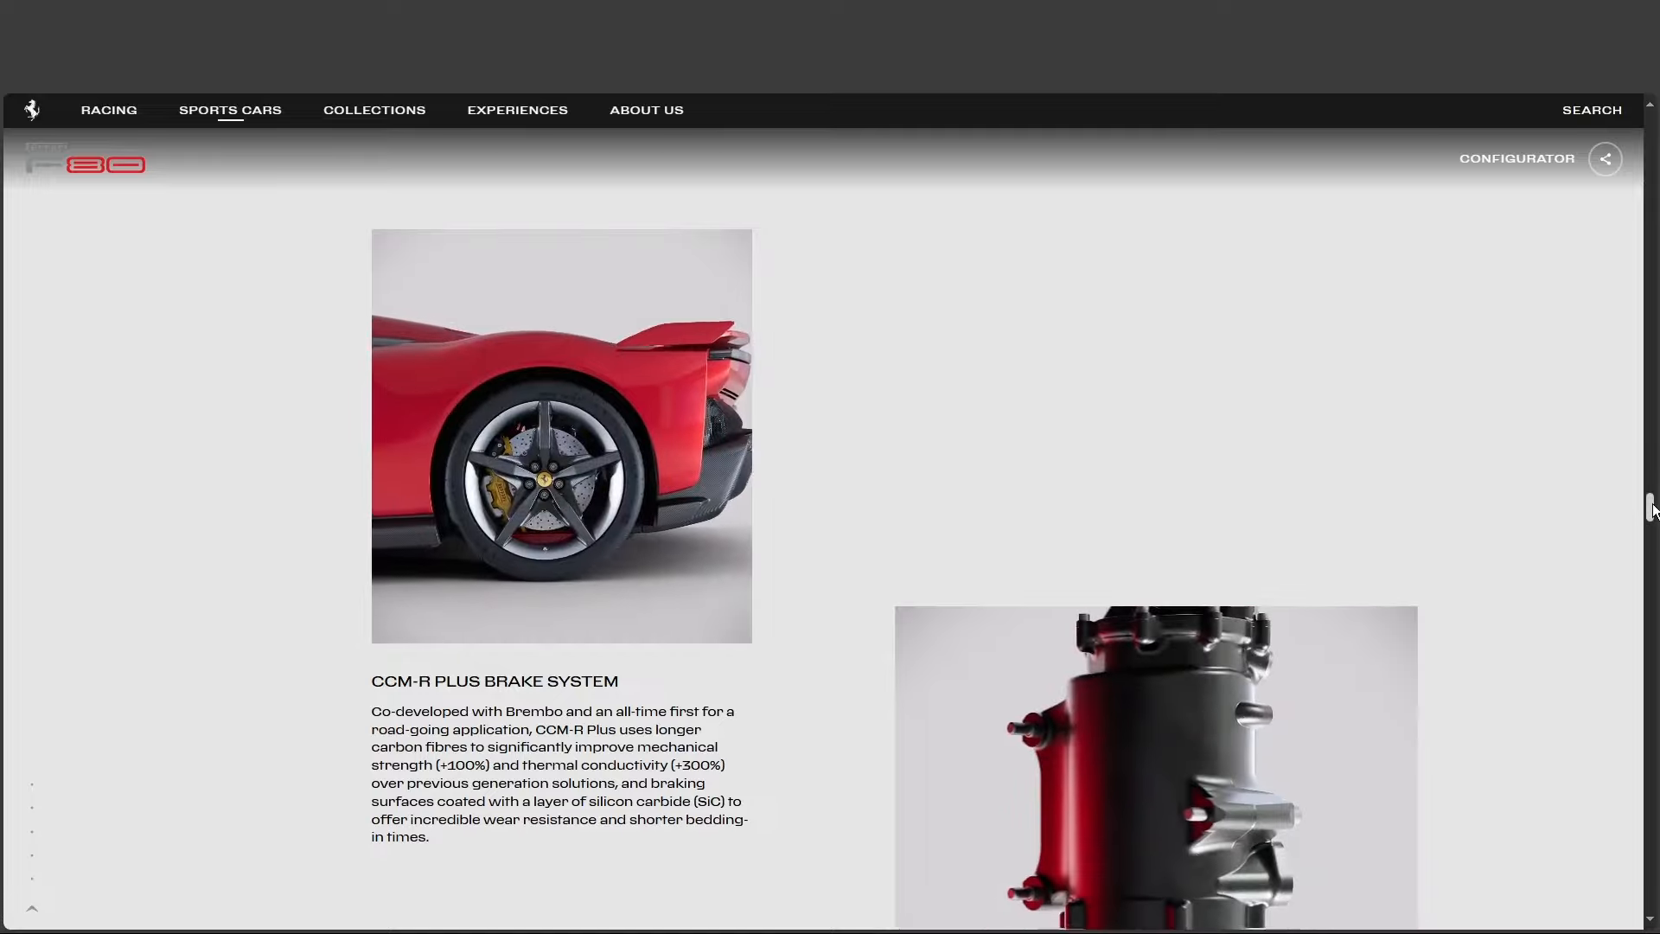
scroll("down", 3)
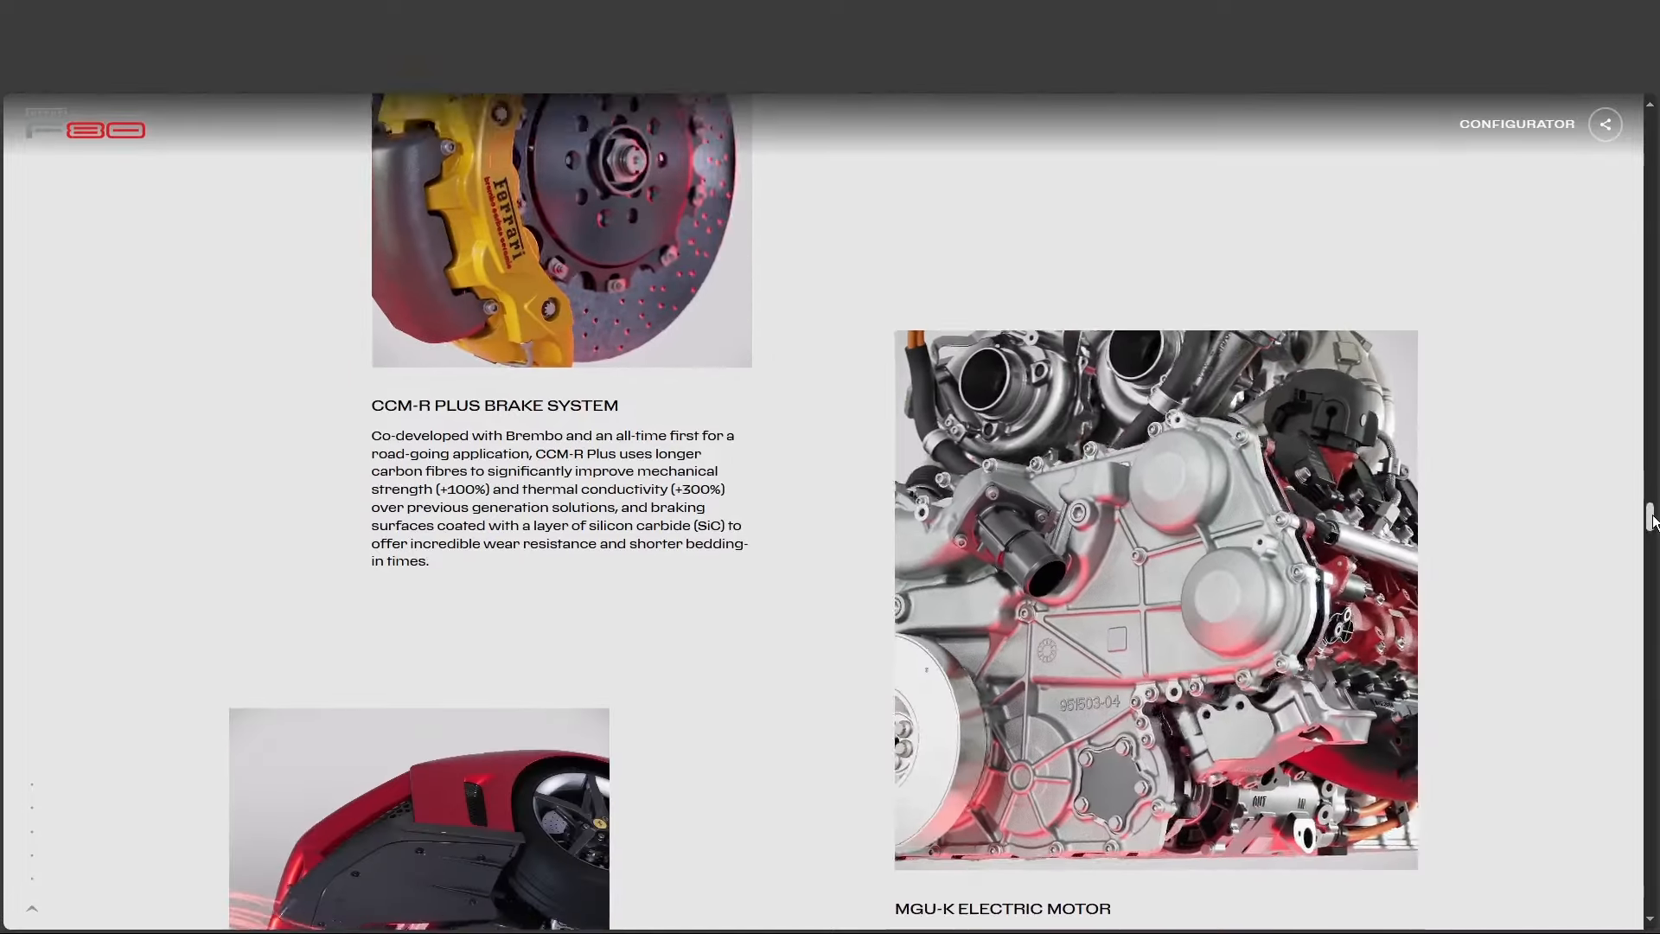
scroll("down", 3)
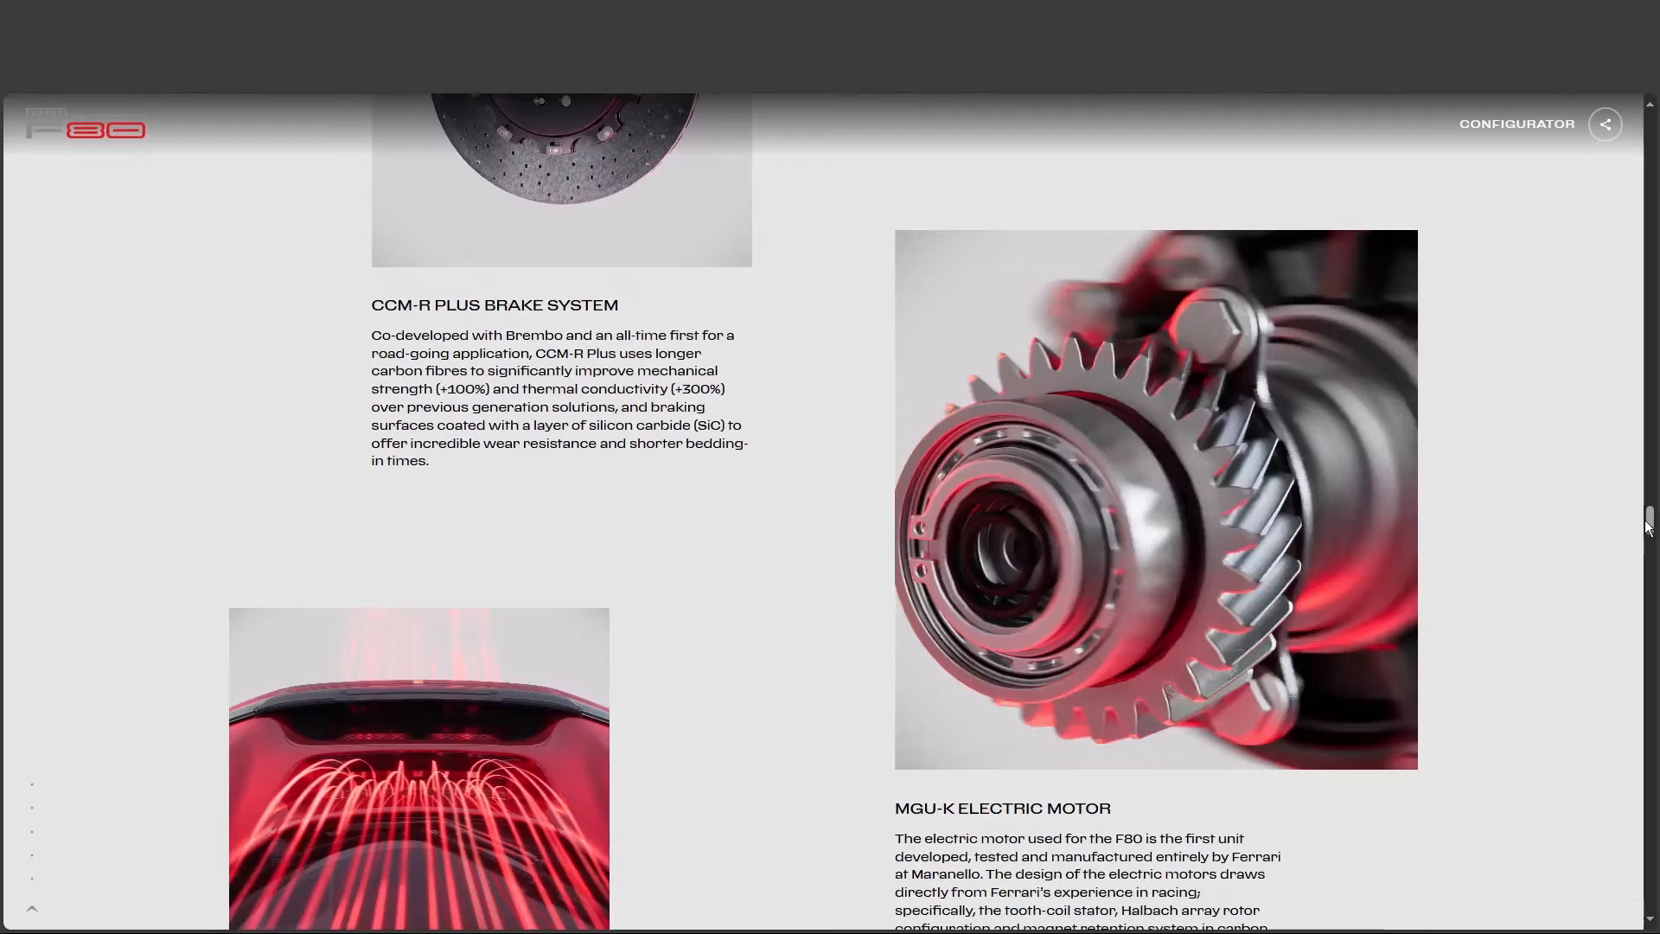
scroll("down", 3)
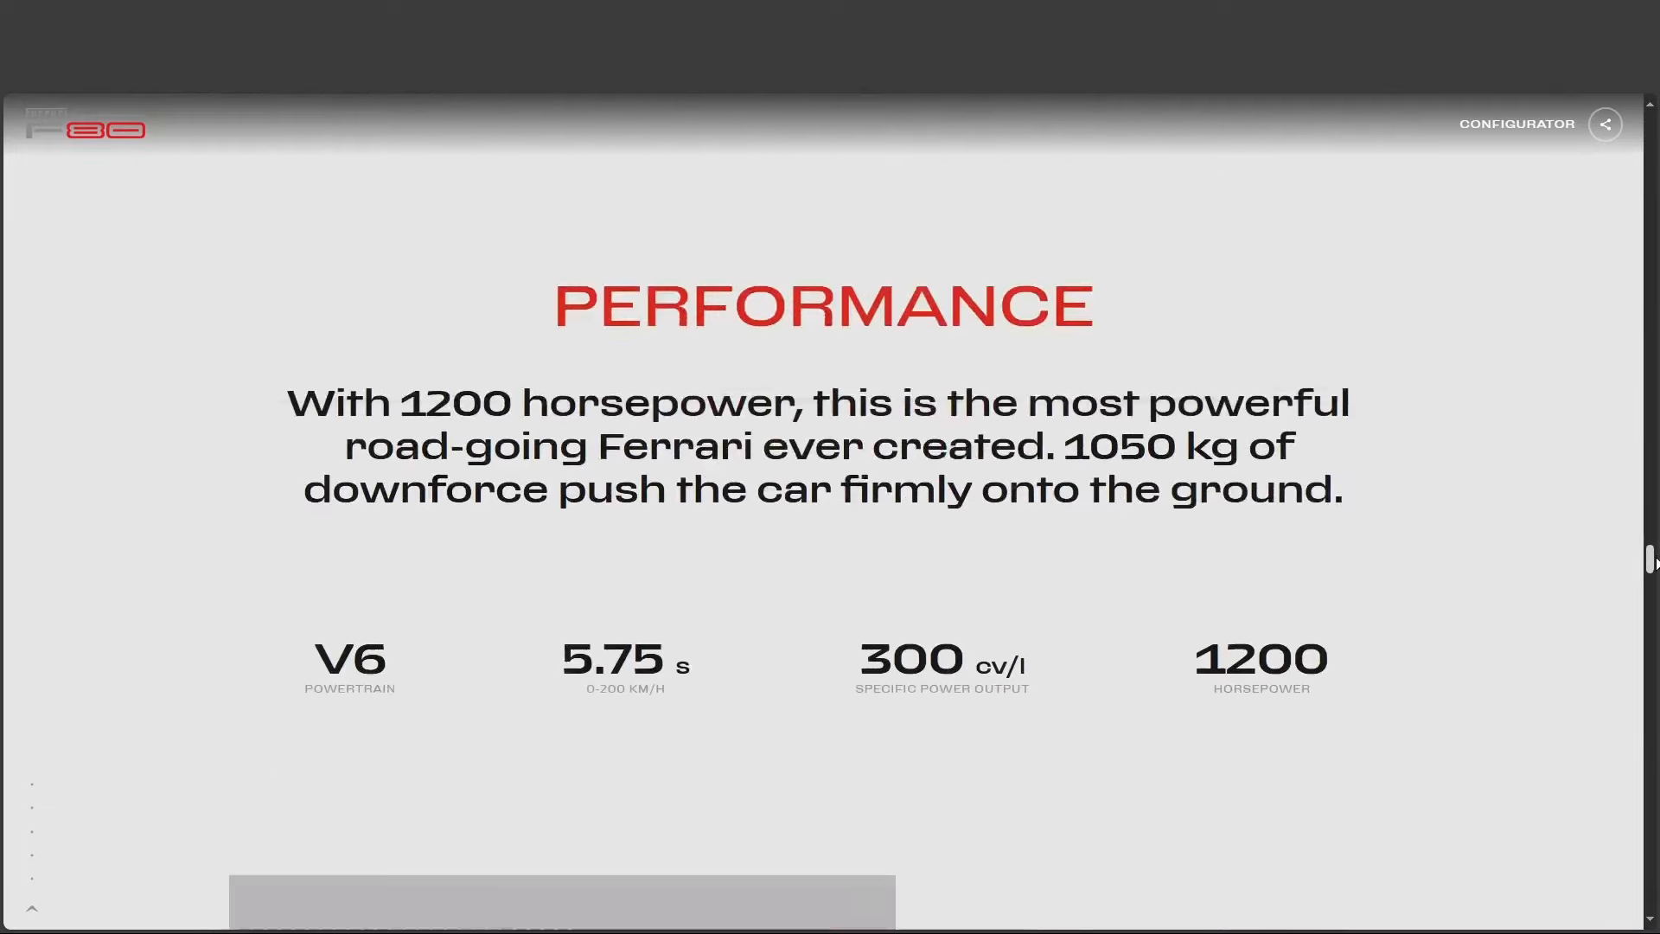
Step: Scroll down to the Powertrain story and the V6 engine picture
scroll("down", 3)
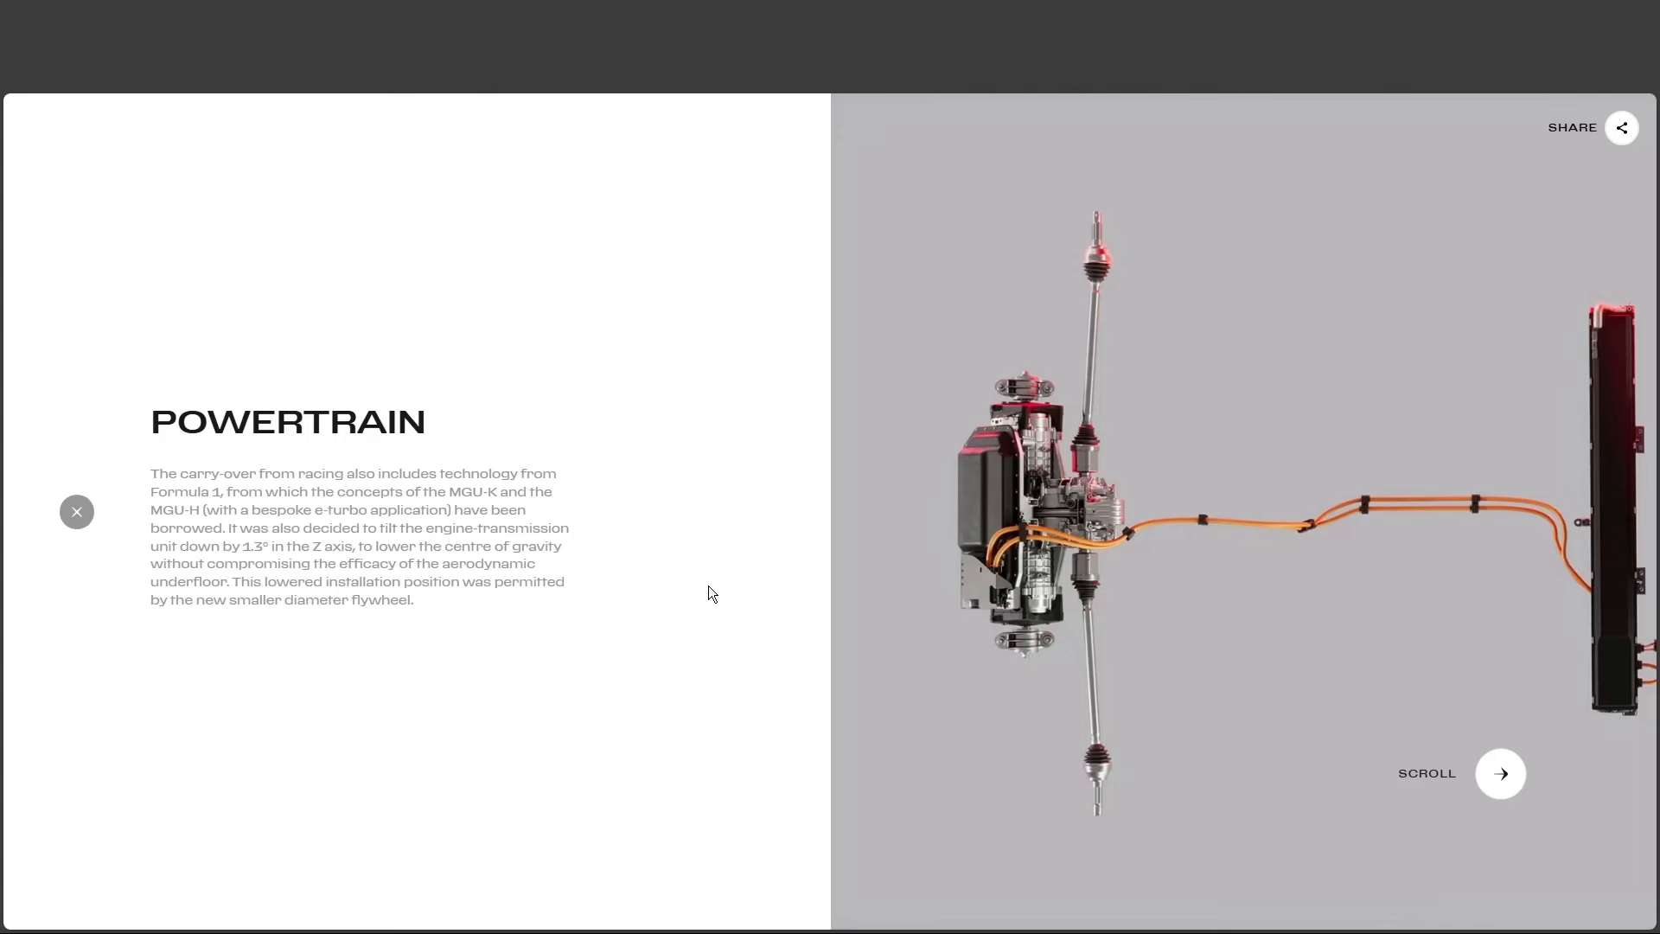
mouse_move(640, 605)
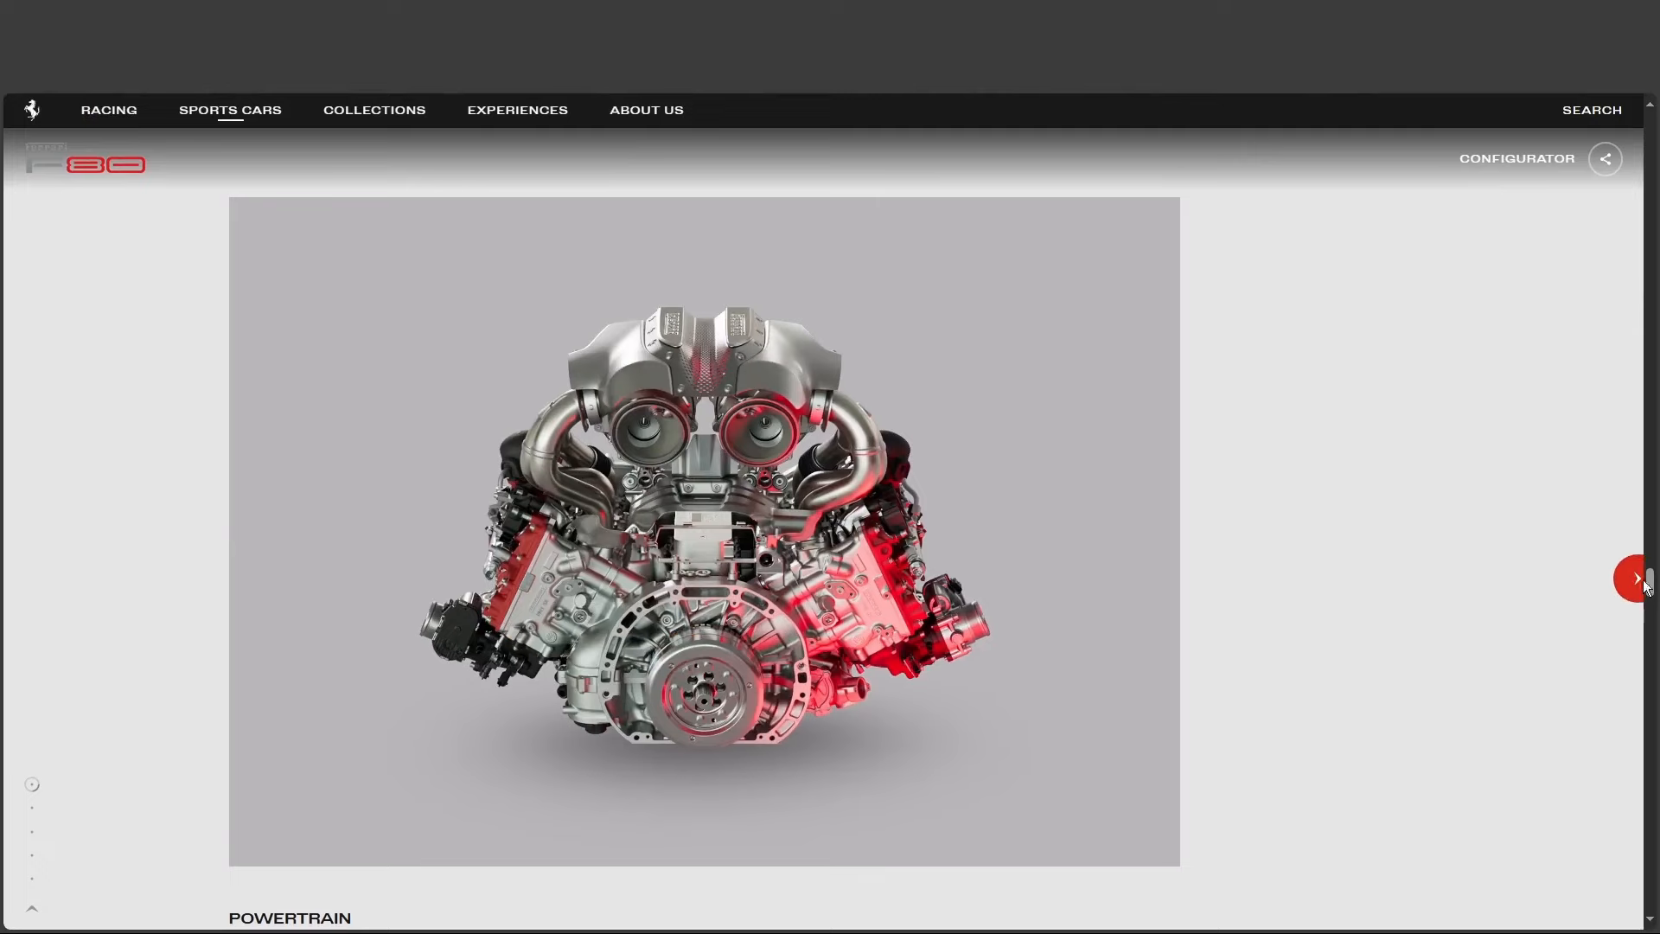
Step: Scroll past the Powertrain description and car render down to the Exterior Design entry
scroll("down", 3)
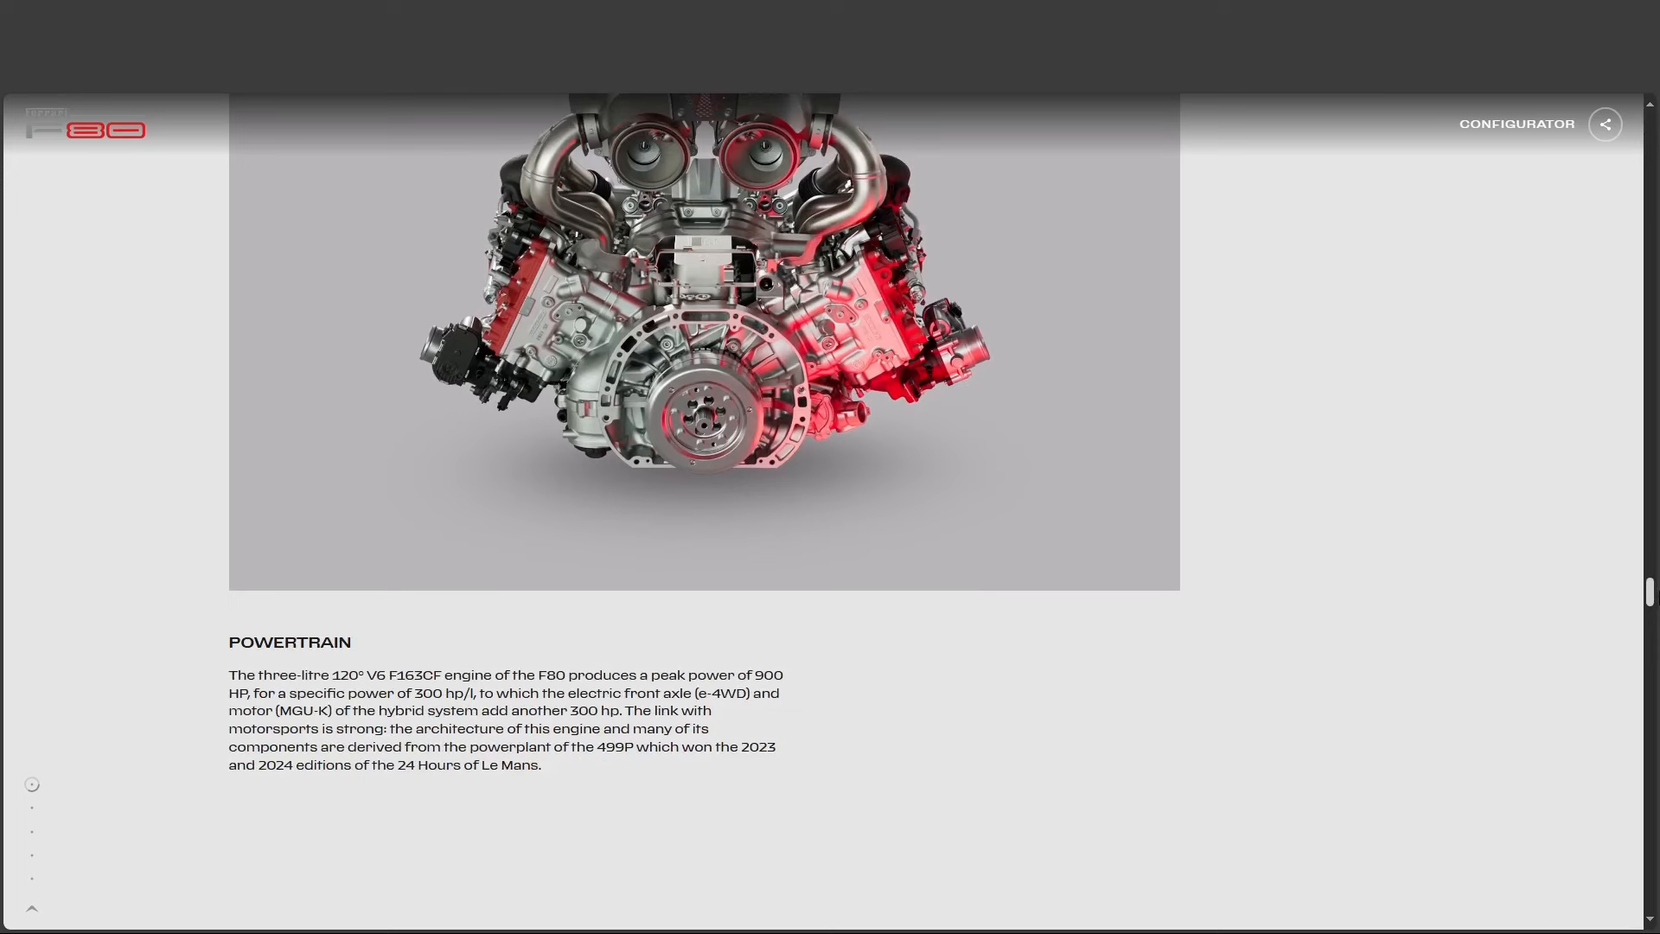
scroll("up", 3)
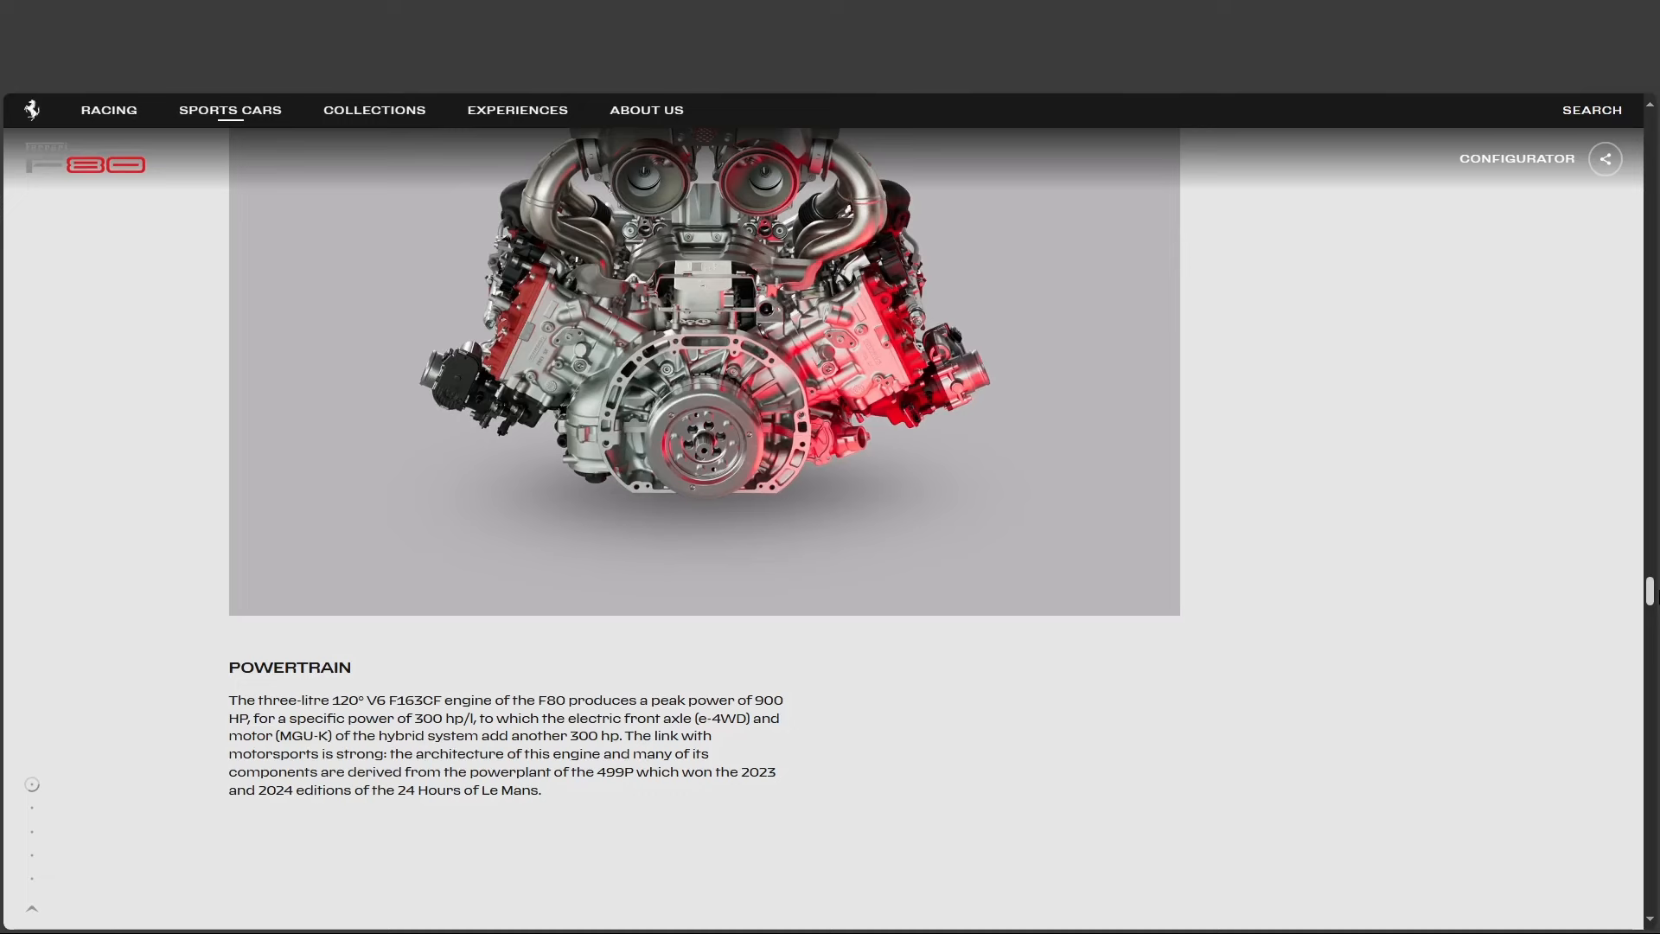
scroll("down", 3)
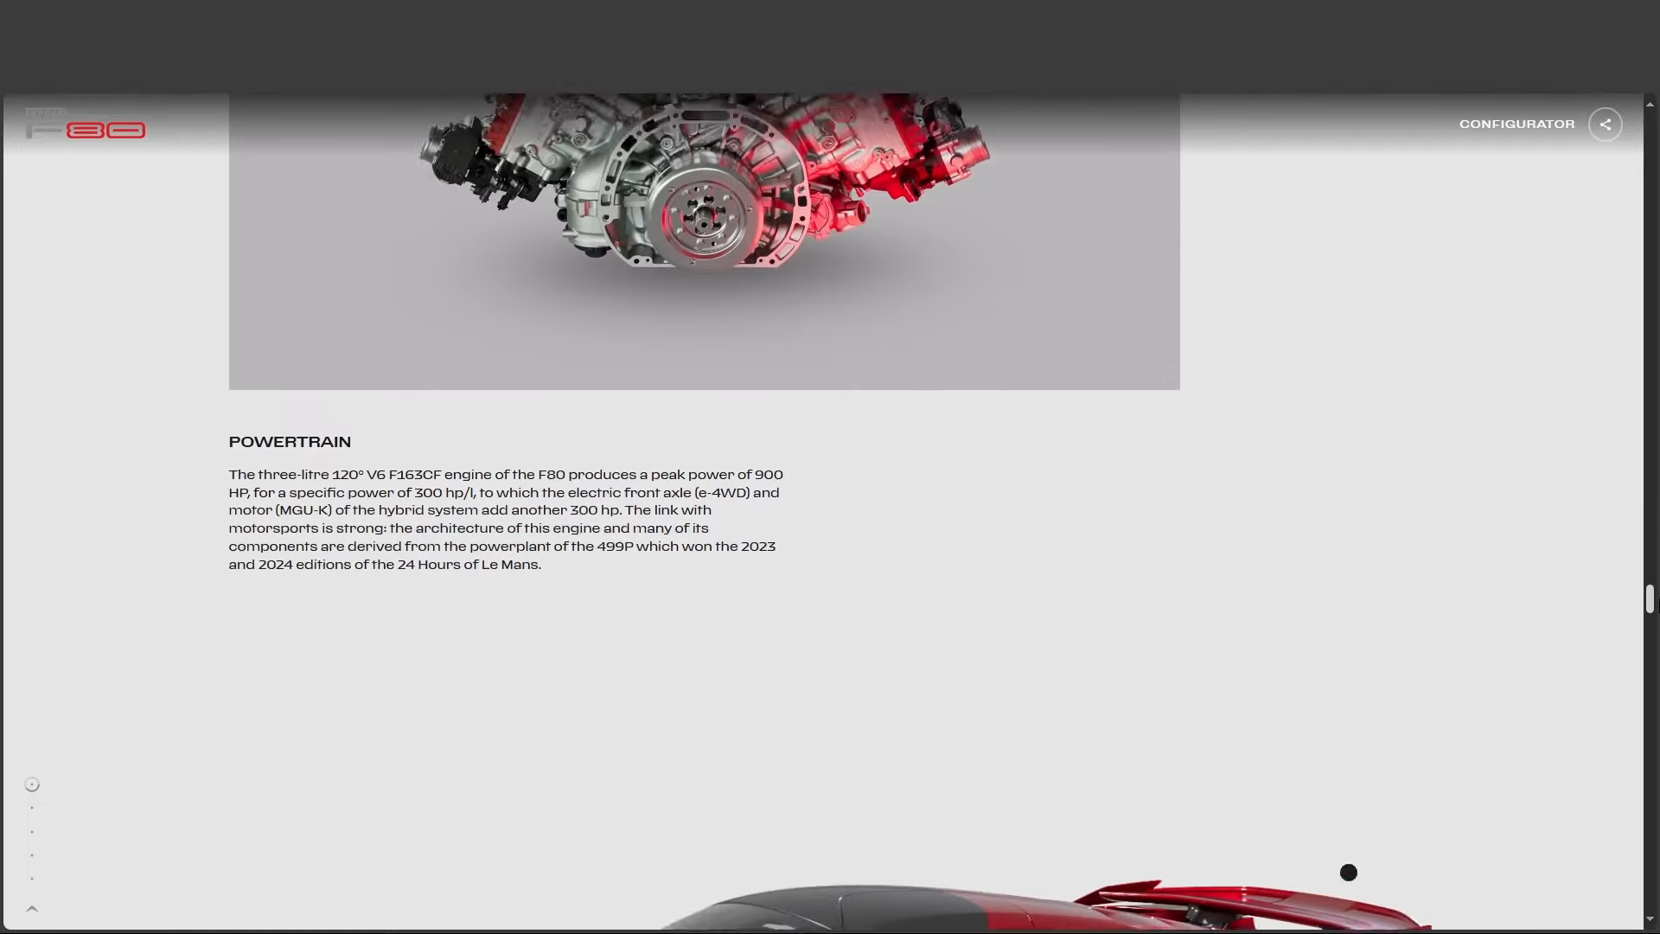
scroll("down", 3)
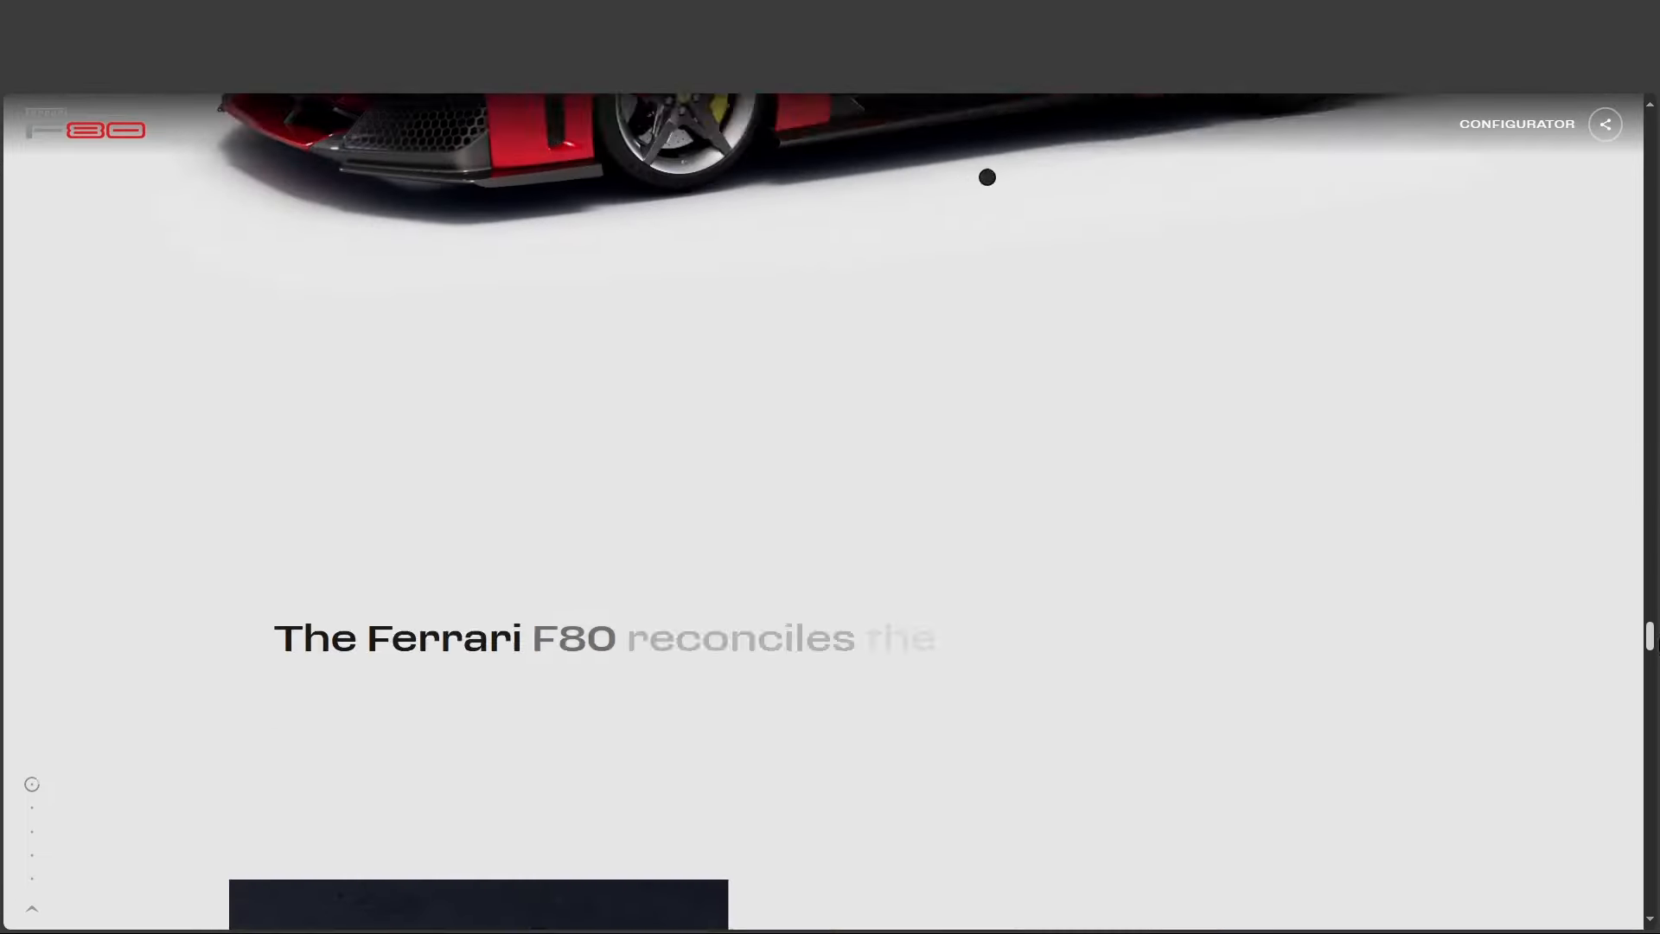
scroll("down", 3)
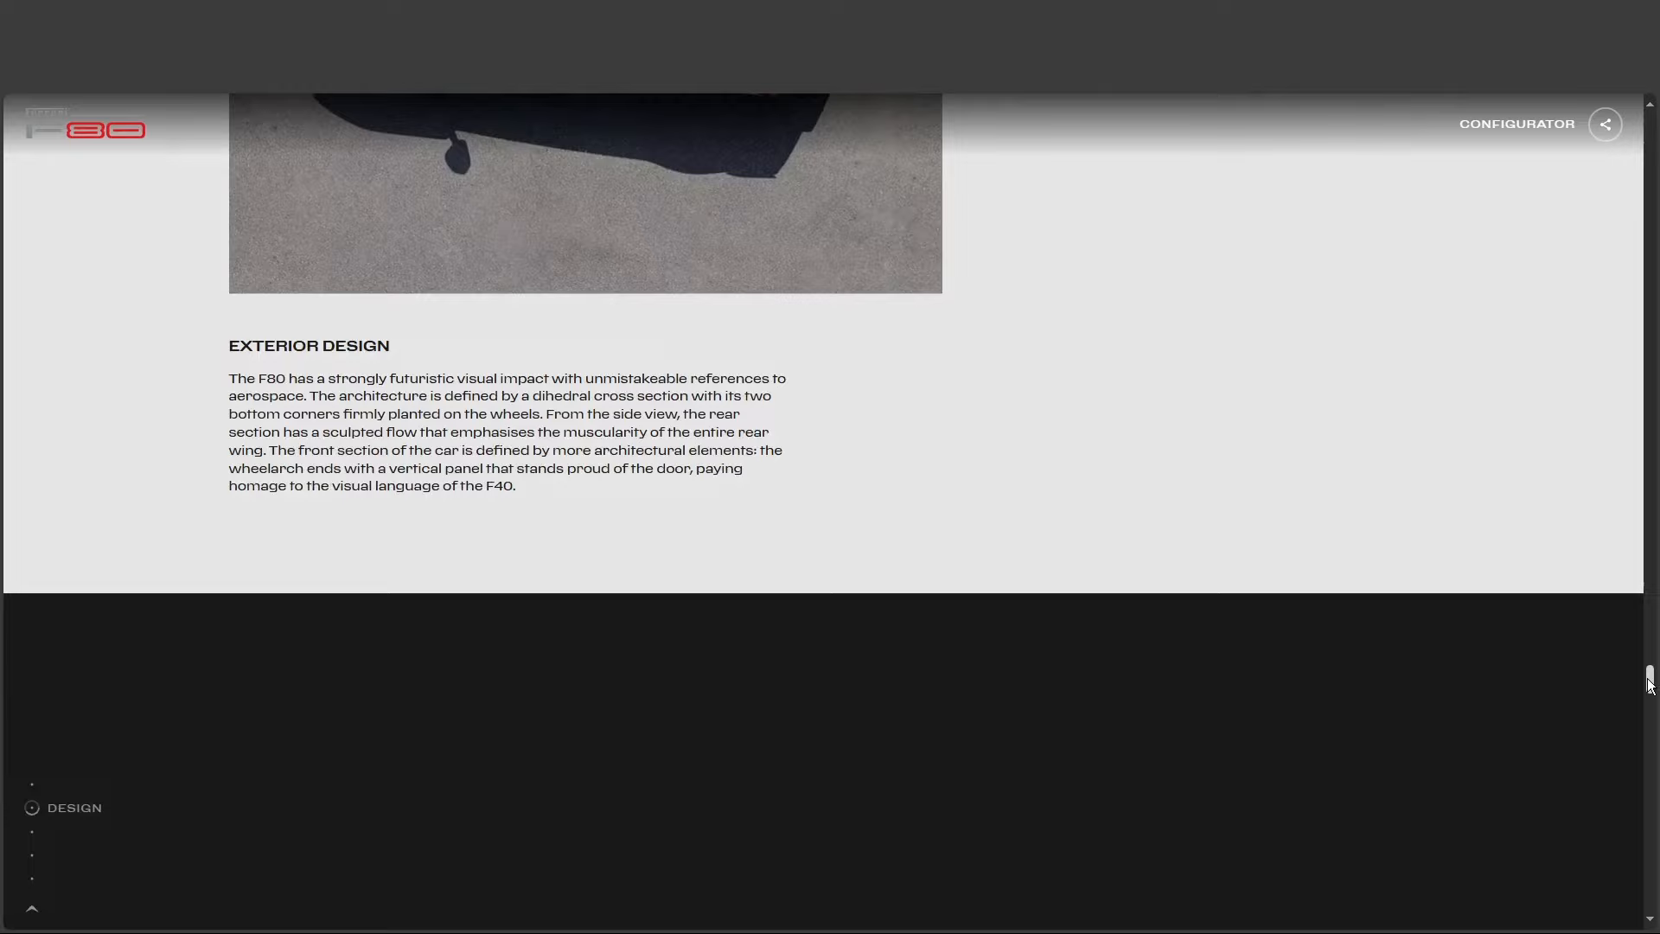
Step: Read the 'cab developed entirely around the driver' panel and close it to the cockpit hotspot view
scroll("down", 3)
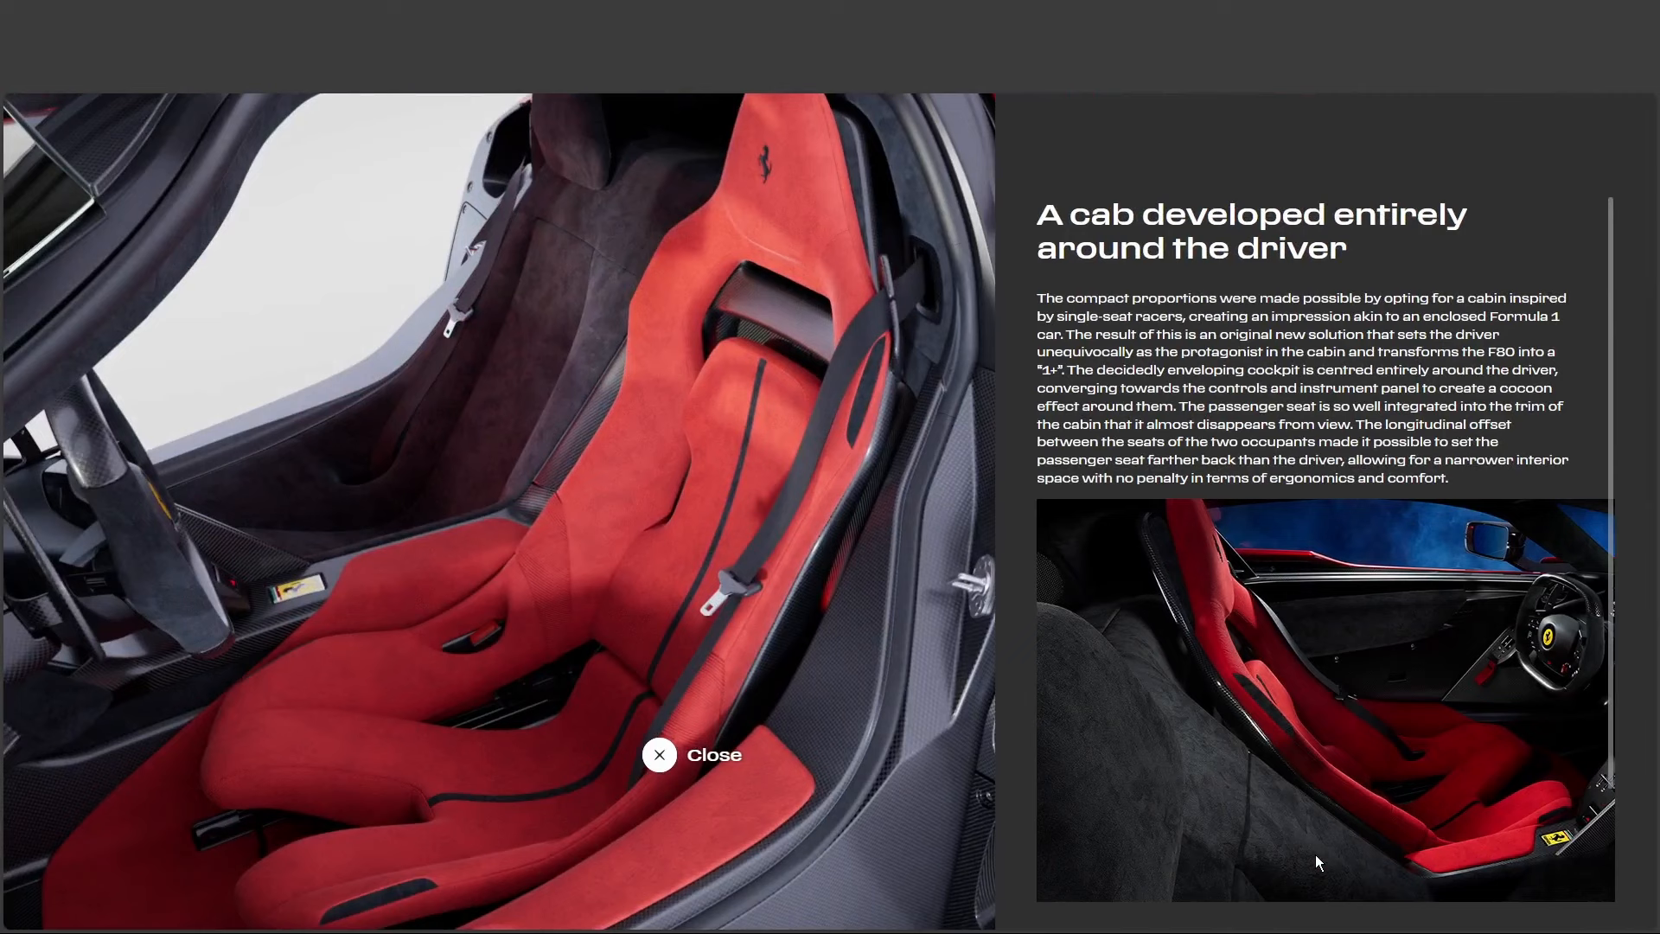
mouse_move(1364, 860)
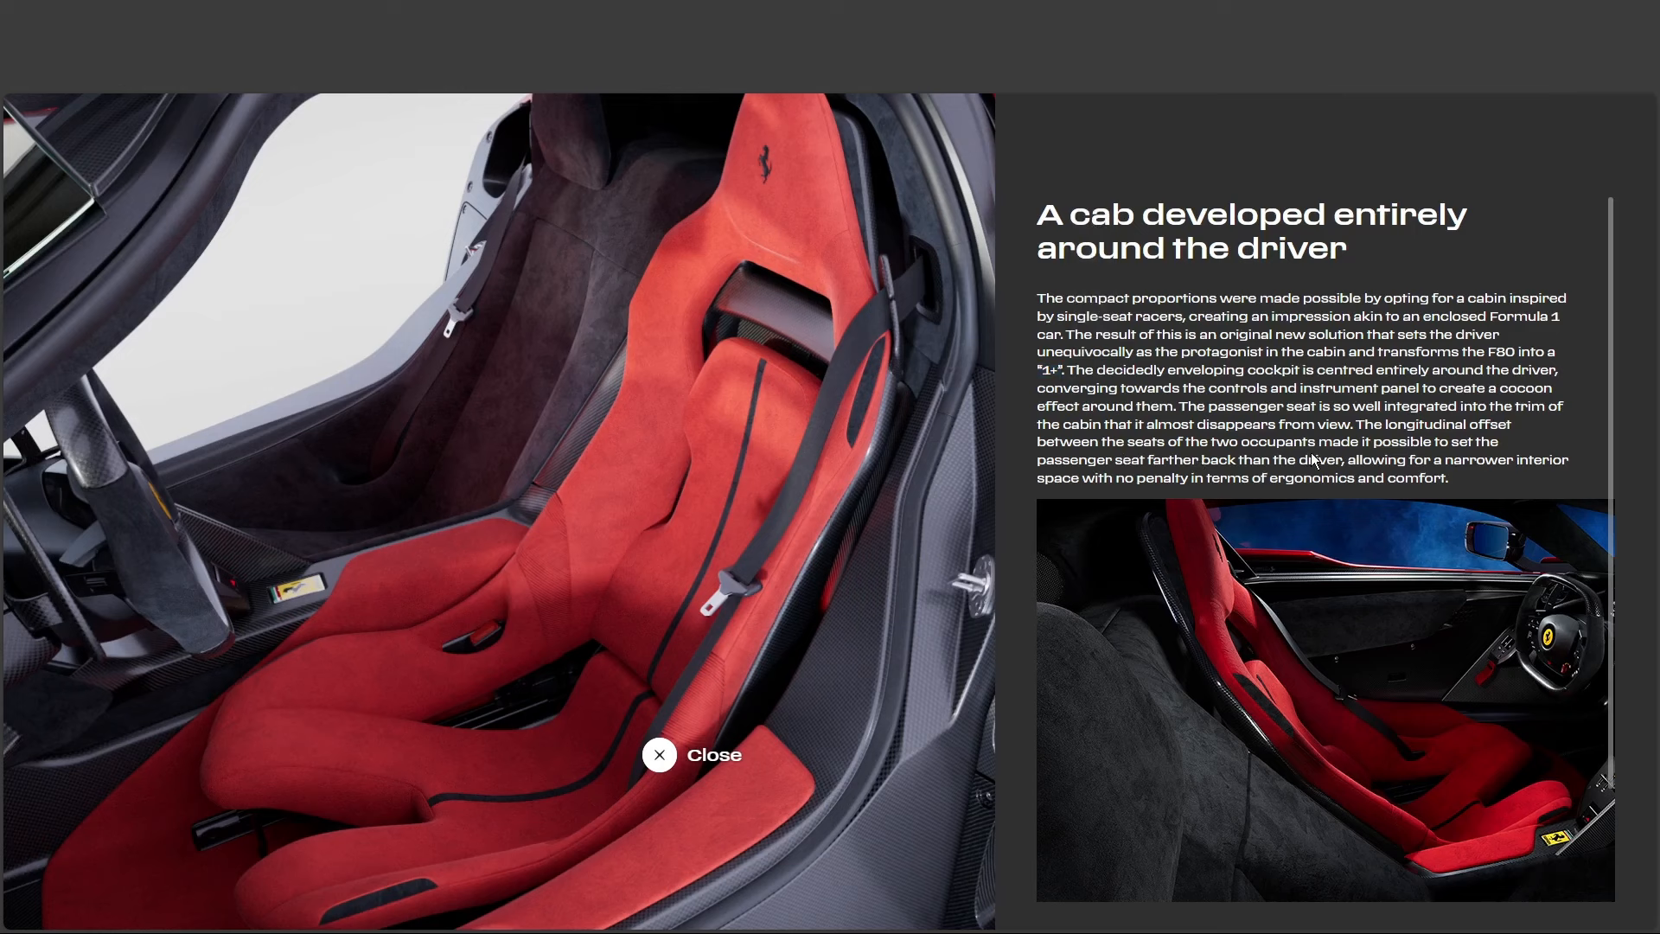
mouse_move(1178, 413)
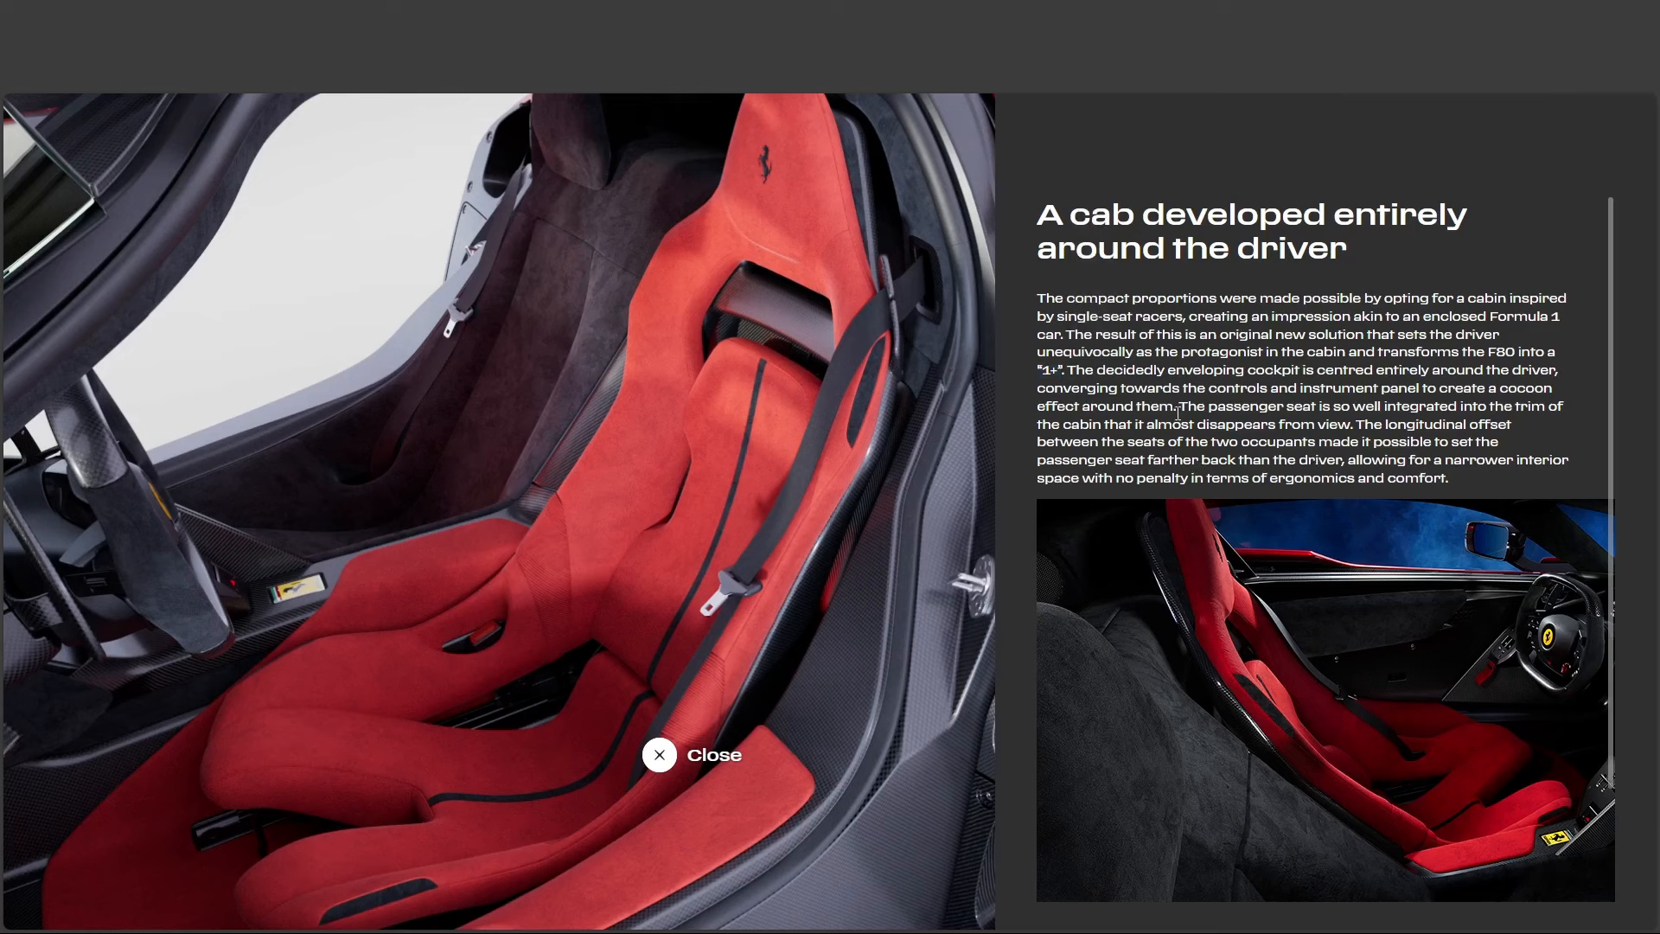
mouse_move(1010, 575)
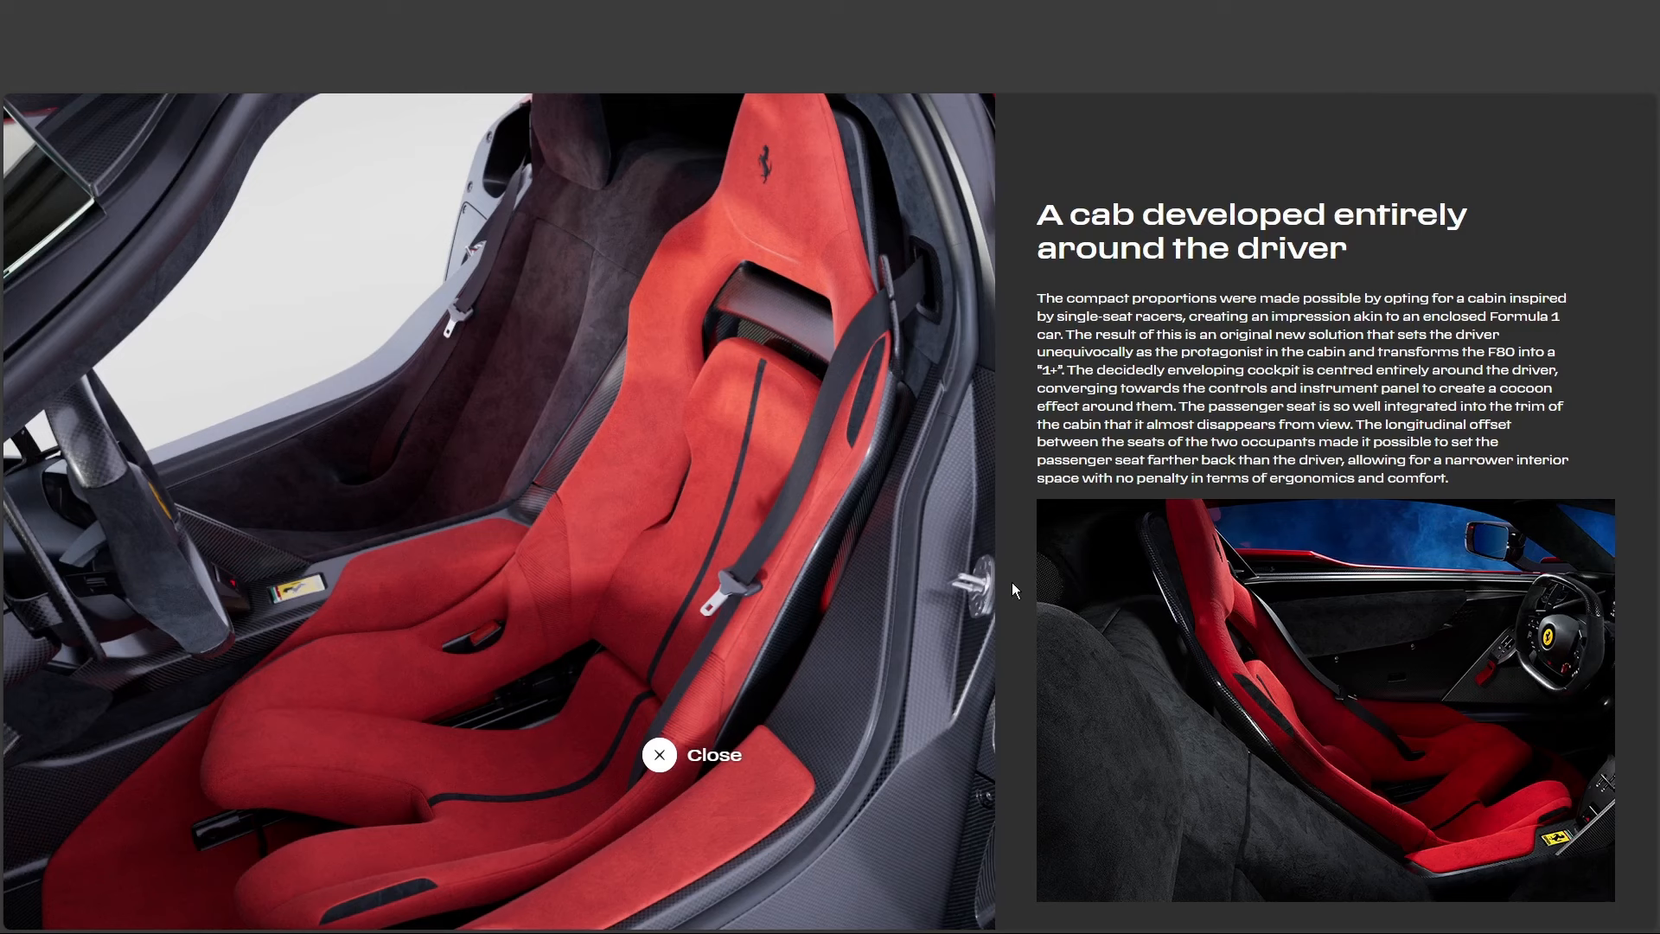
mouse_move(1020, 701)
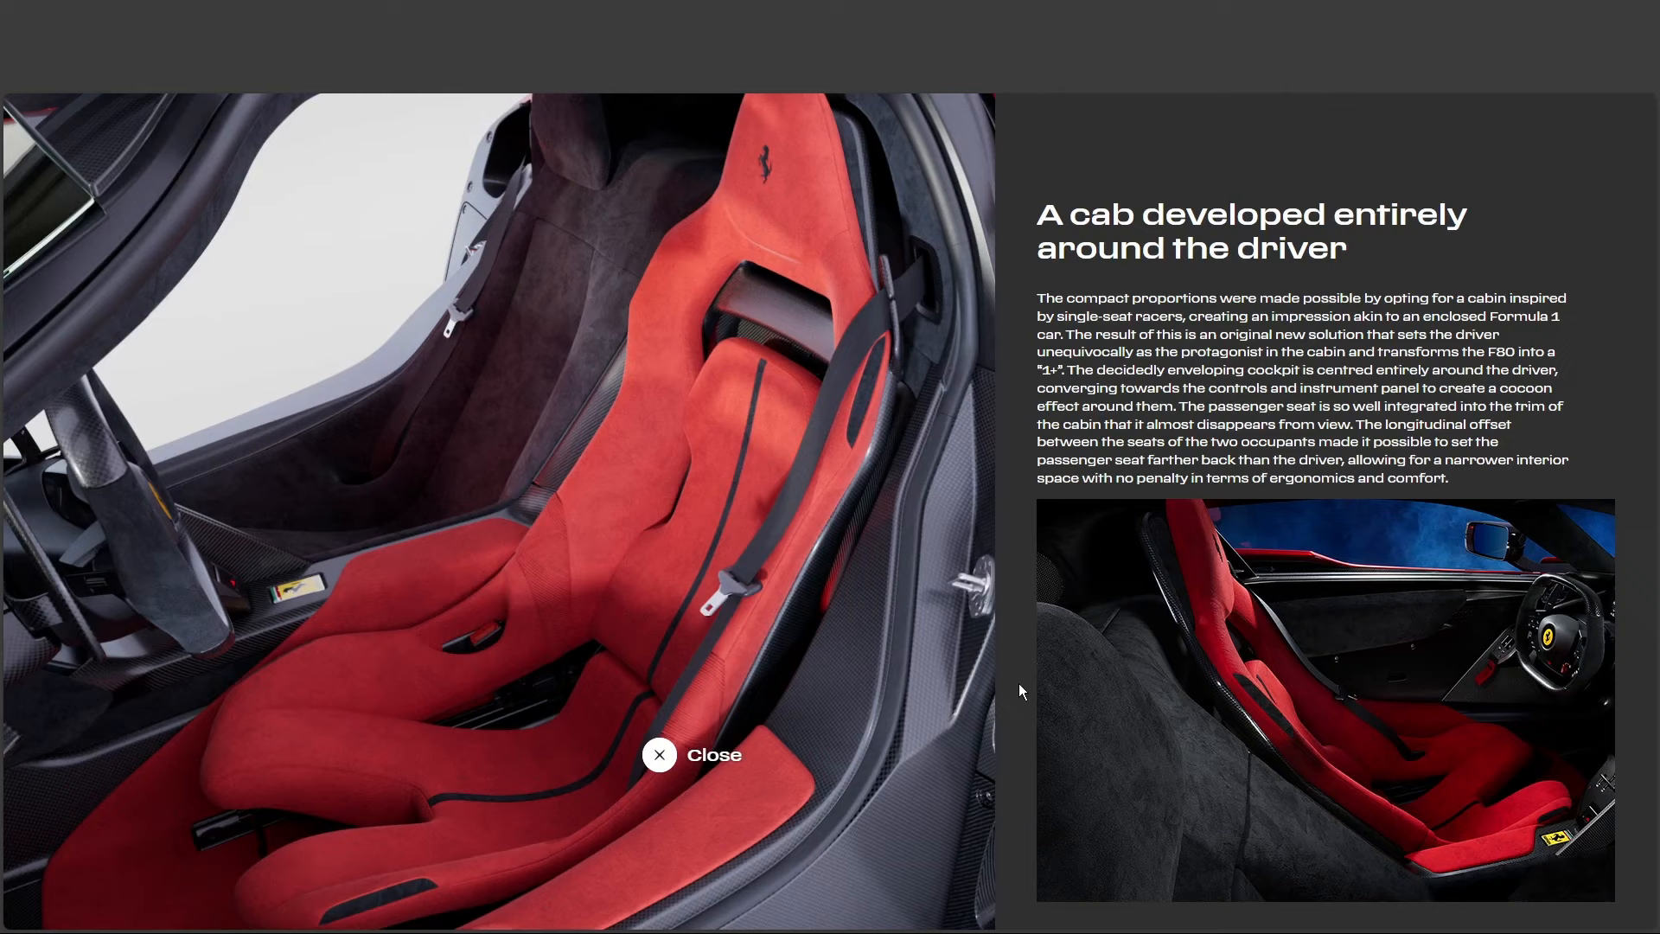
mouse_move(659, 754)
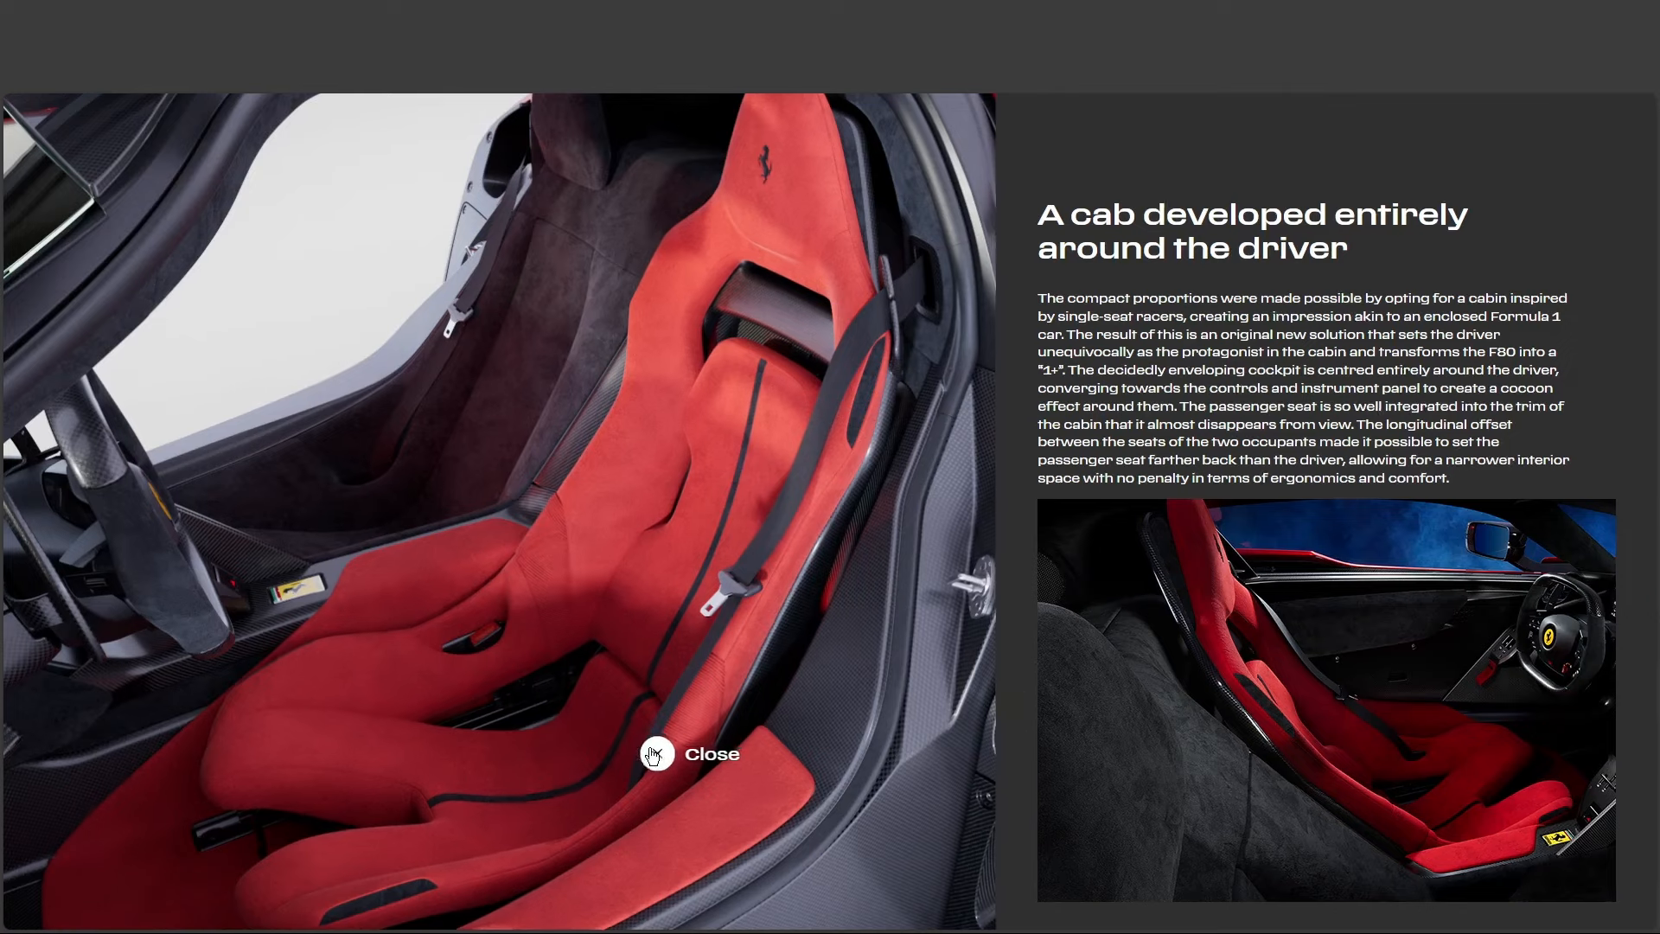
left_click(687, 754)
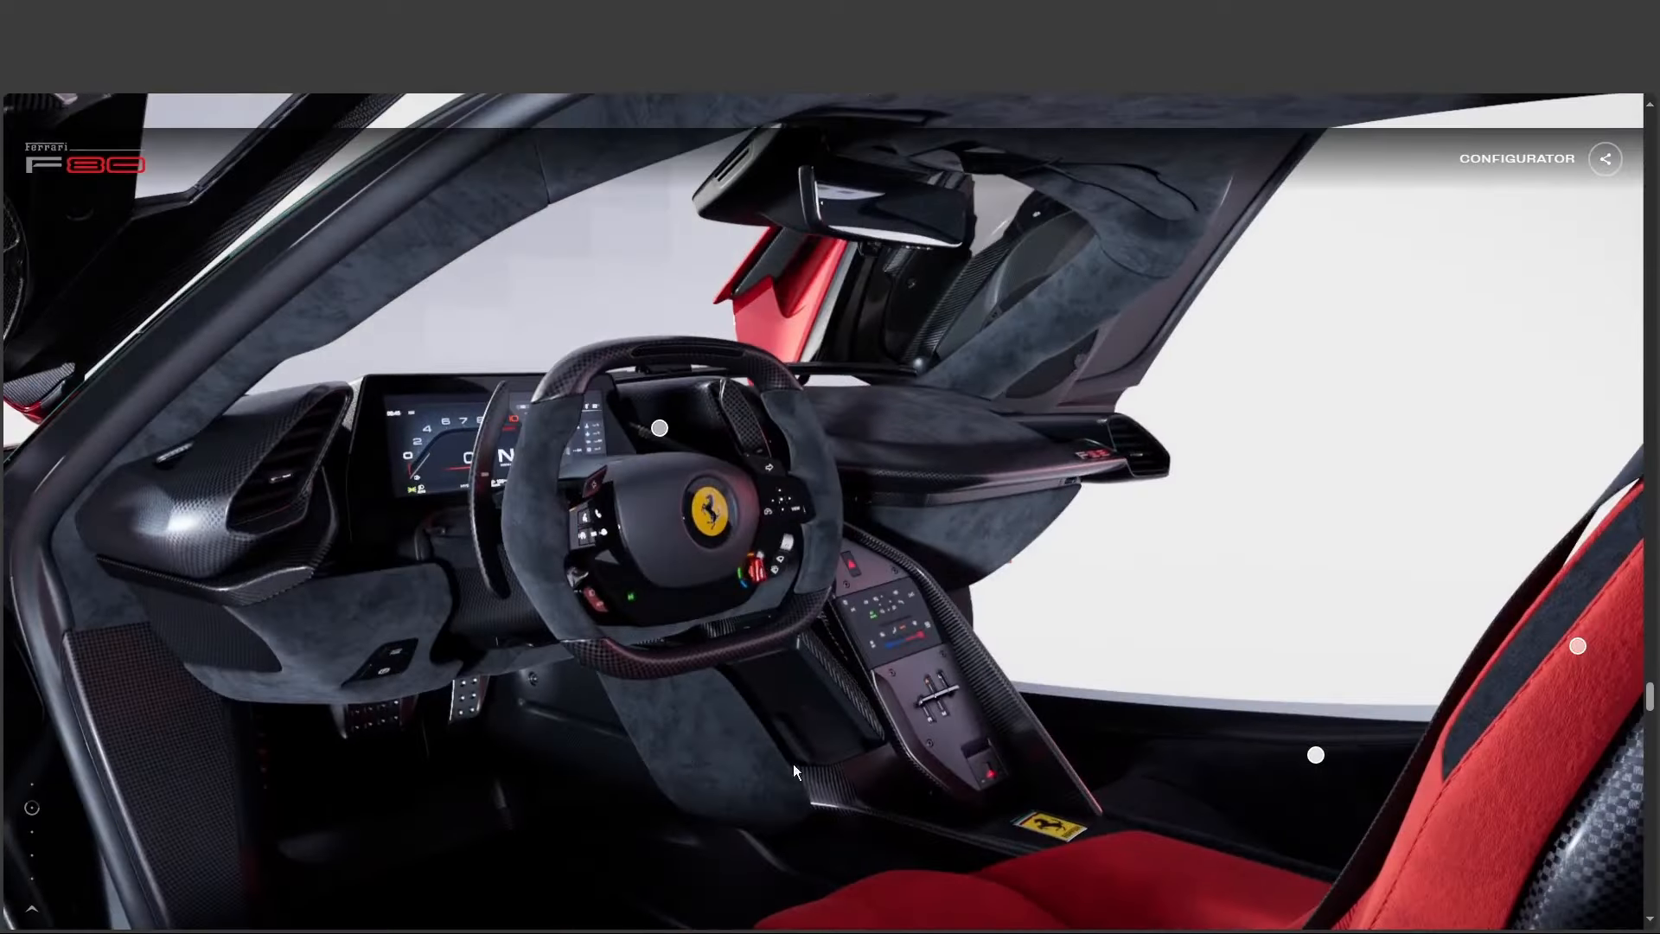
Step: Close the steering wheel panel describing improved ergonomics and physical buttons
left_click(658, 429)
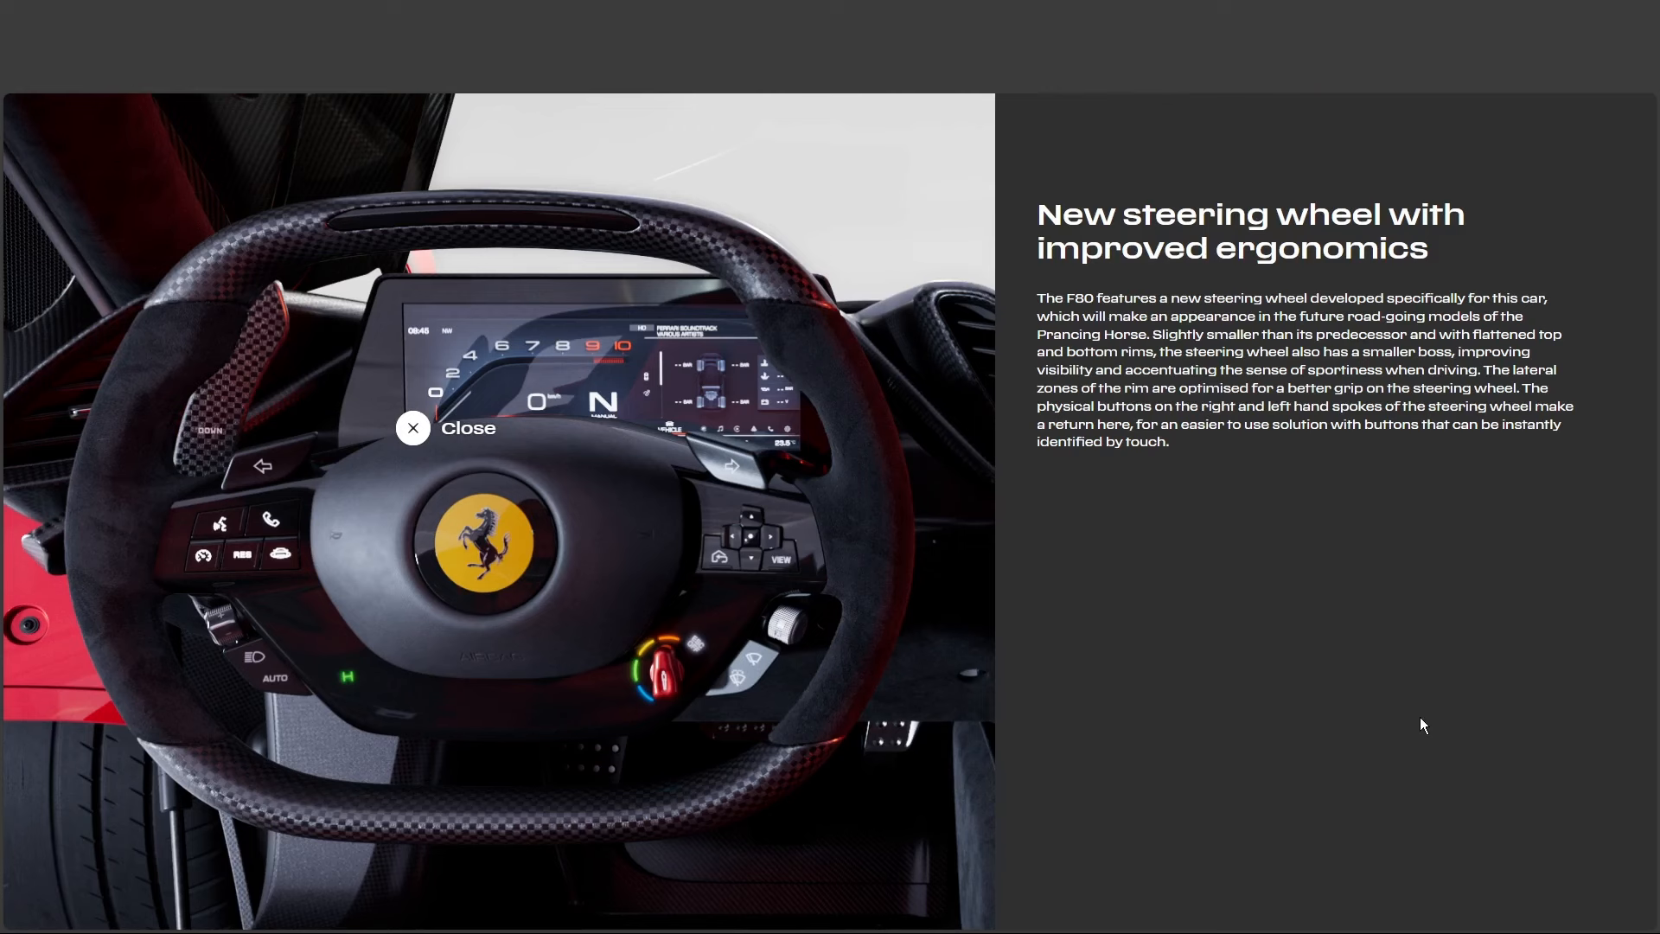
mouse_move(1413, 713)
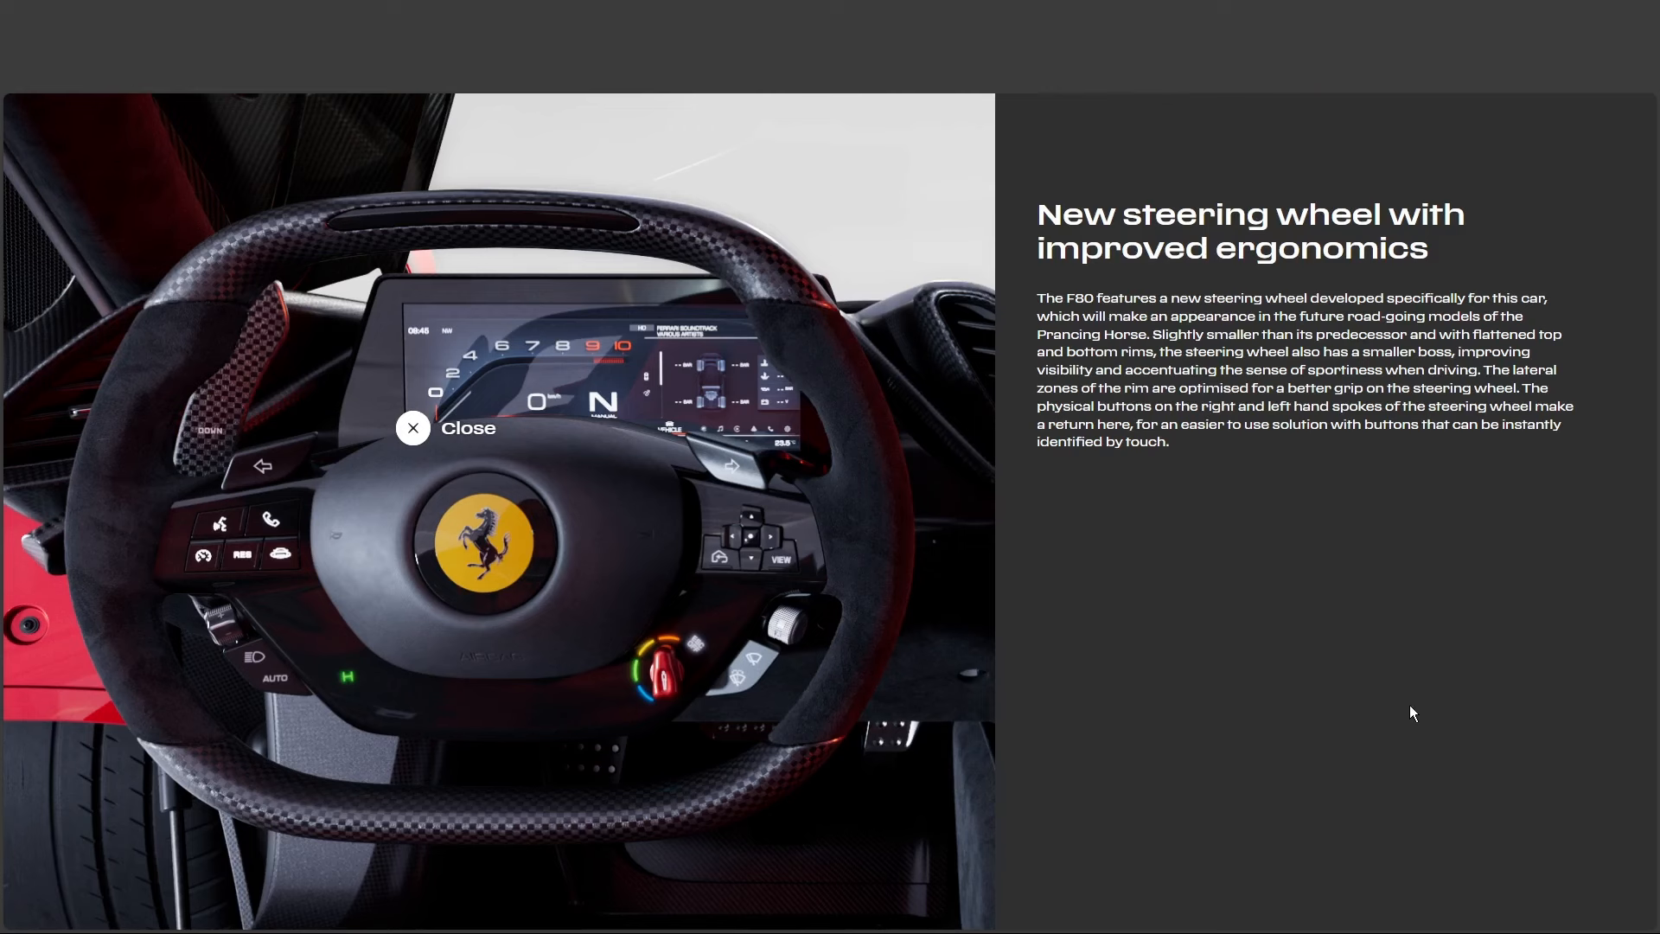
mouse_move(1372, 697)
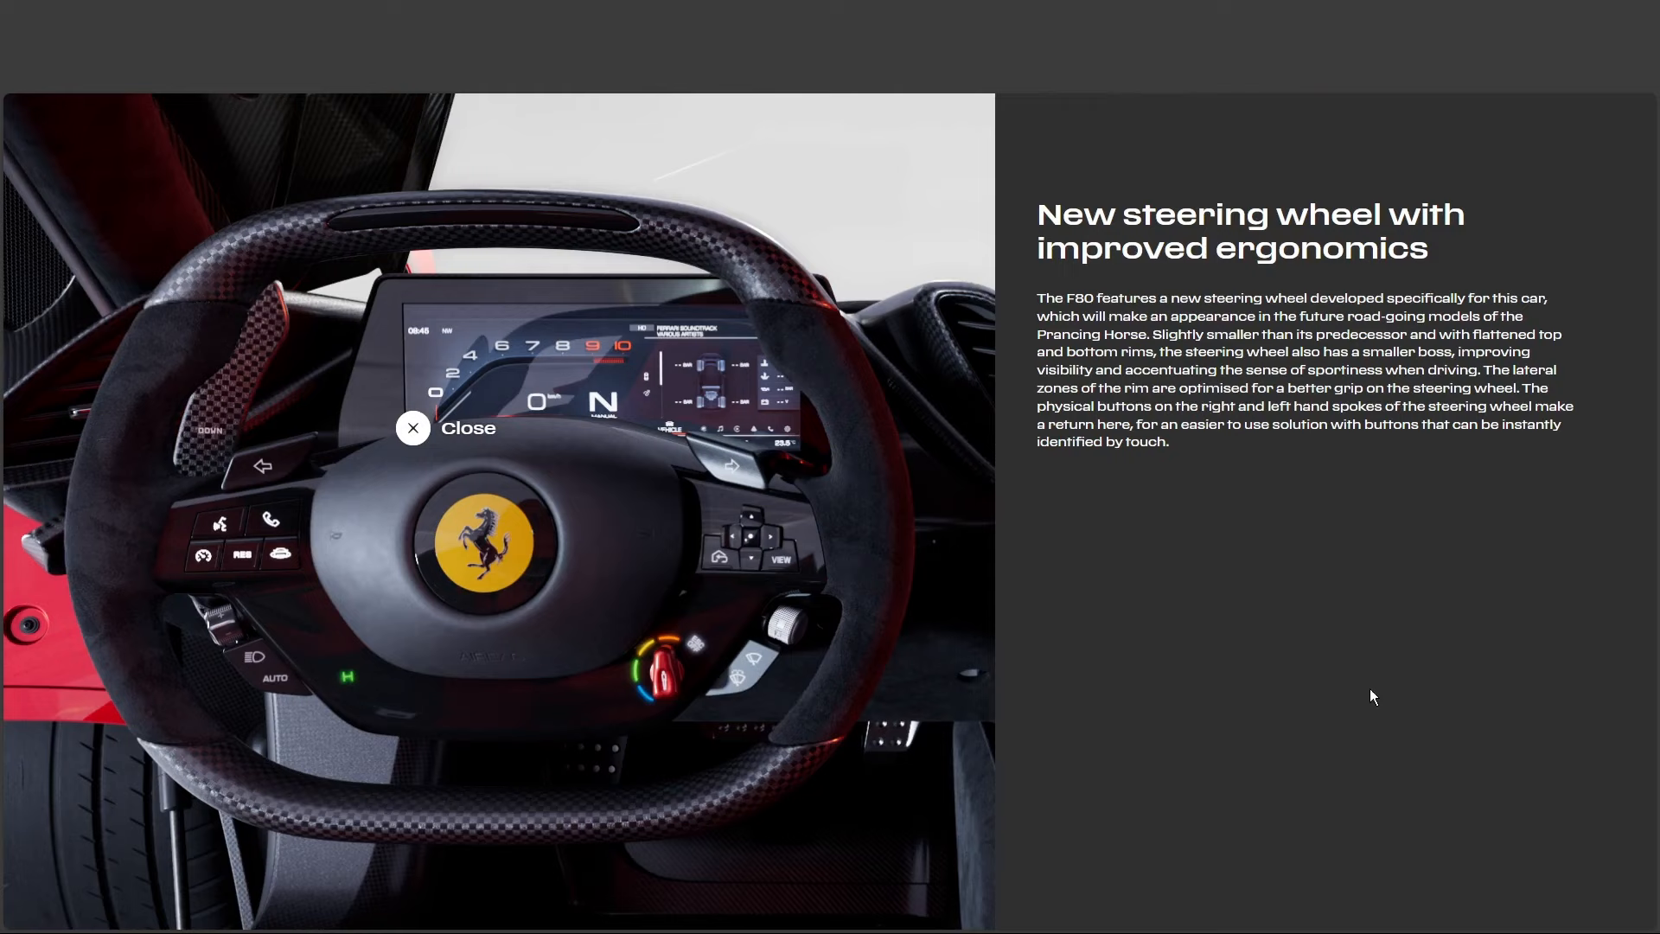
mouse_move(633, 493)
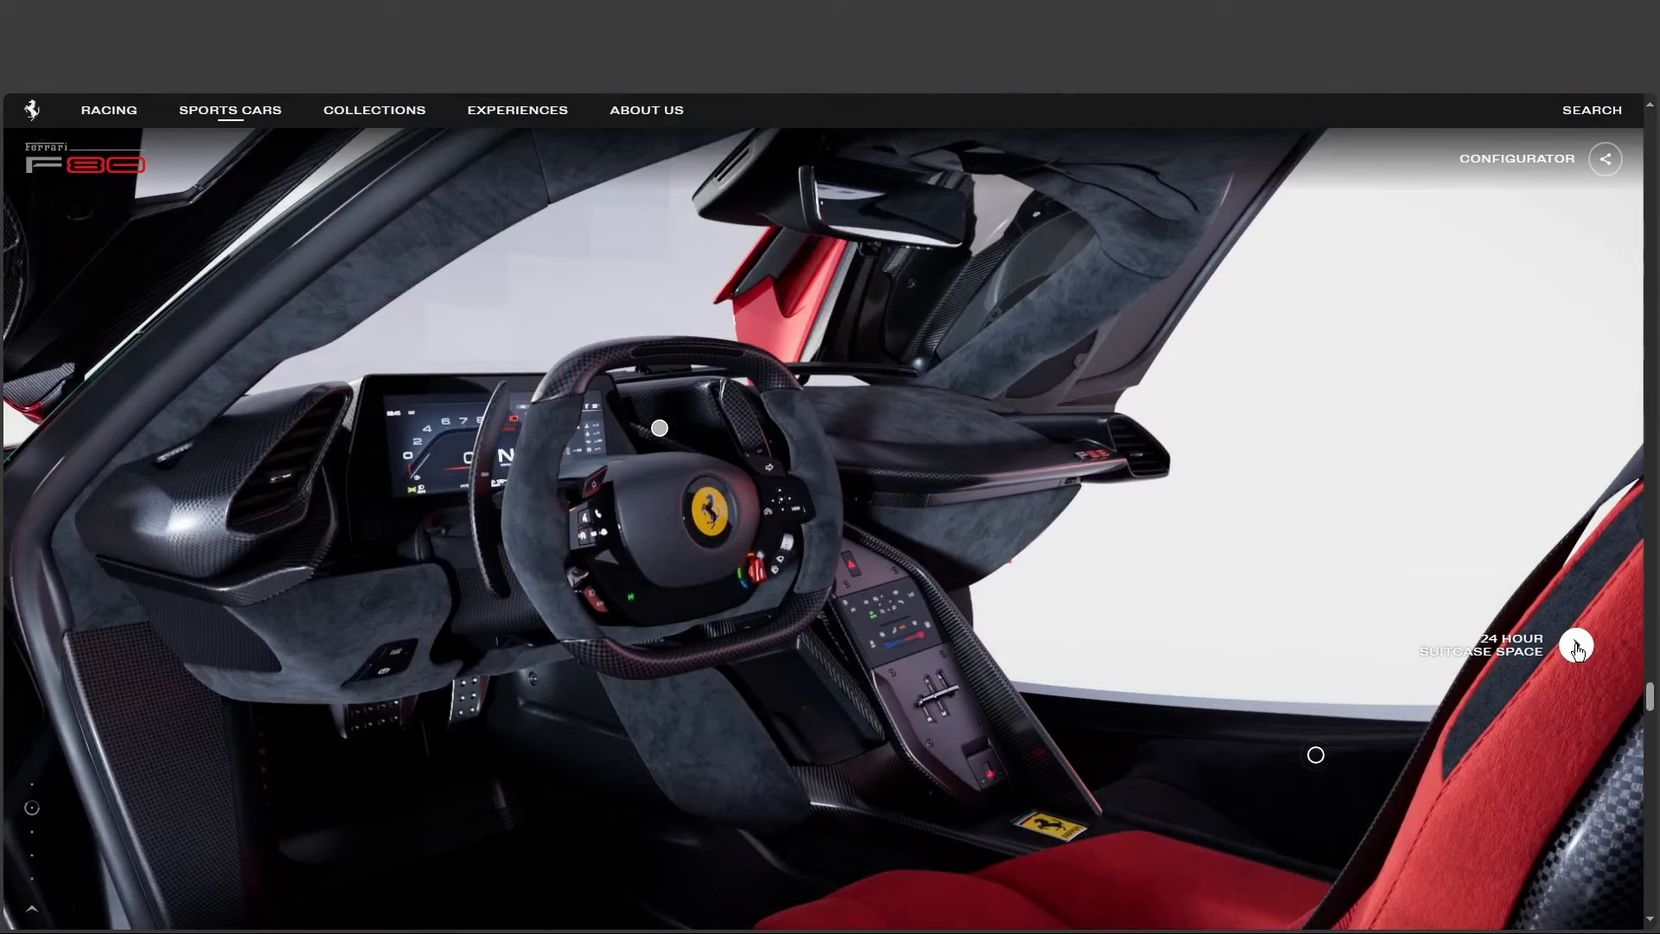
left_click(1577, 647)
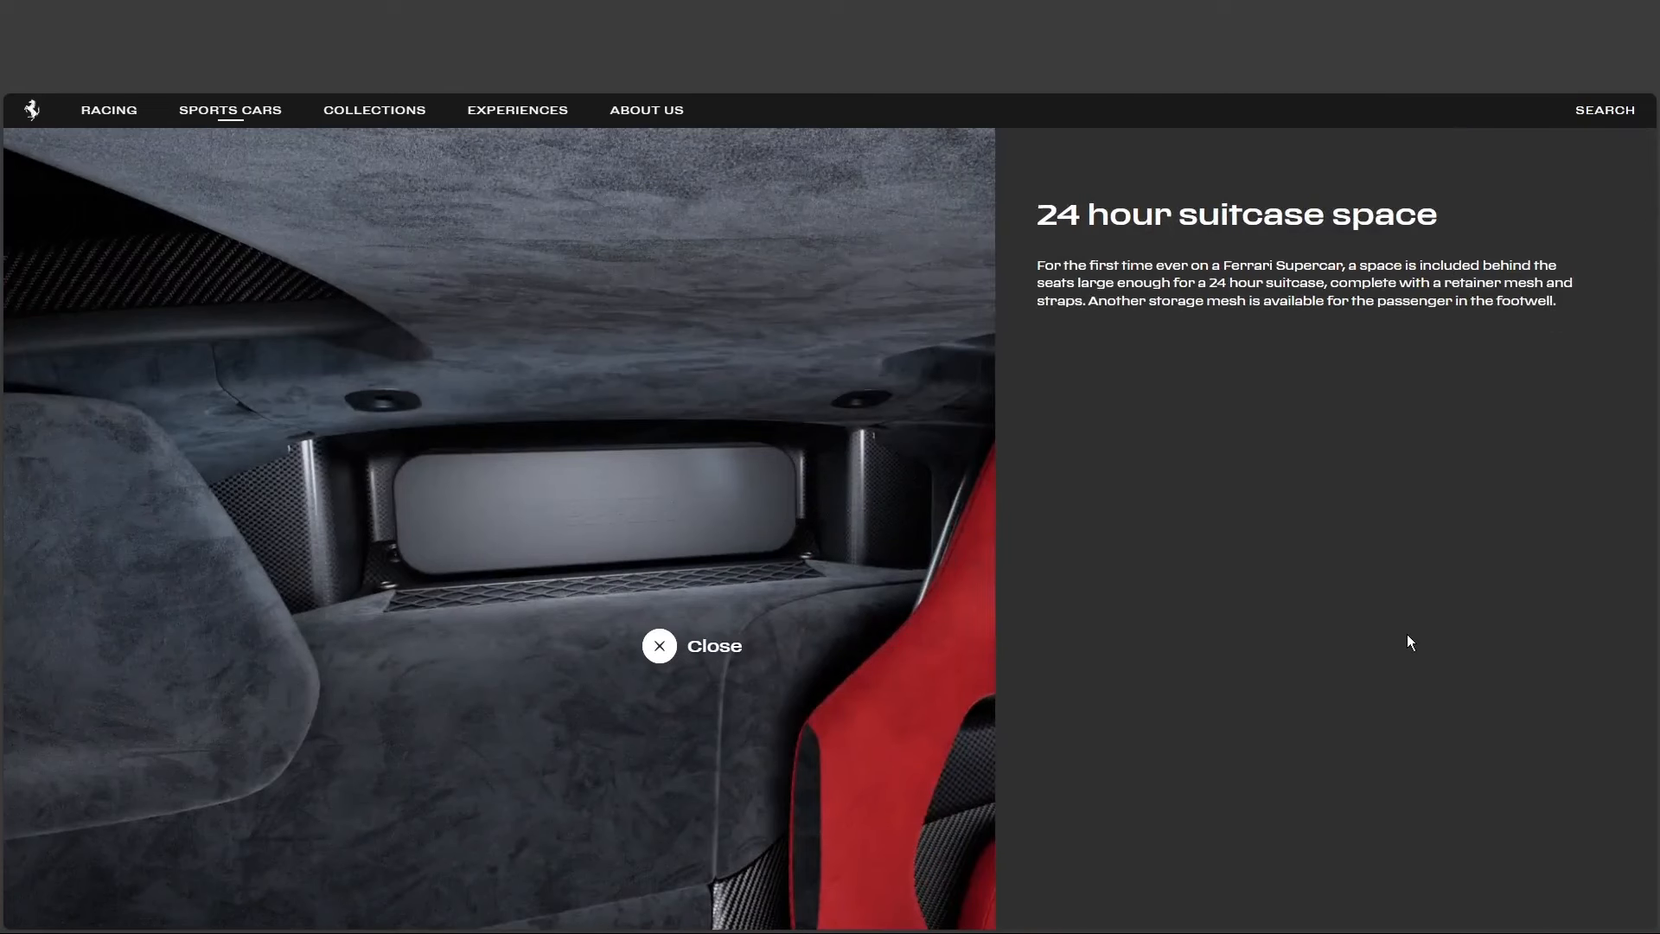
mouse_move(1257, 728)
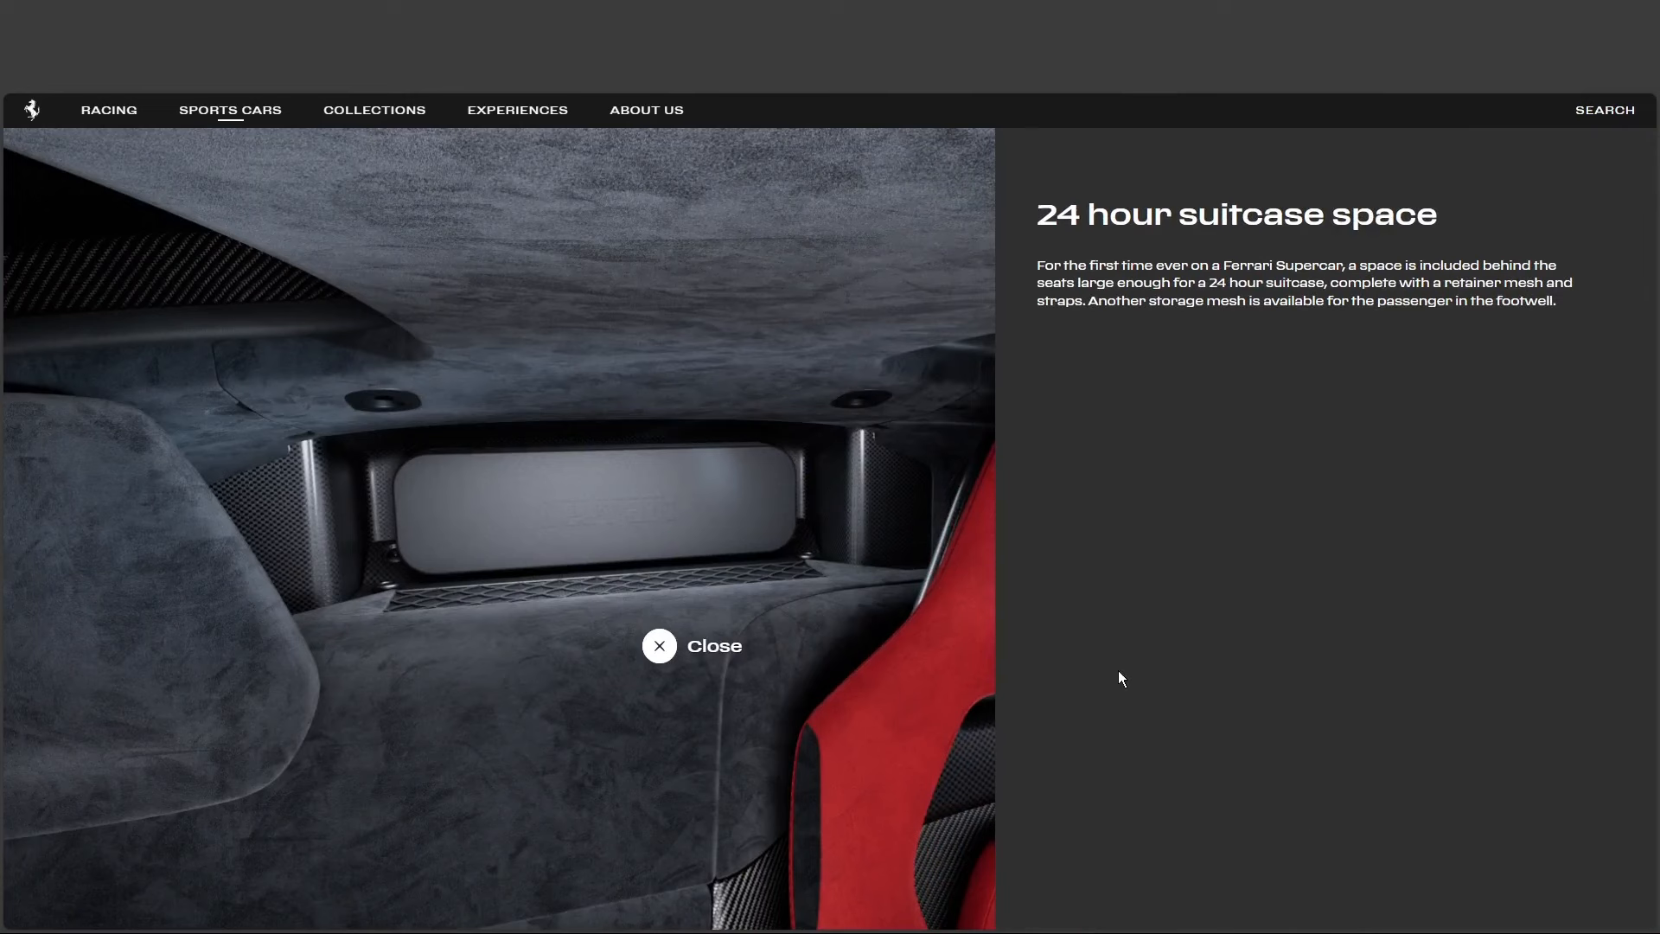
mouse_move(1098, 695)
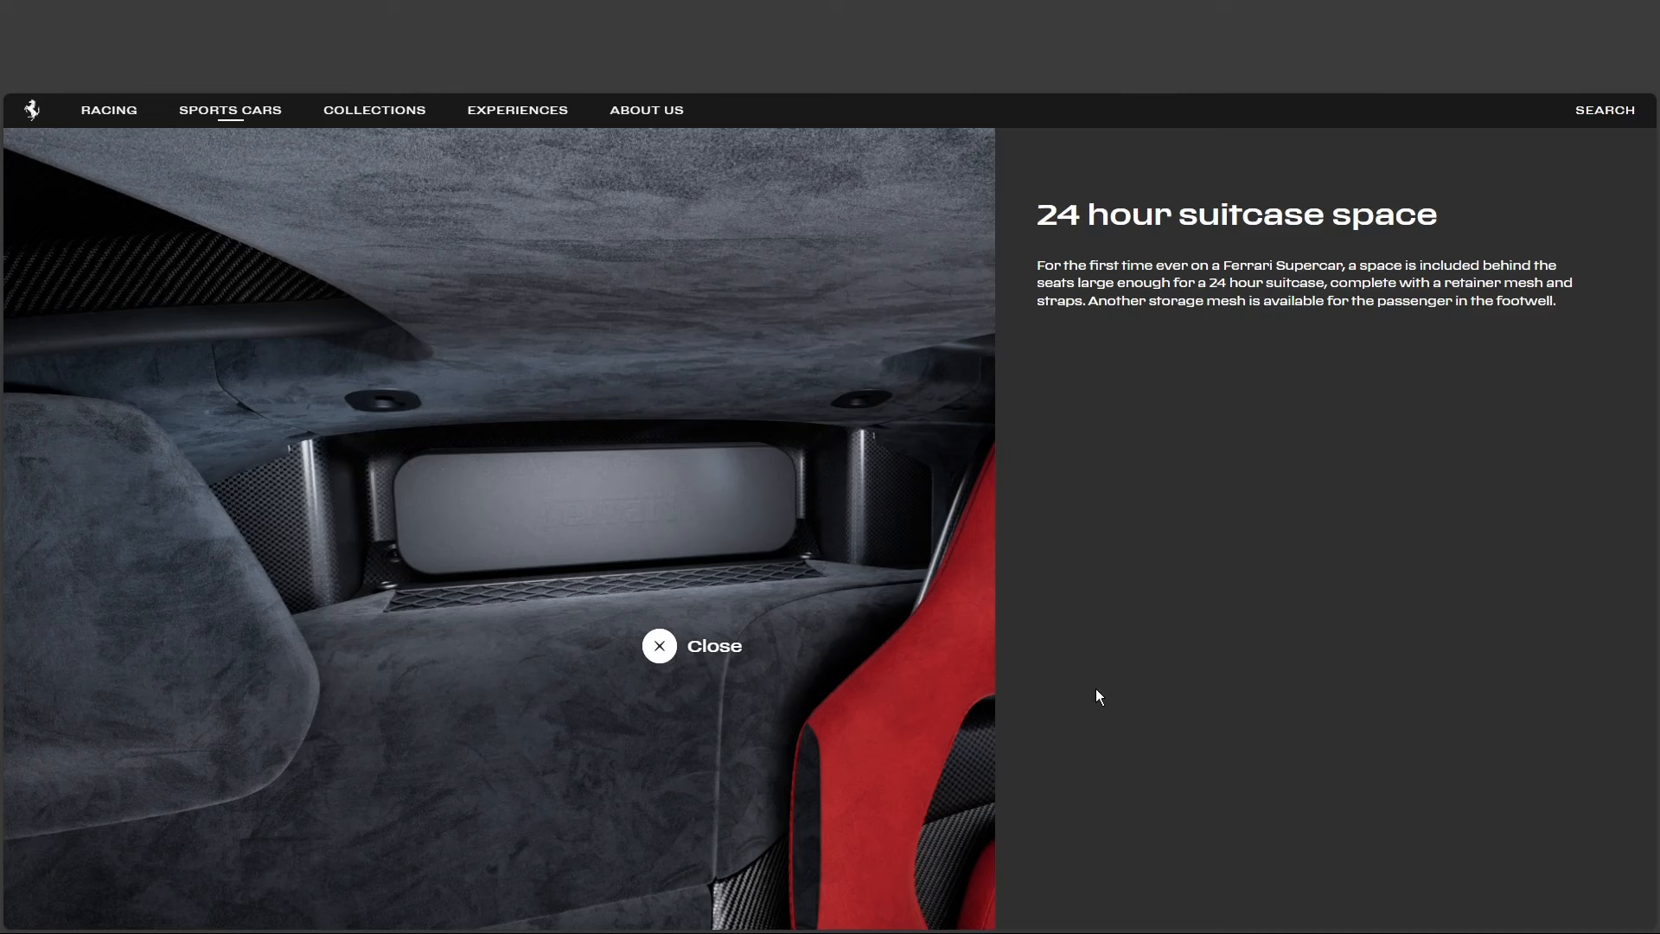
mouse_move(1098, 697)
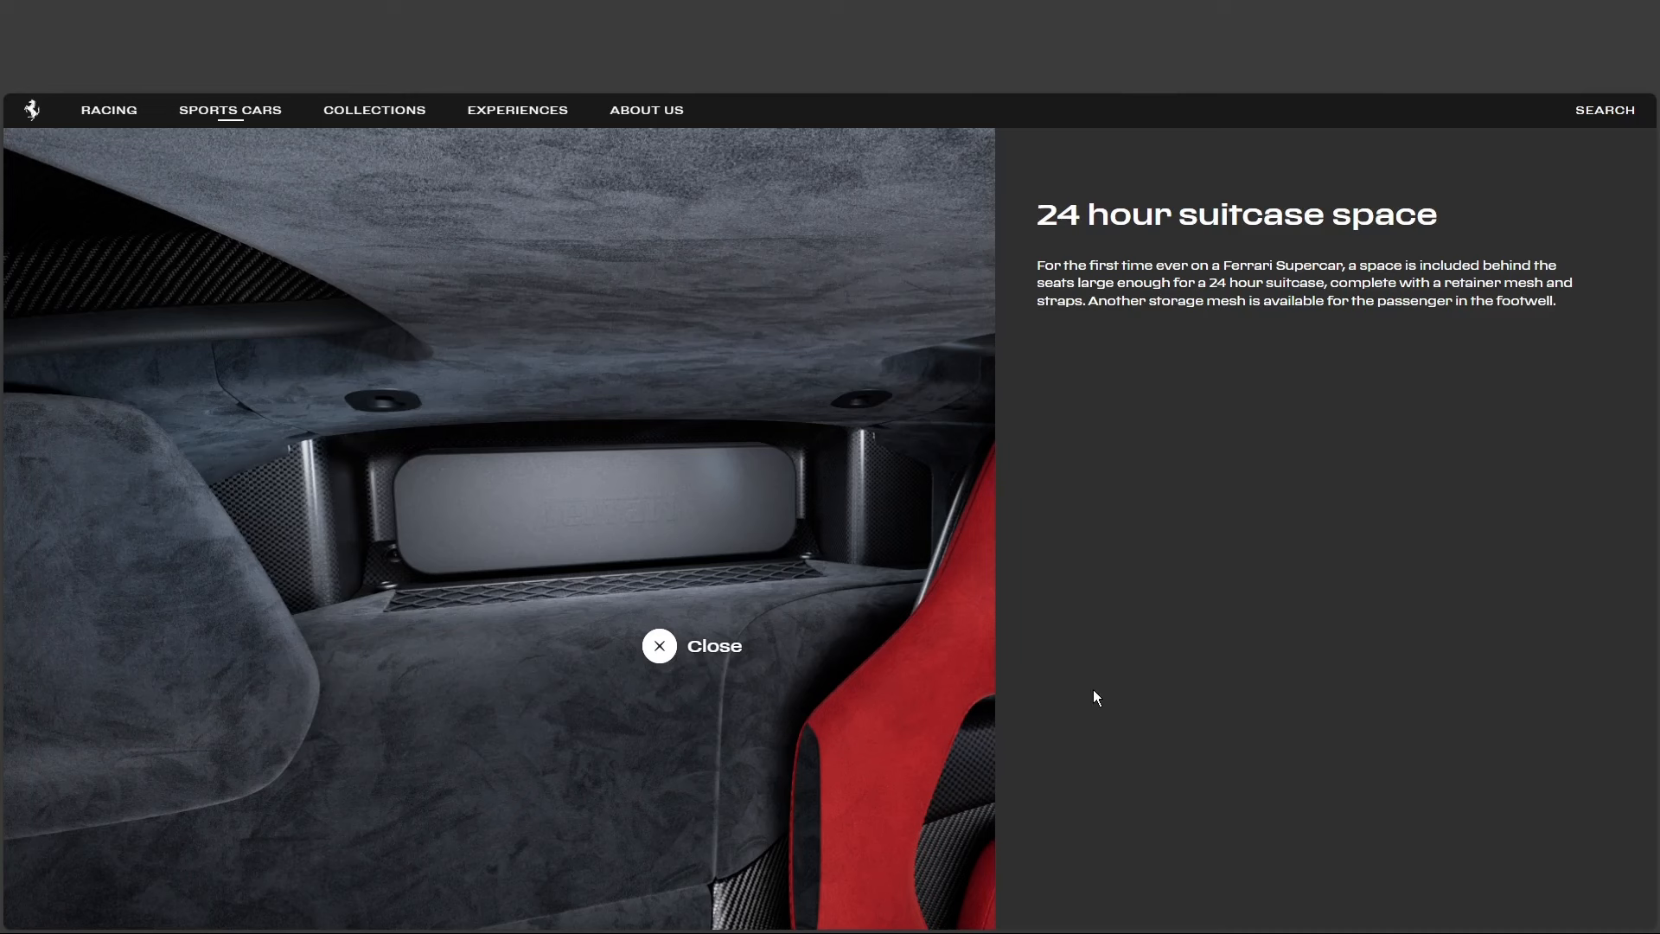
mouse_move(1093, 711)
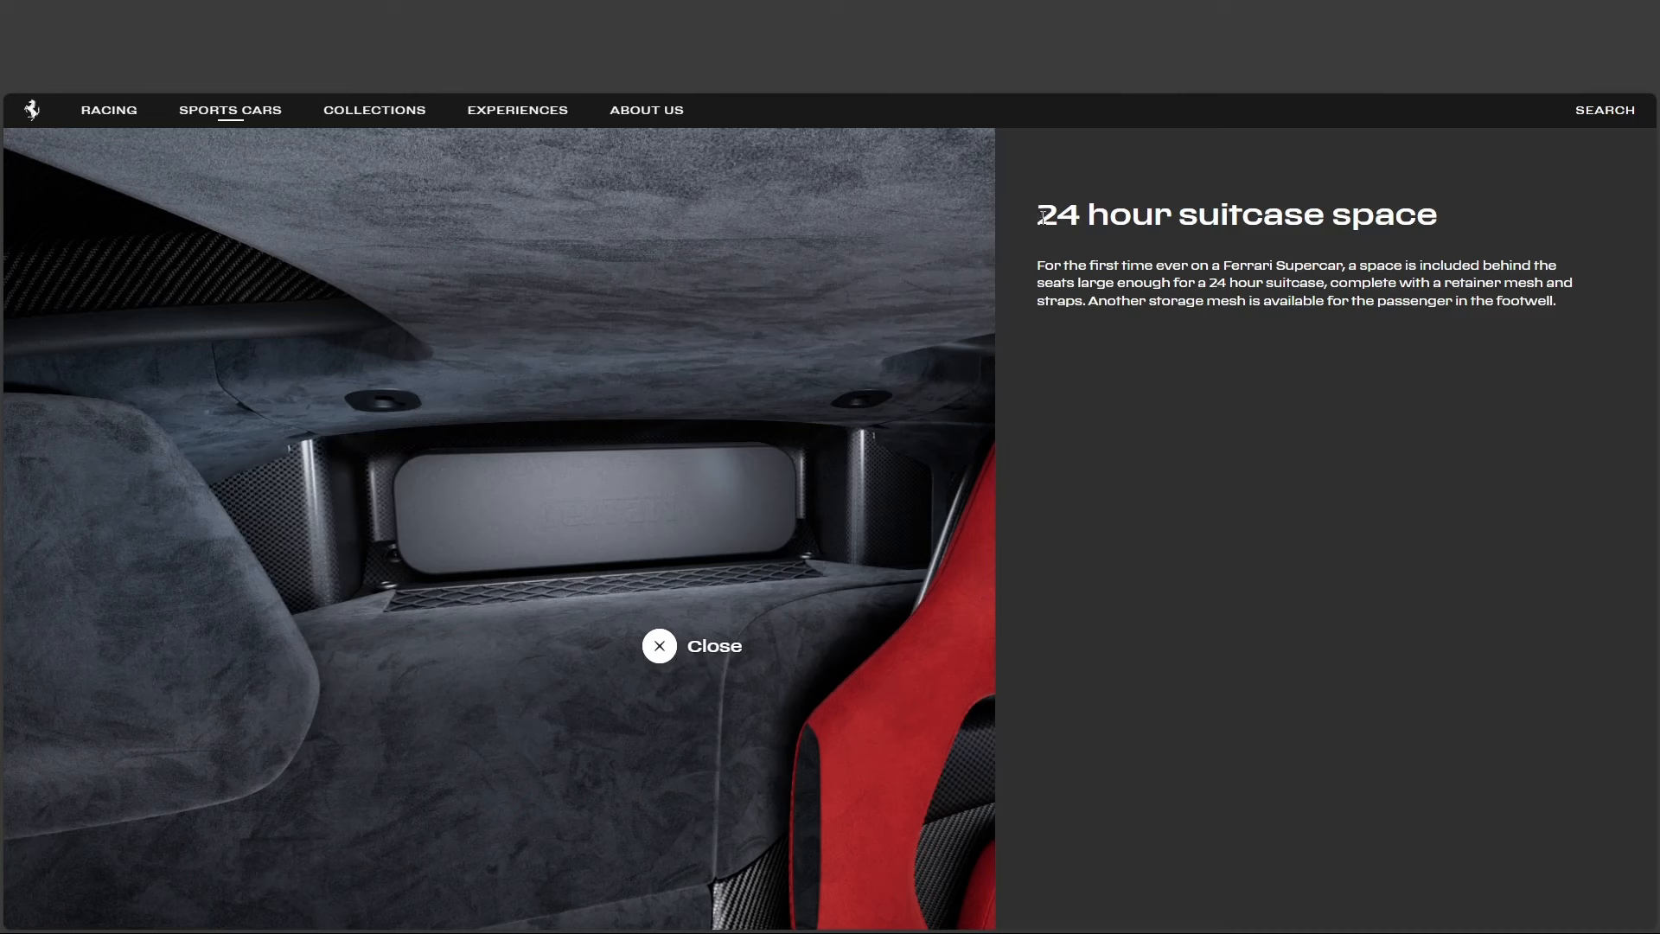
left_click_drag(1042, 214, 1312, 215)
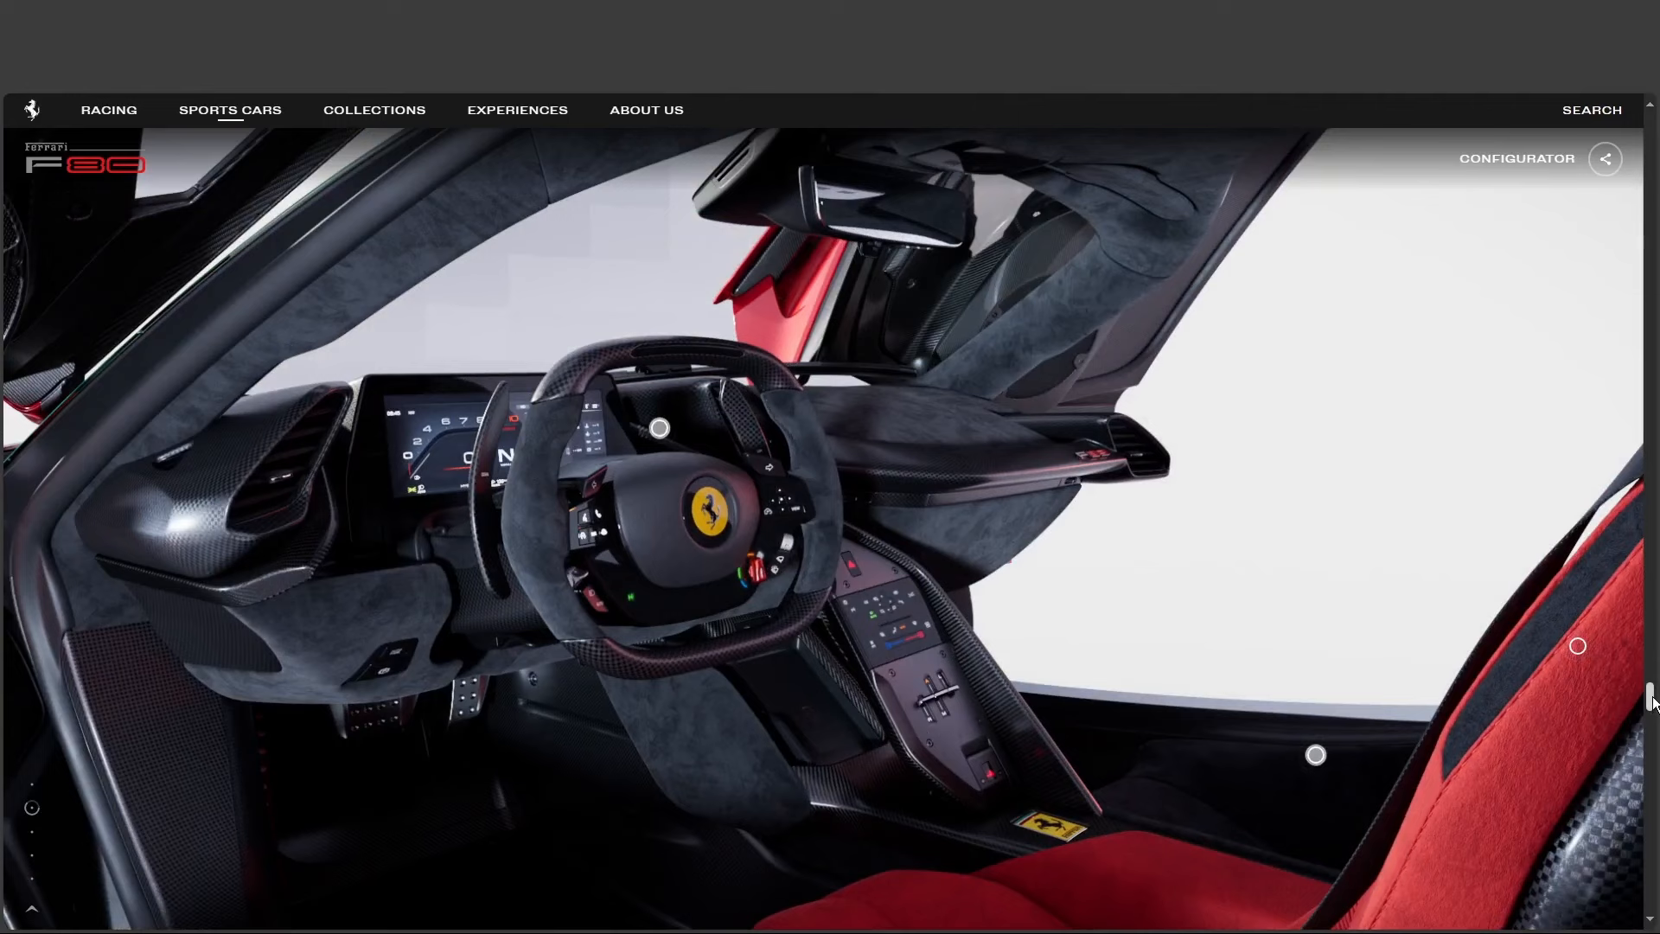
Step: Reach the Suspension system section, reading and closing its Discover more panel twice
scroll("down", 3)
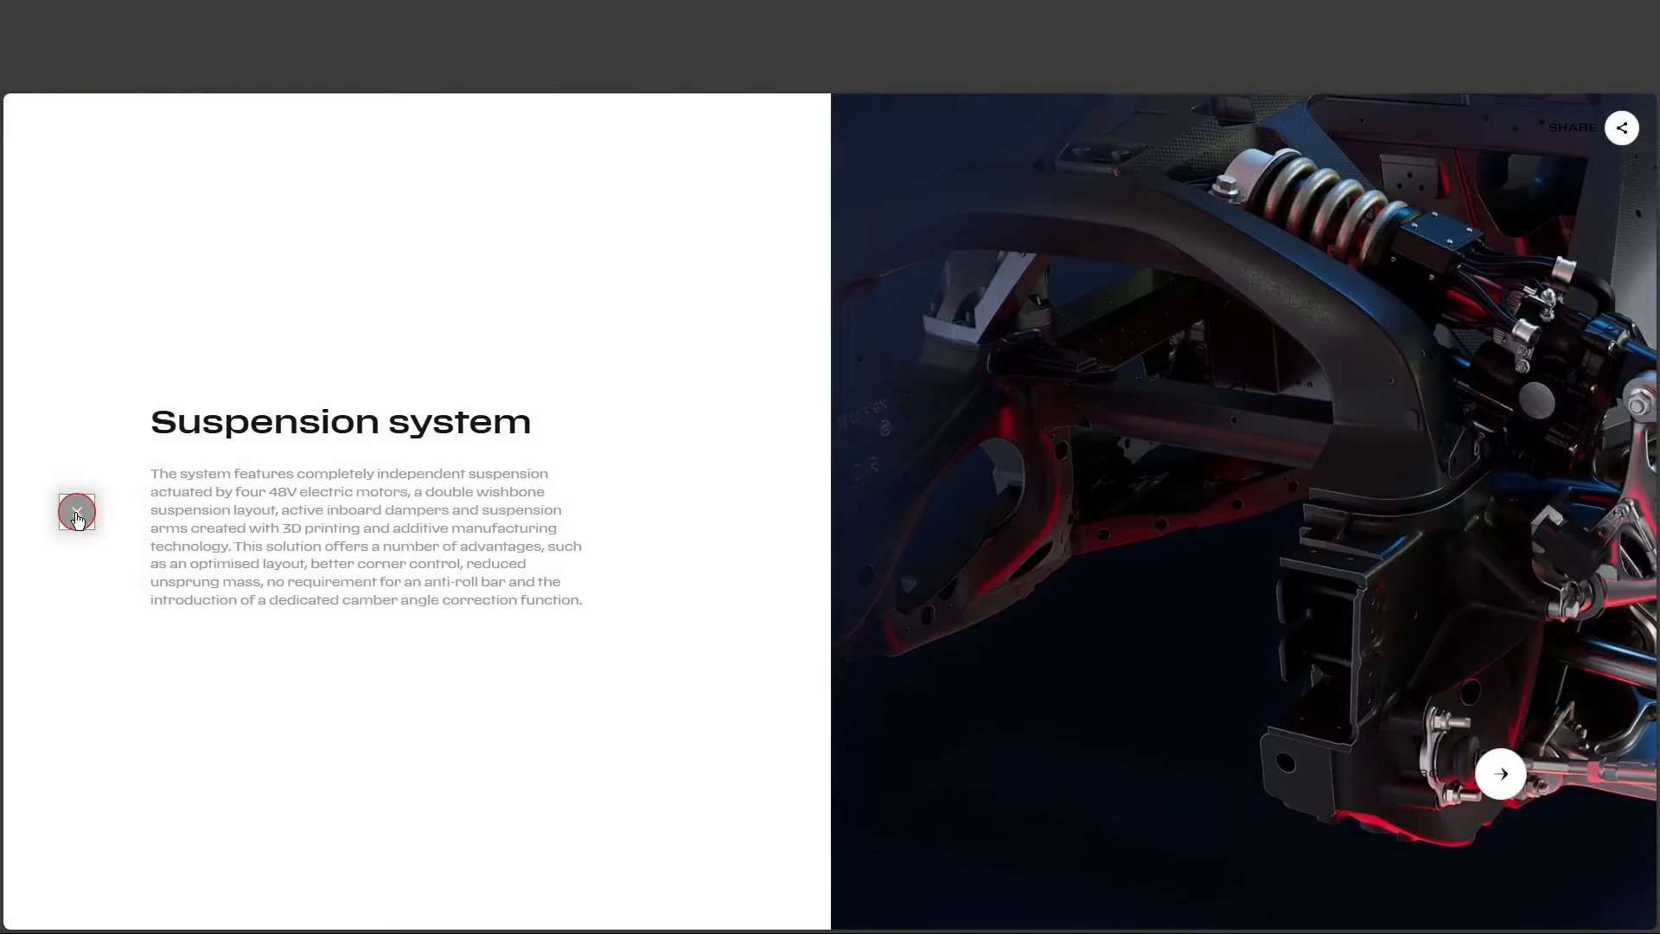
left_click(76, 512)
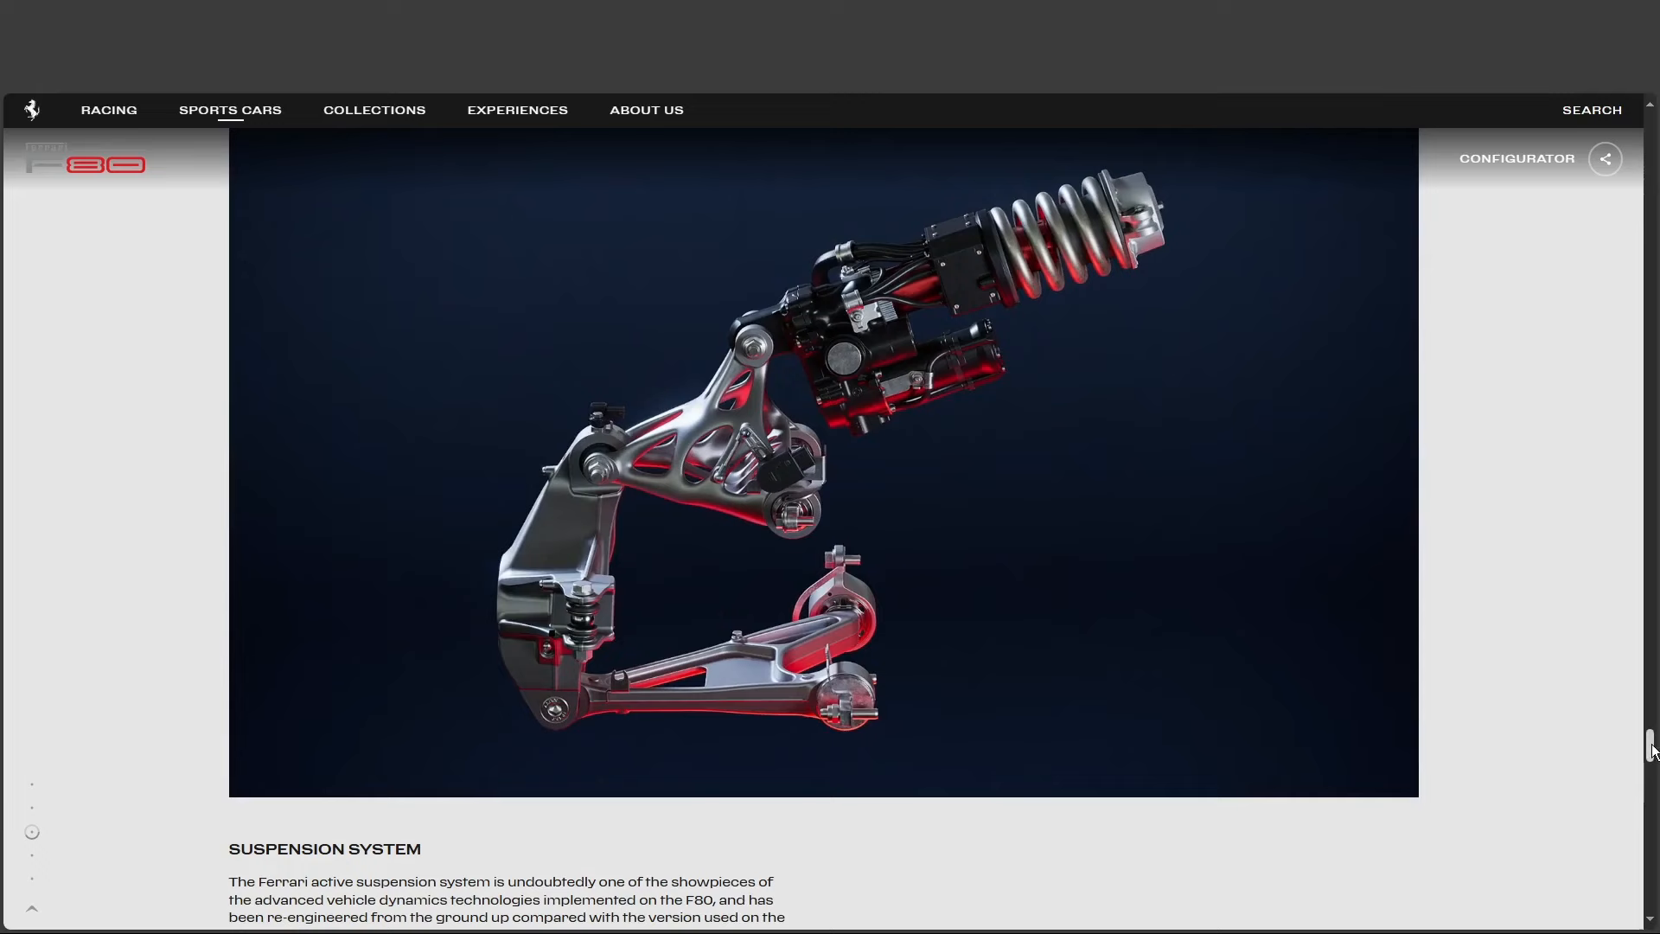
scroll("down", 3)
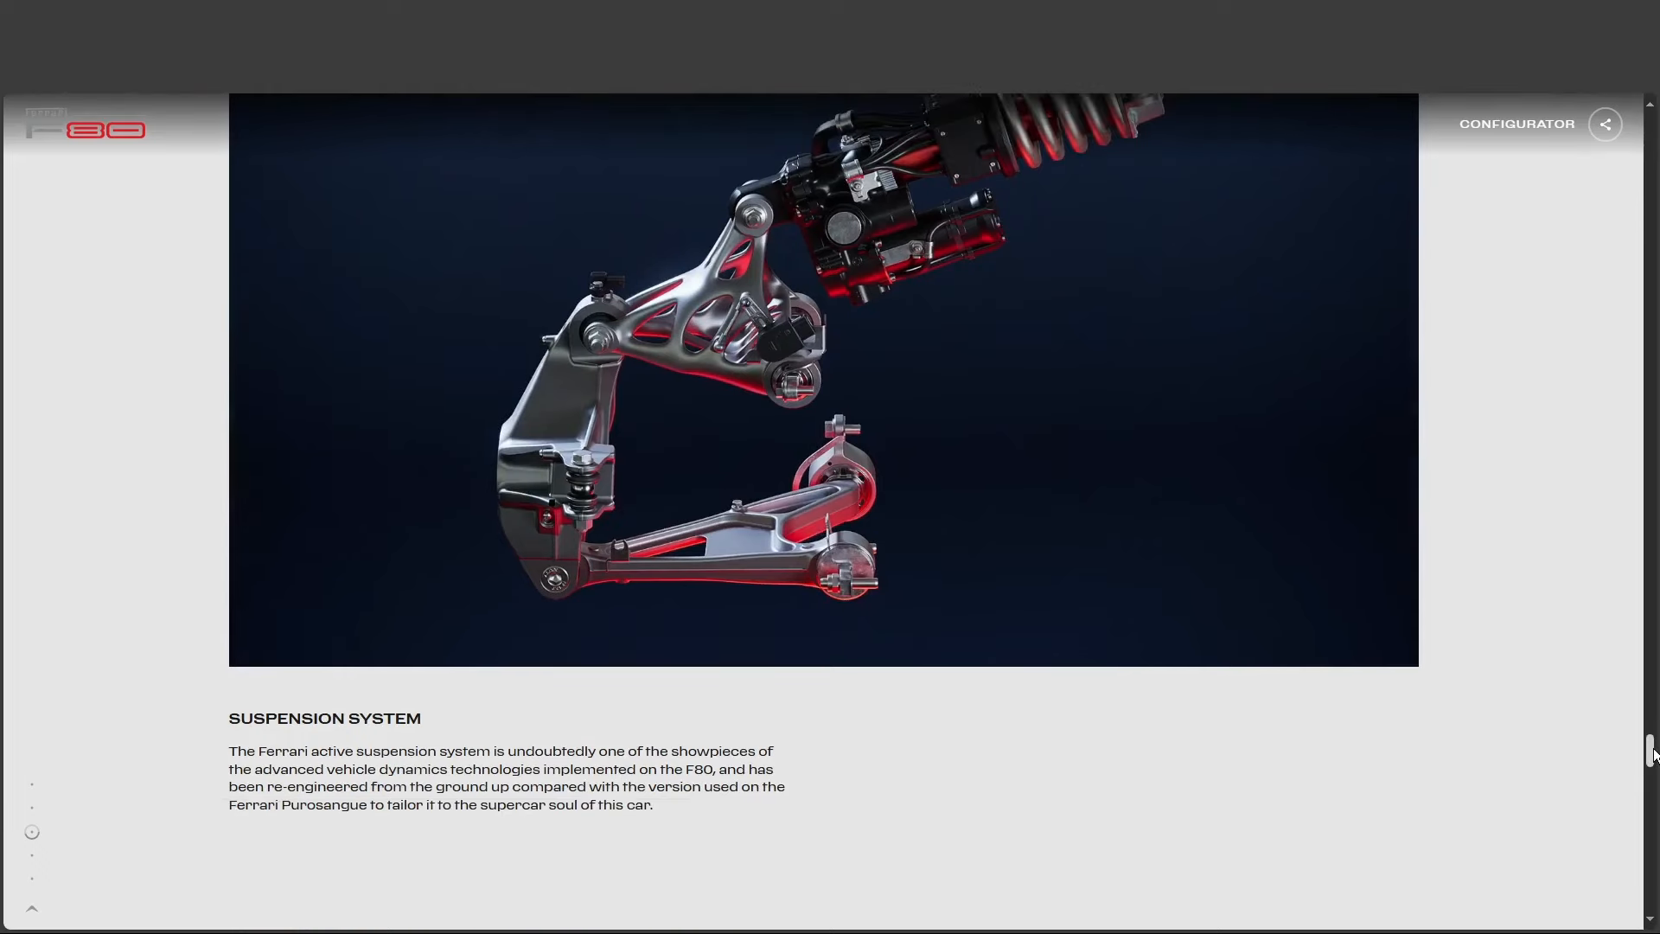
scroll("down", 3)
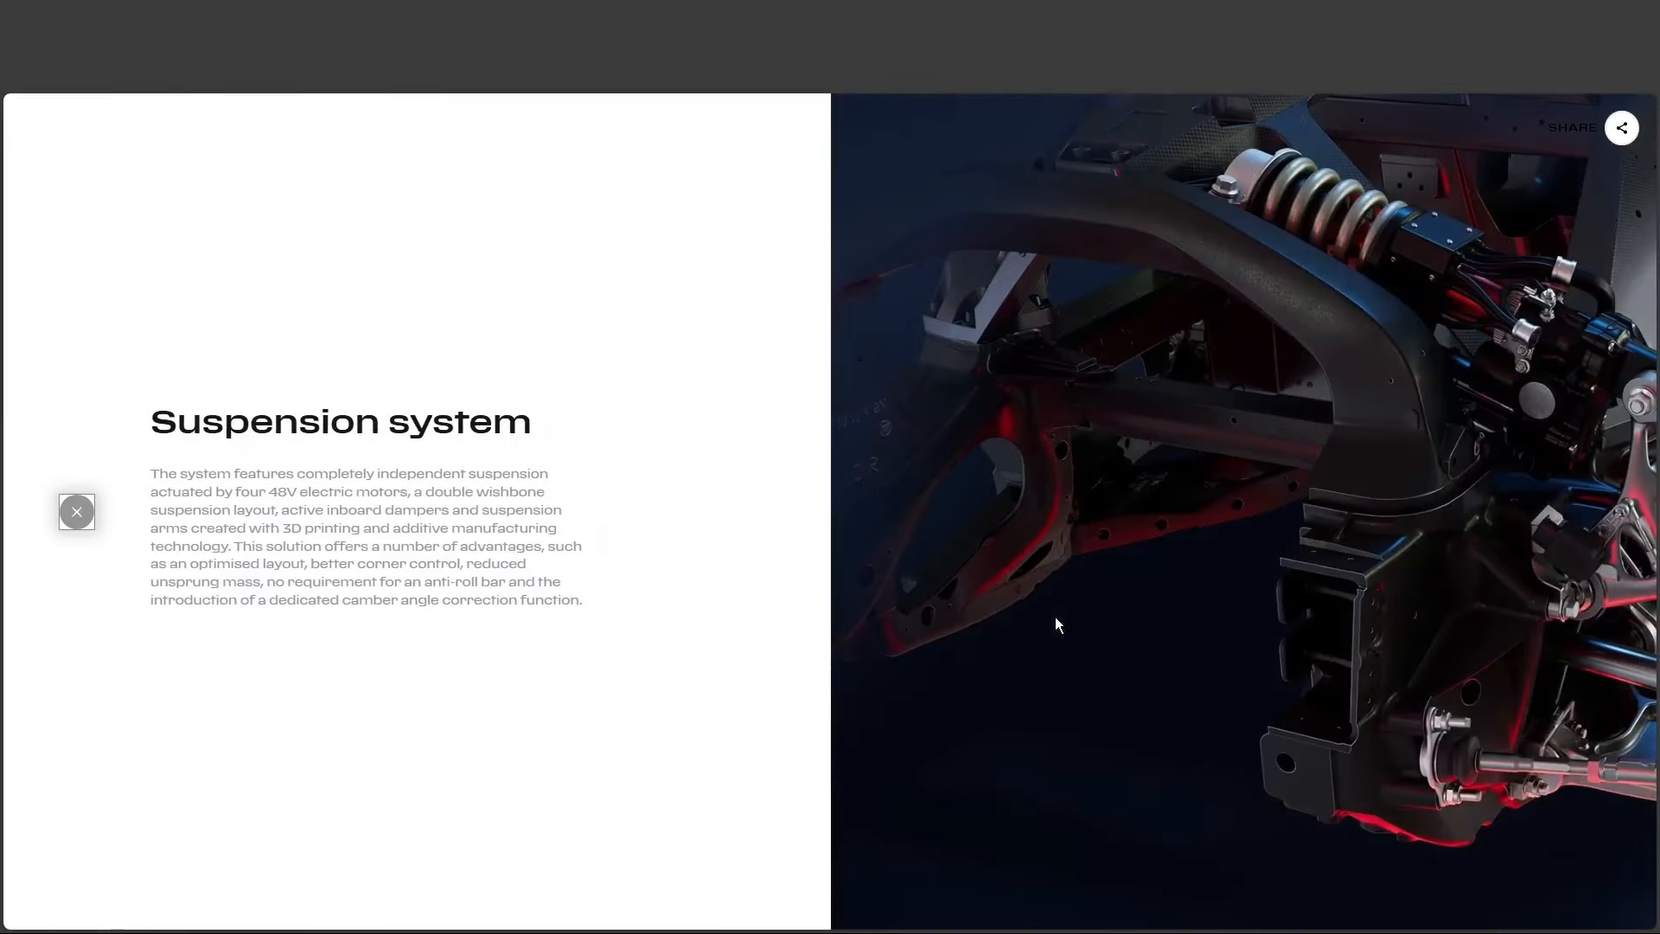
left_click(76, 512)
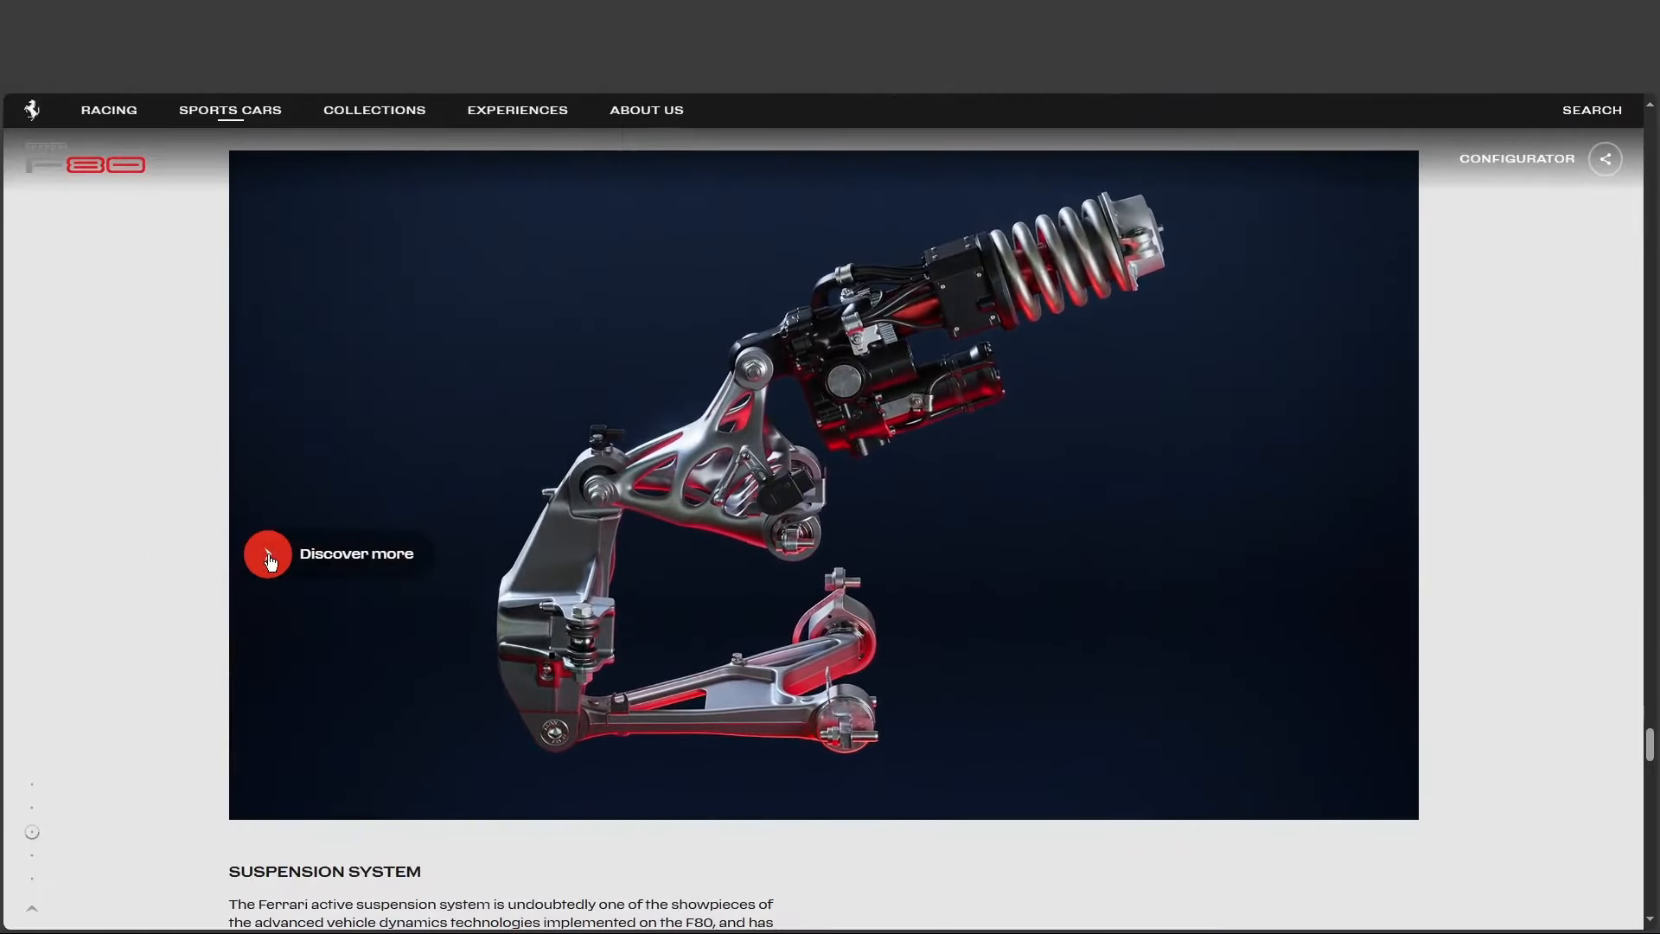
Step: Continue down through Dynamic Control to the start of Technical Details
scroll("down", 3)
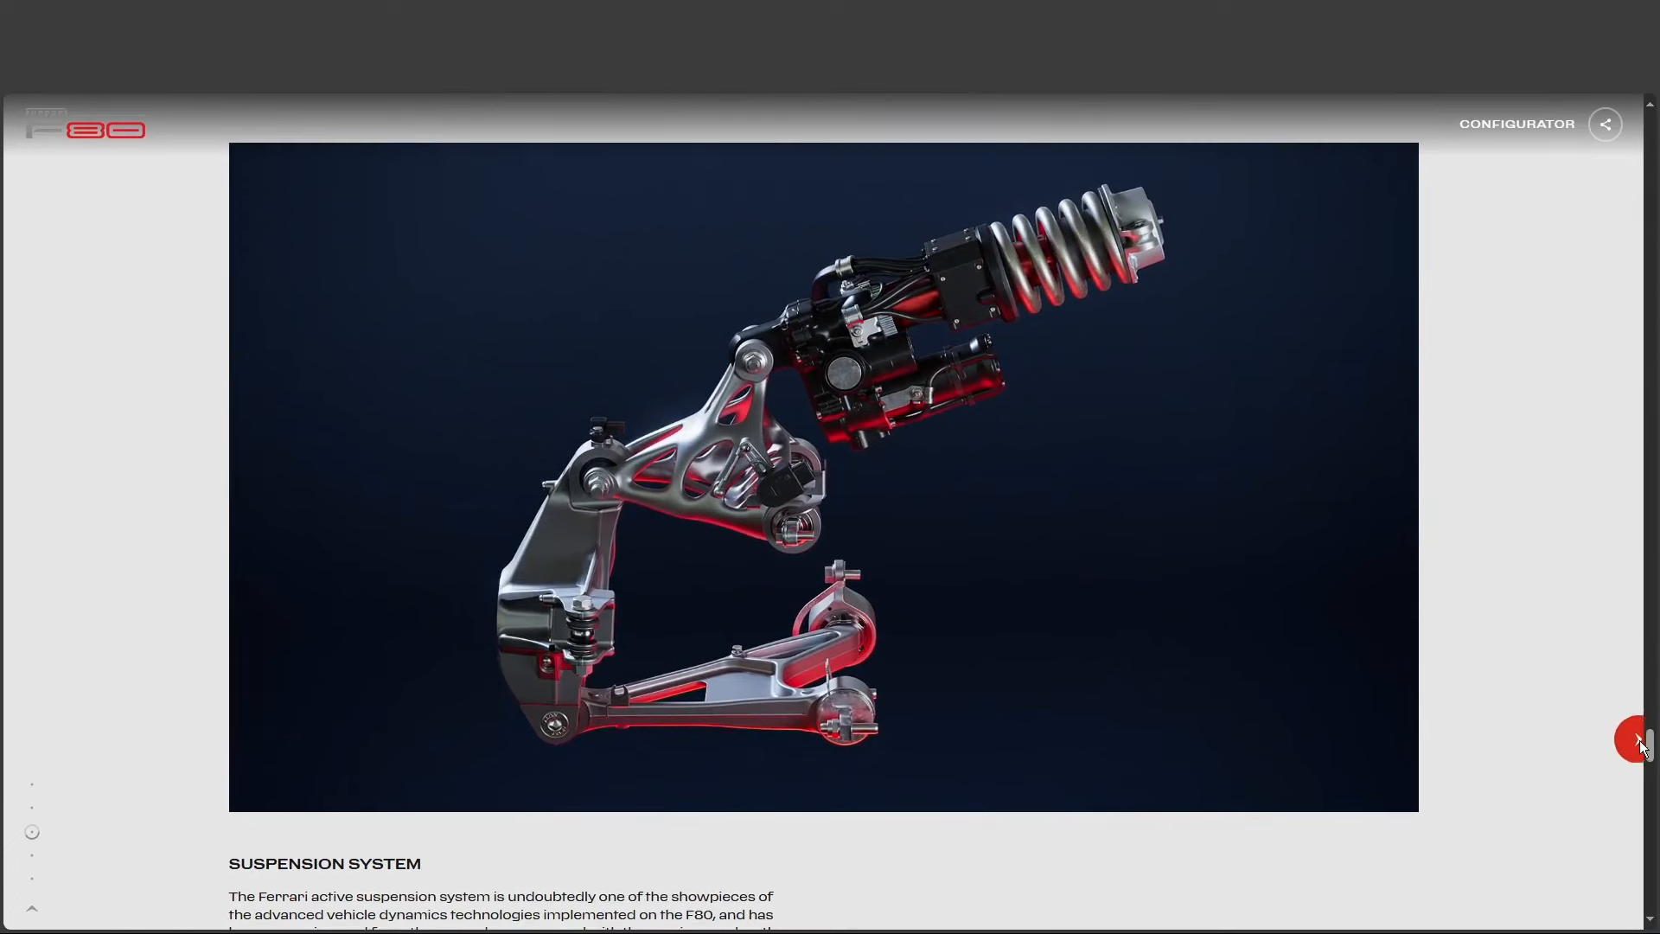
scroll("down", 3)
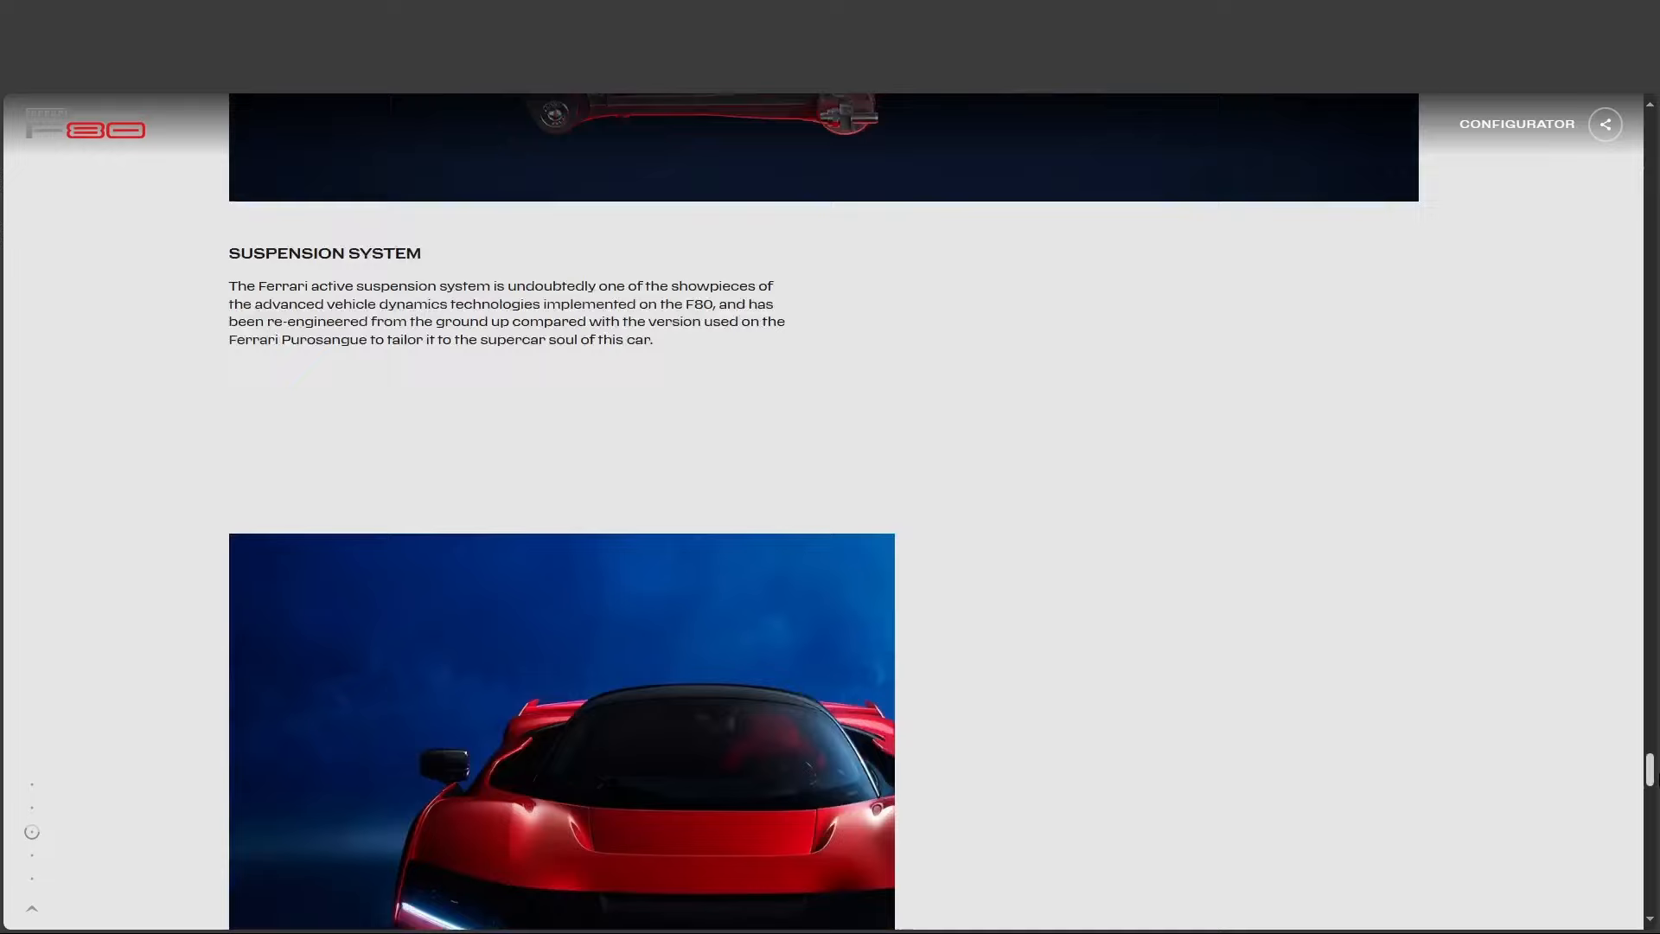
scroll("down", 3)
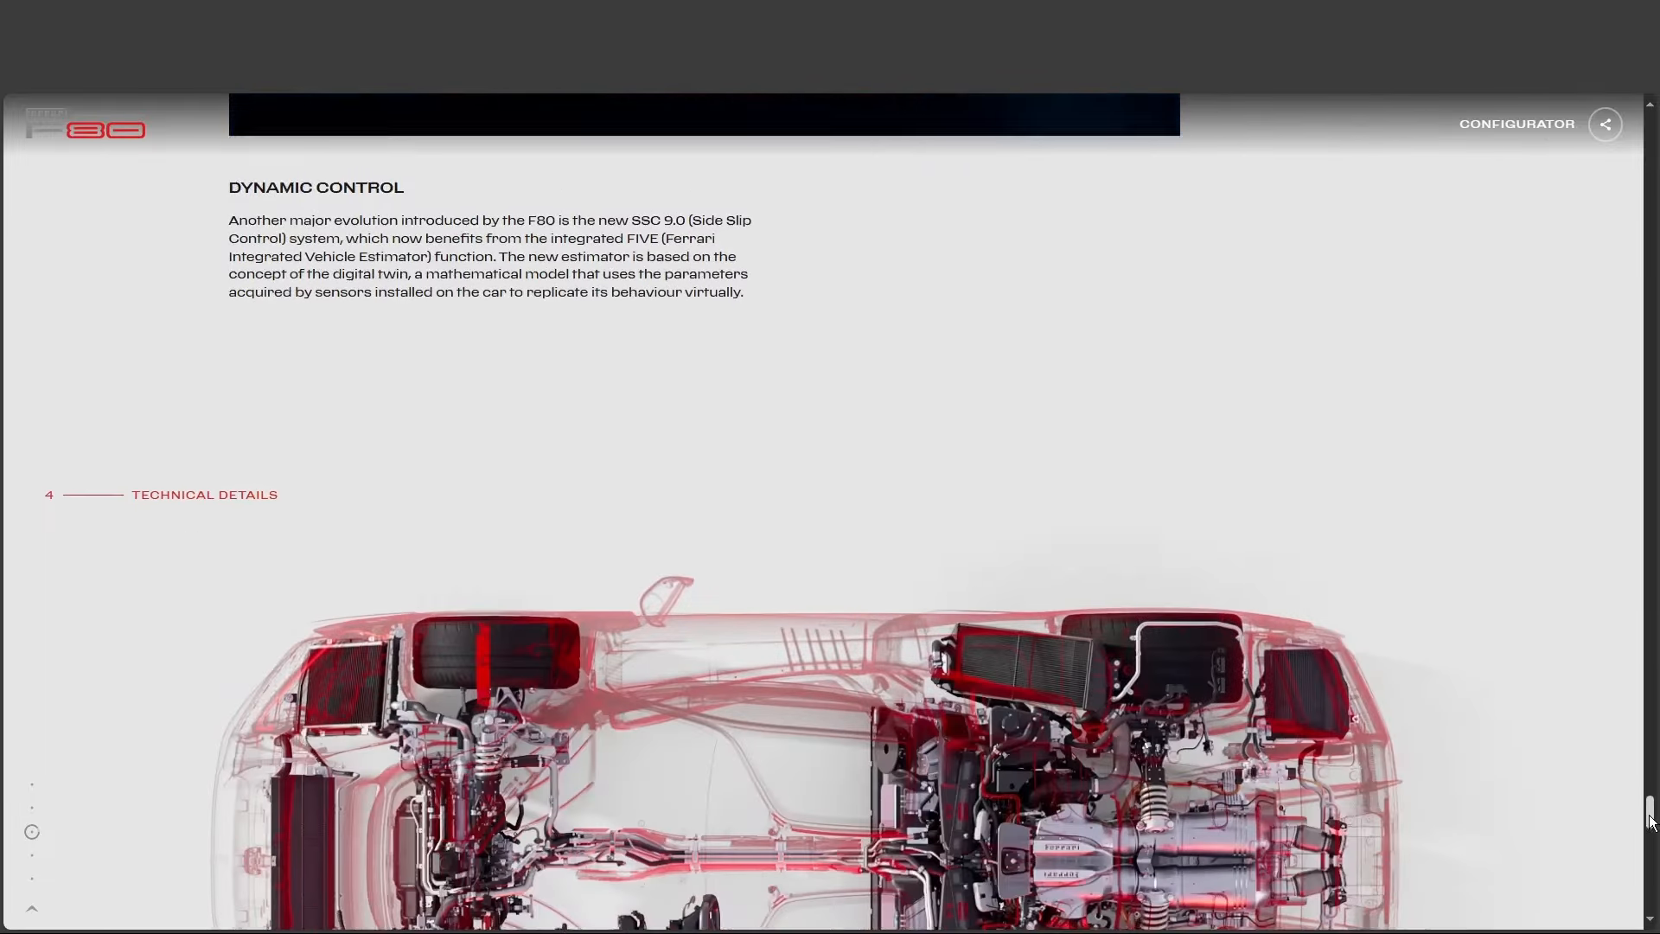
Step: Scroll to the Media Gallery and launch the 'Ferrari F80 - Outdoor' photo card in the full-screen viewer
scroll("down", 3)
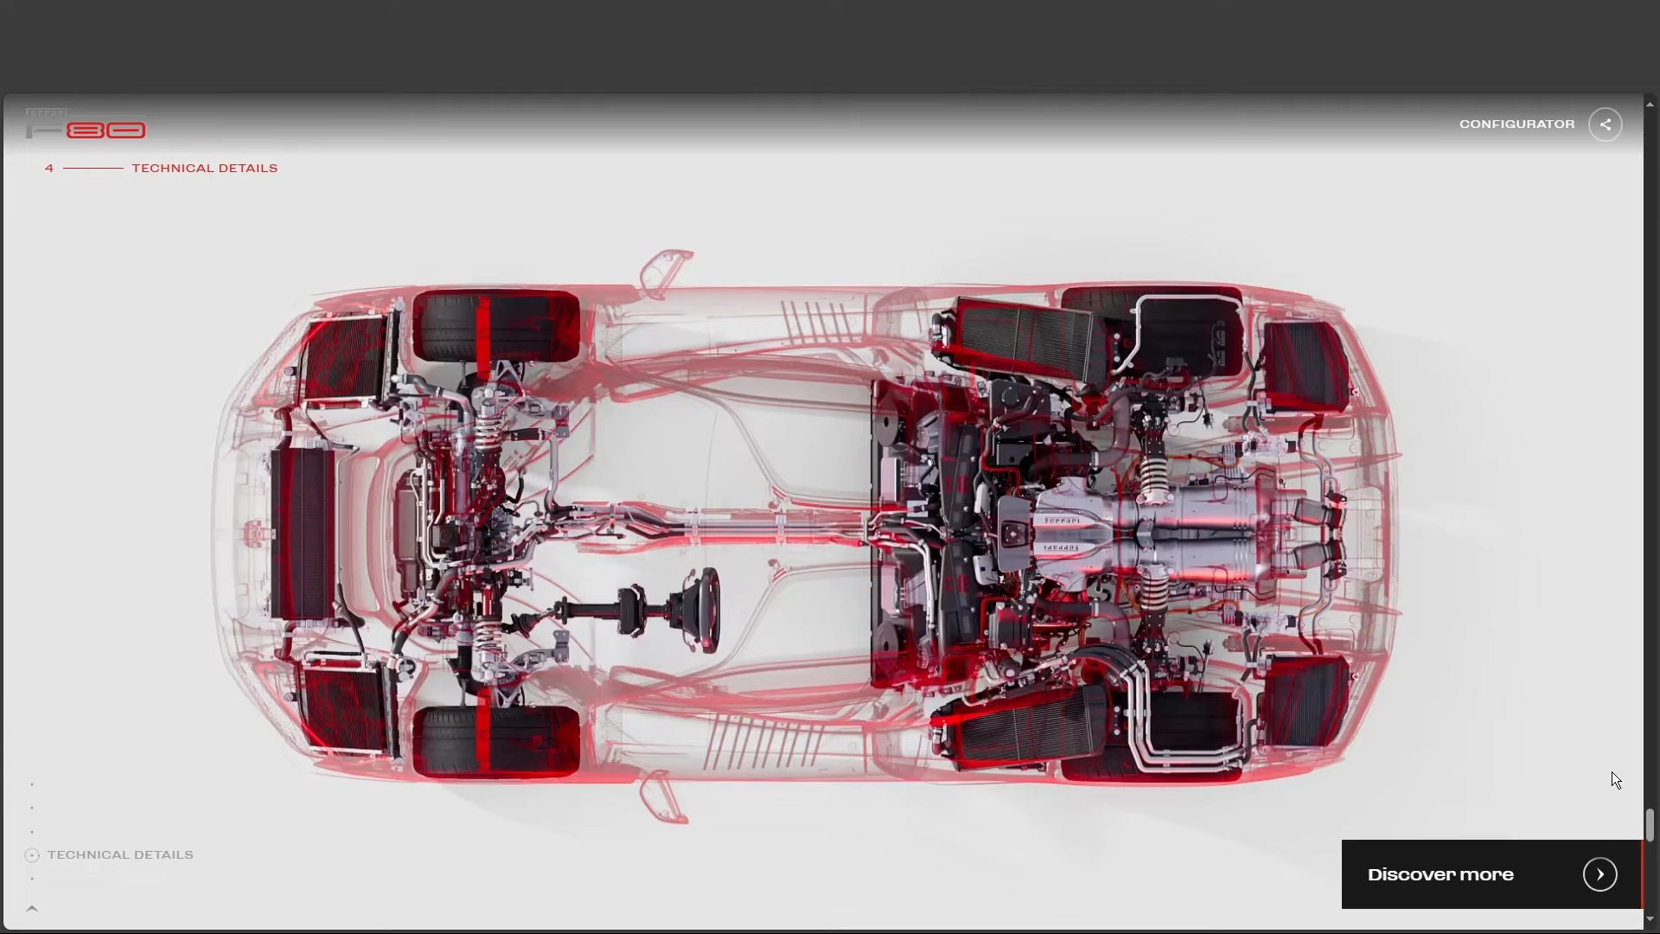
scroll("down", 3)
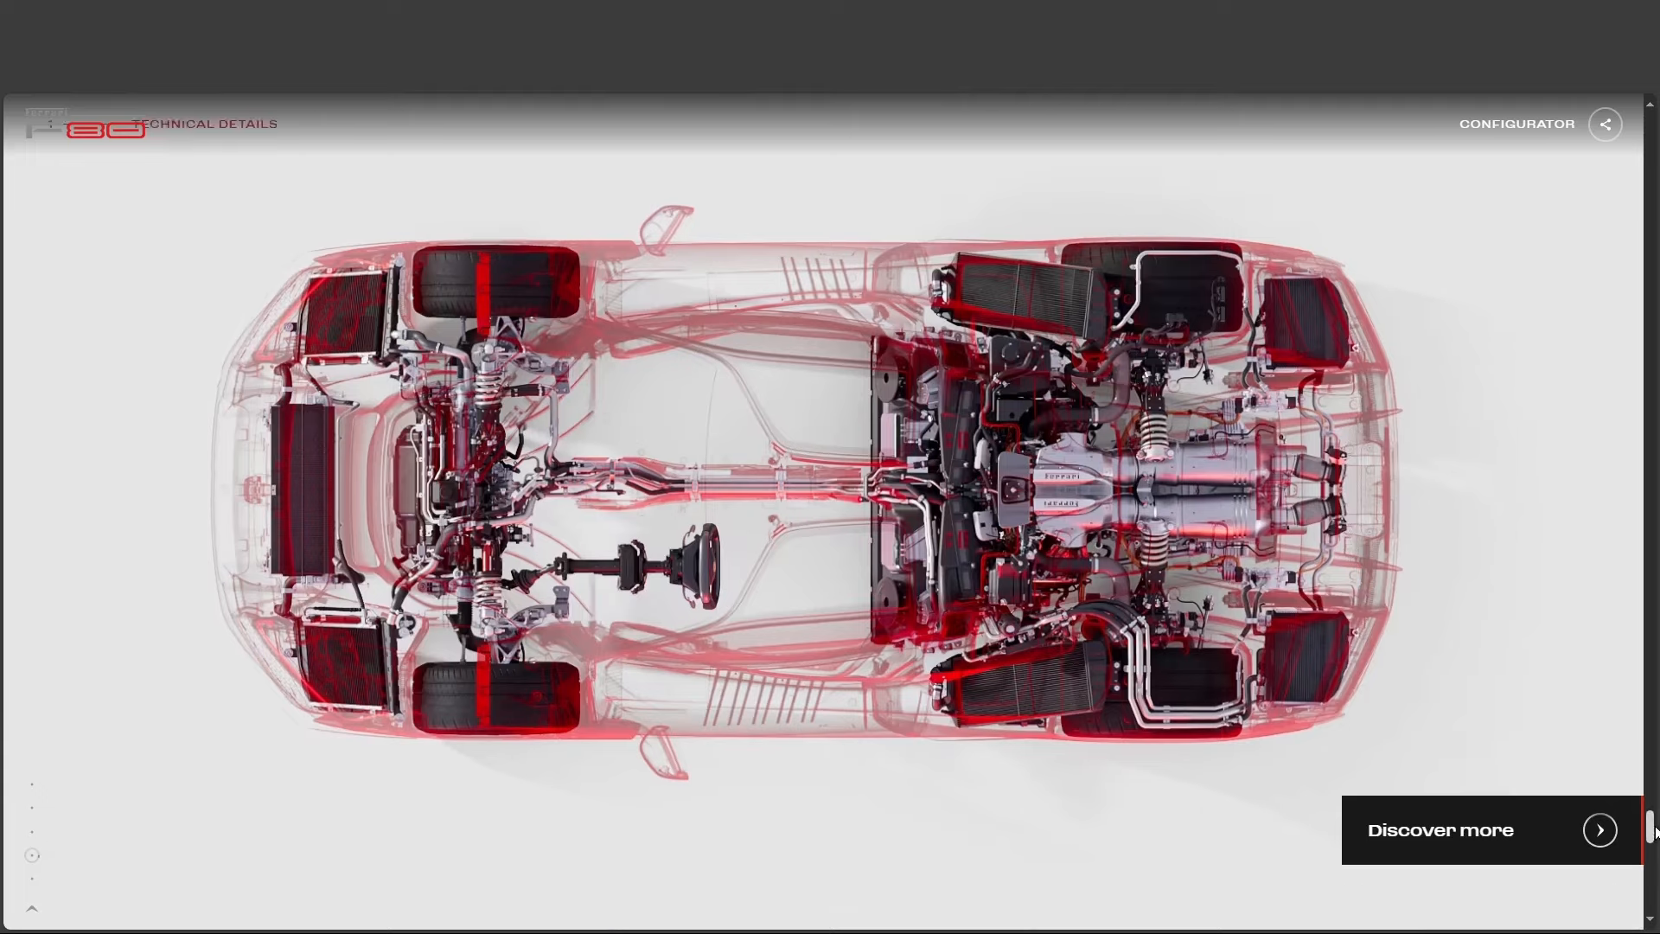
scroll("down", 3)
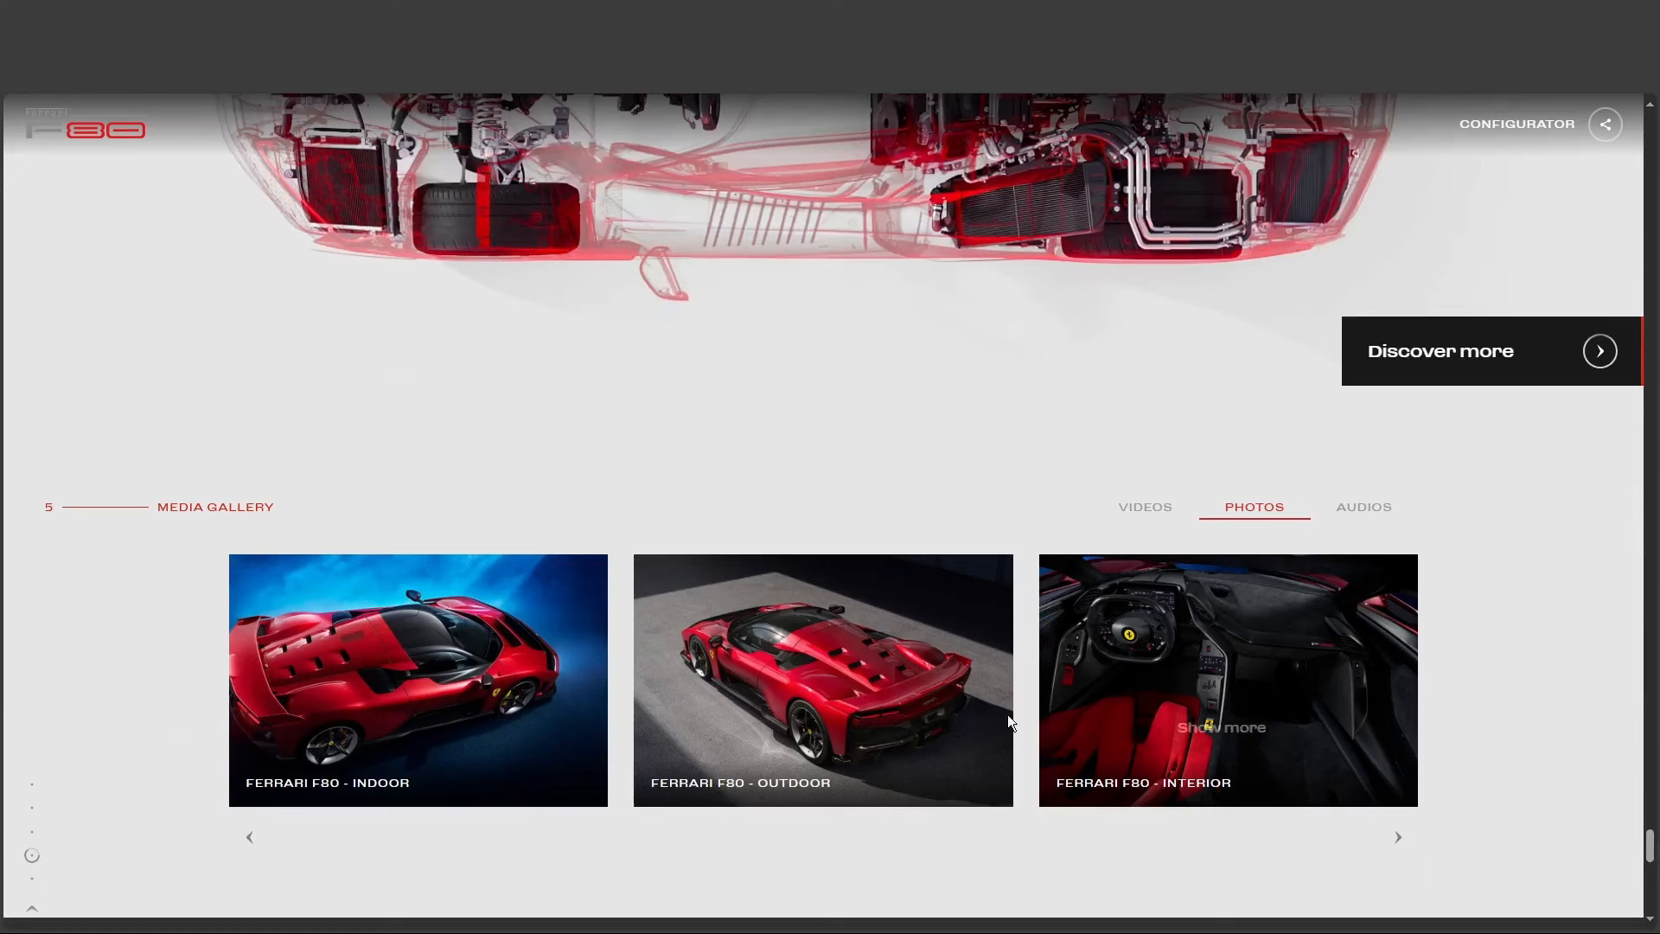
left_click(823, 678)
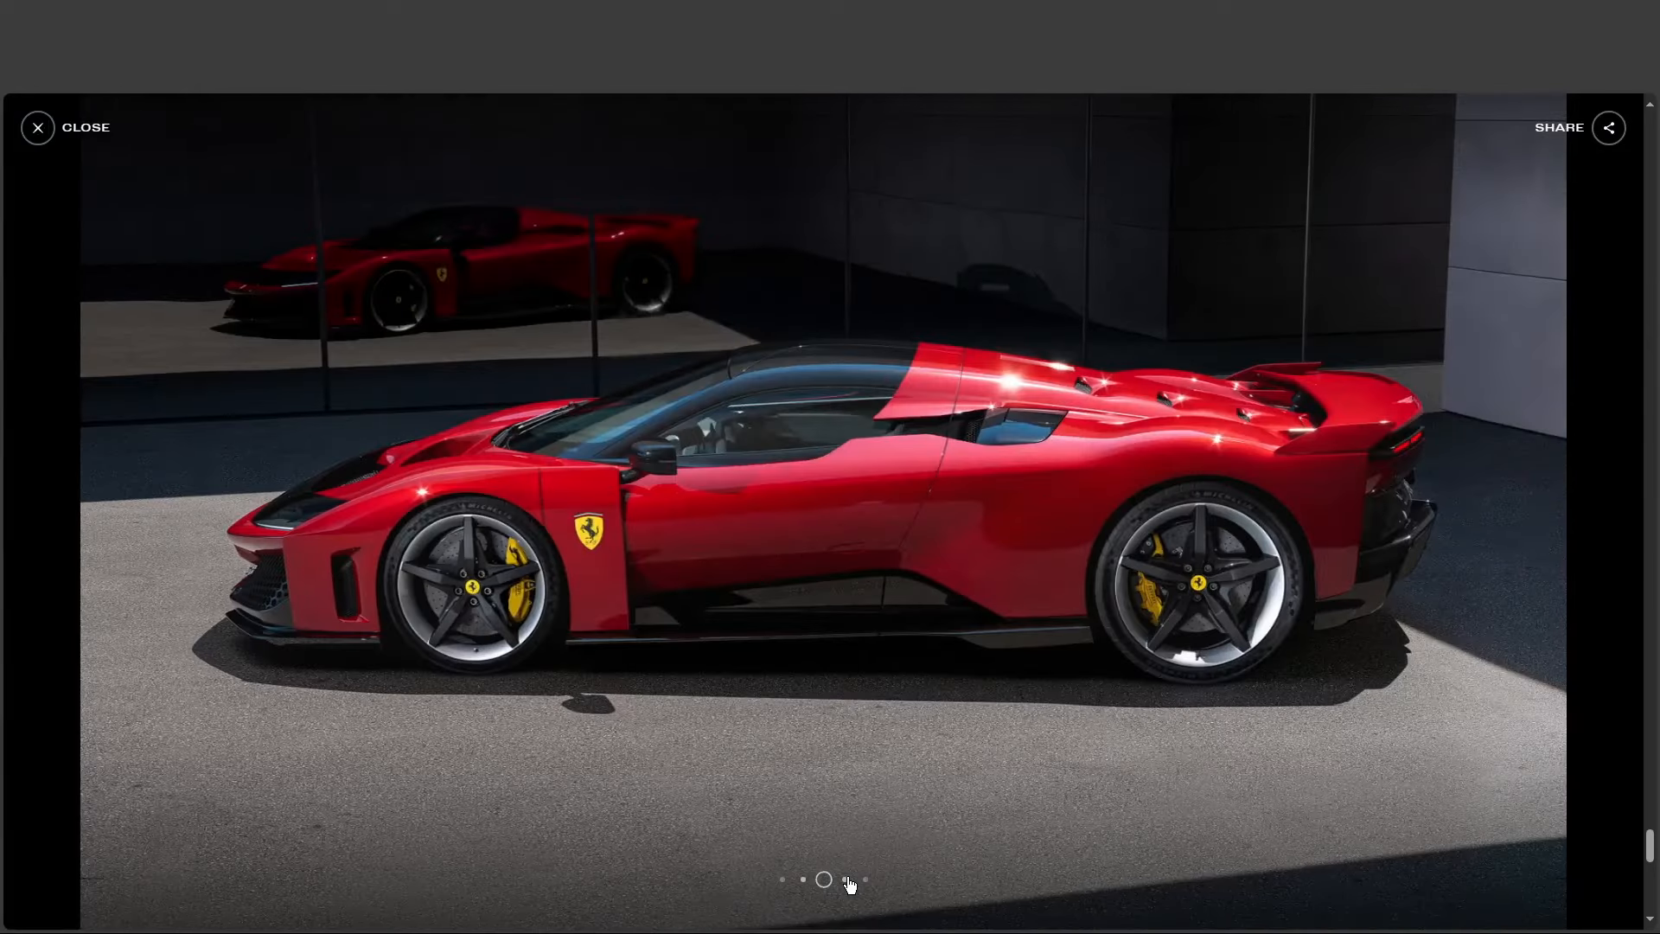
Step: Advance through overhead, front and three-quarter shots to the photo with both doors raised
left_click(844, 879)
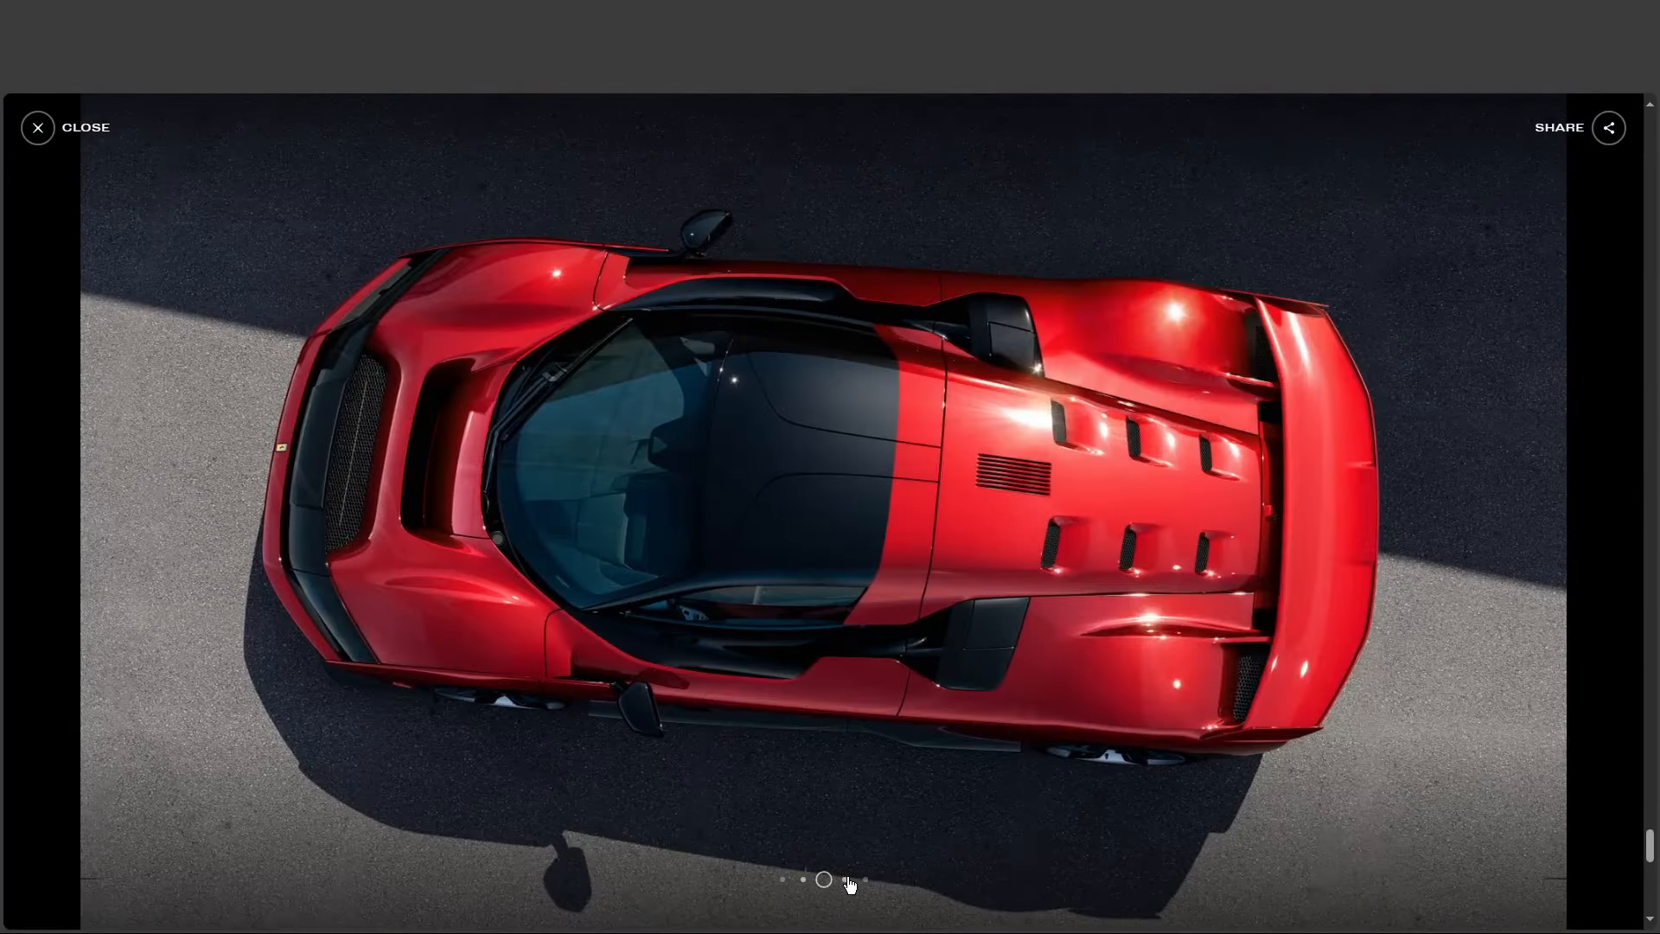
left_click(865, 878)
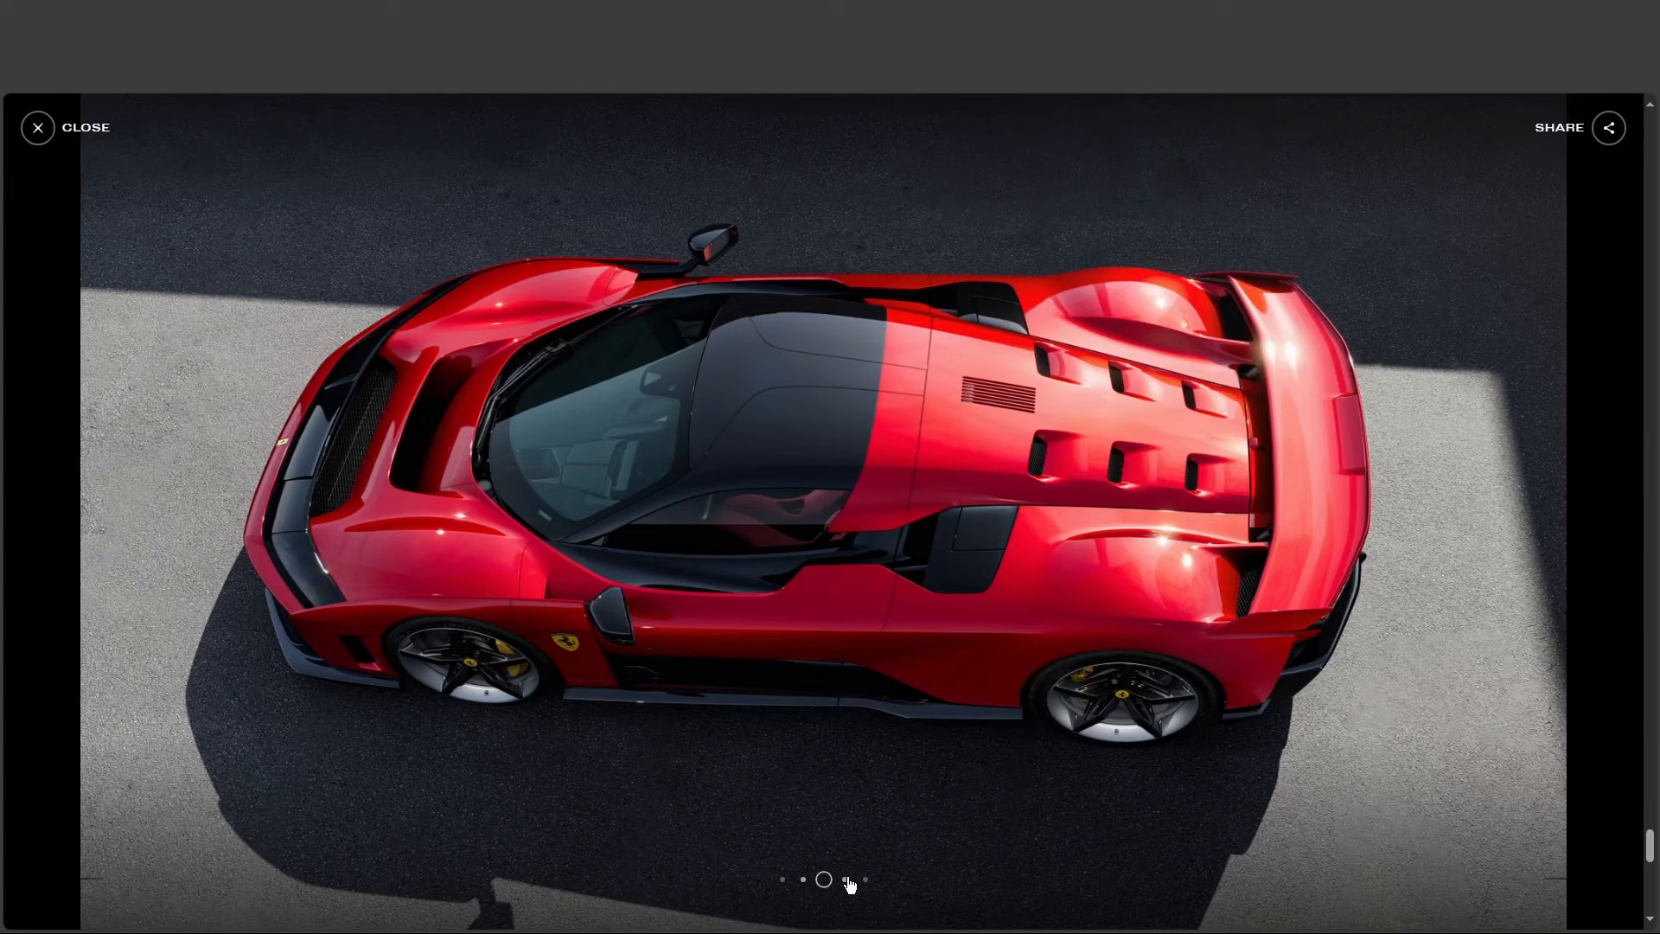
left_click(844, 879)
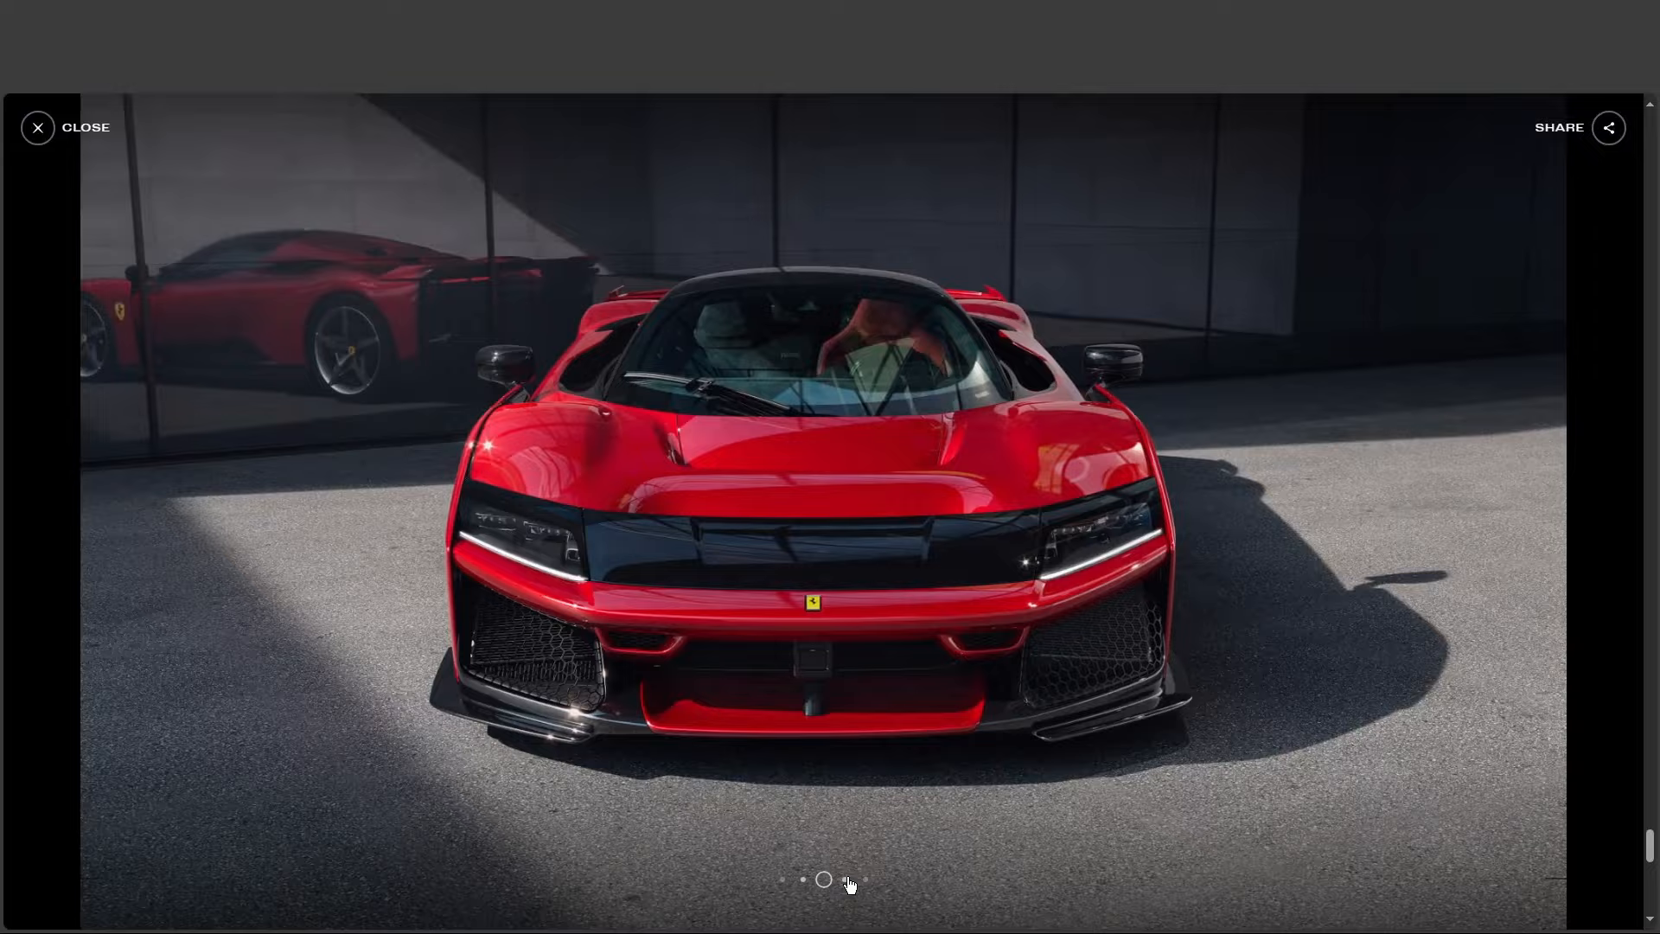
left_click(847, 881)
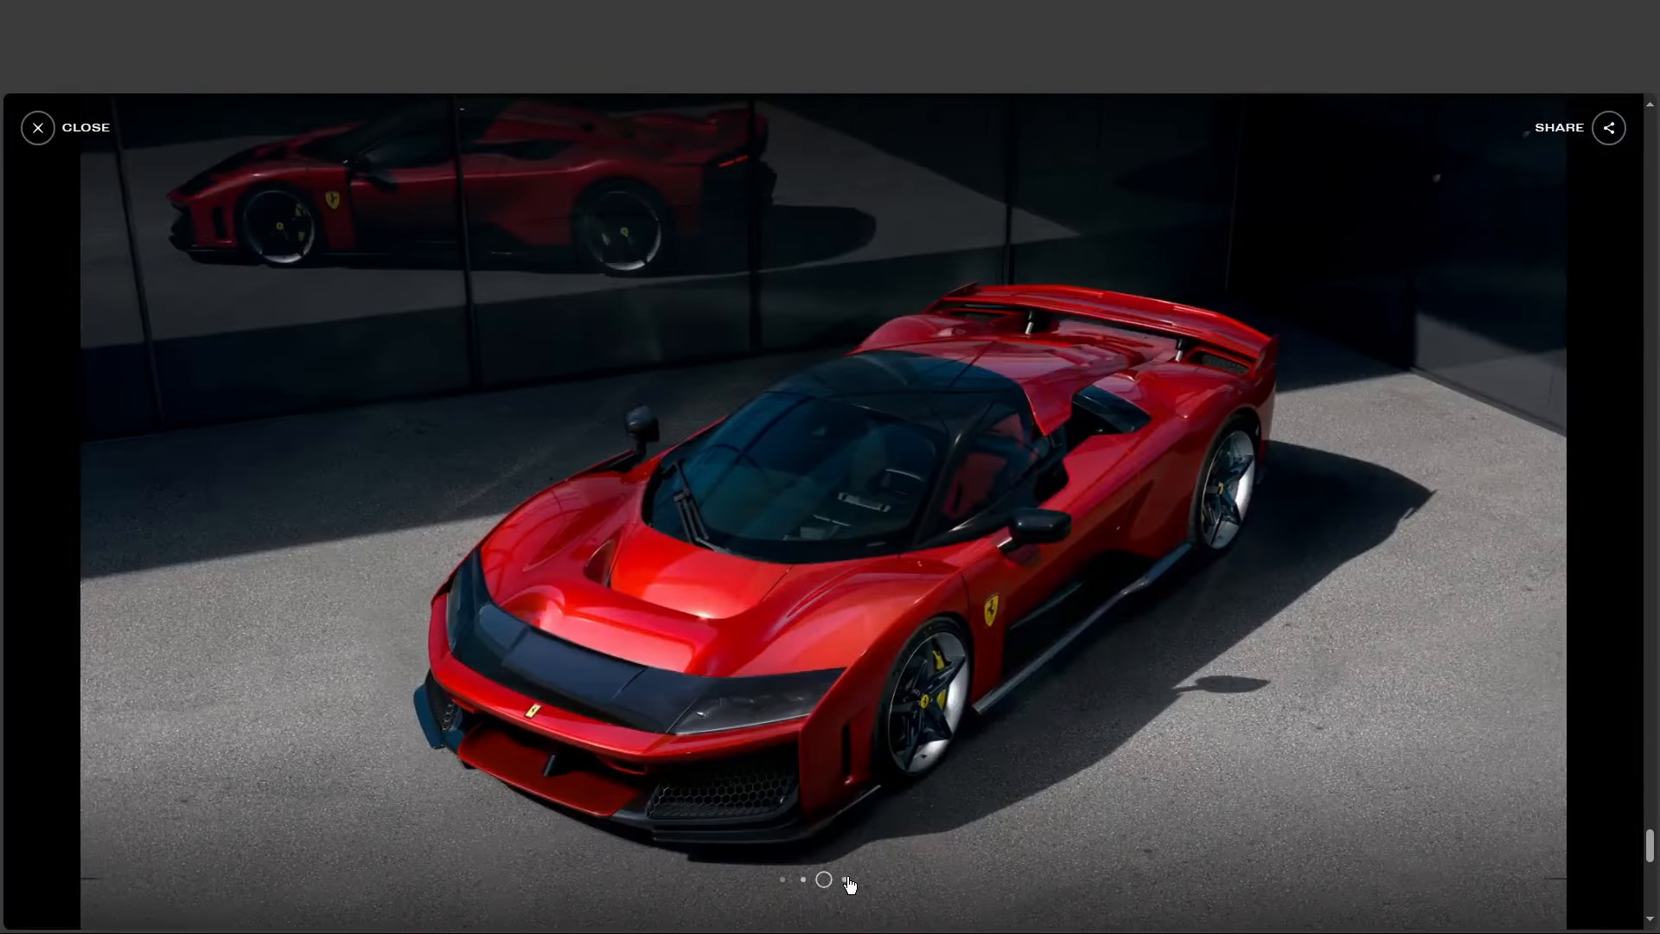
left_click(847, 879)
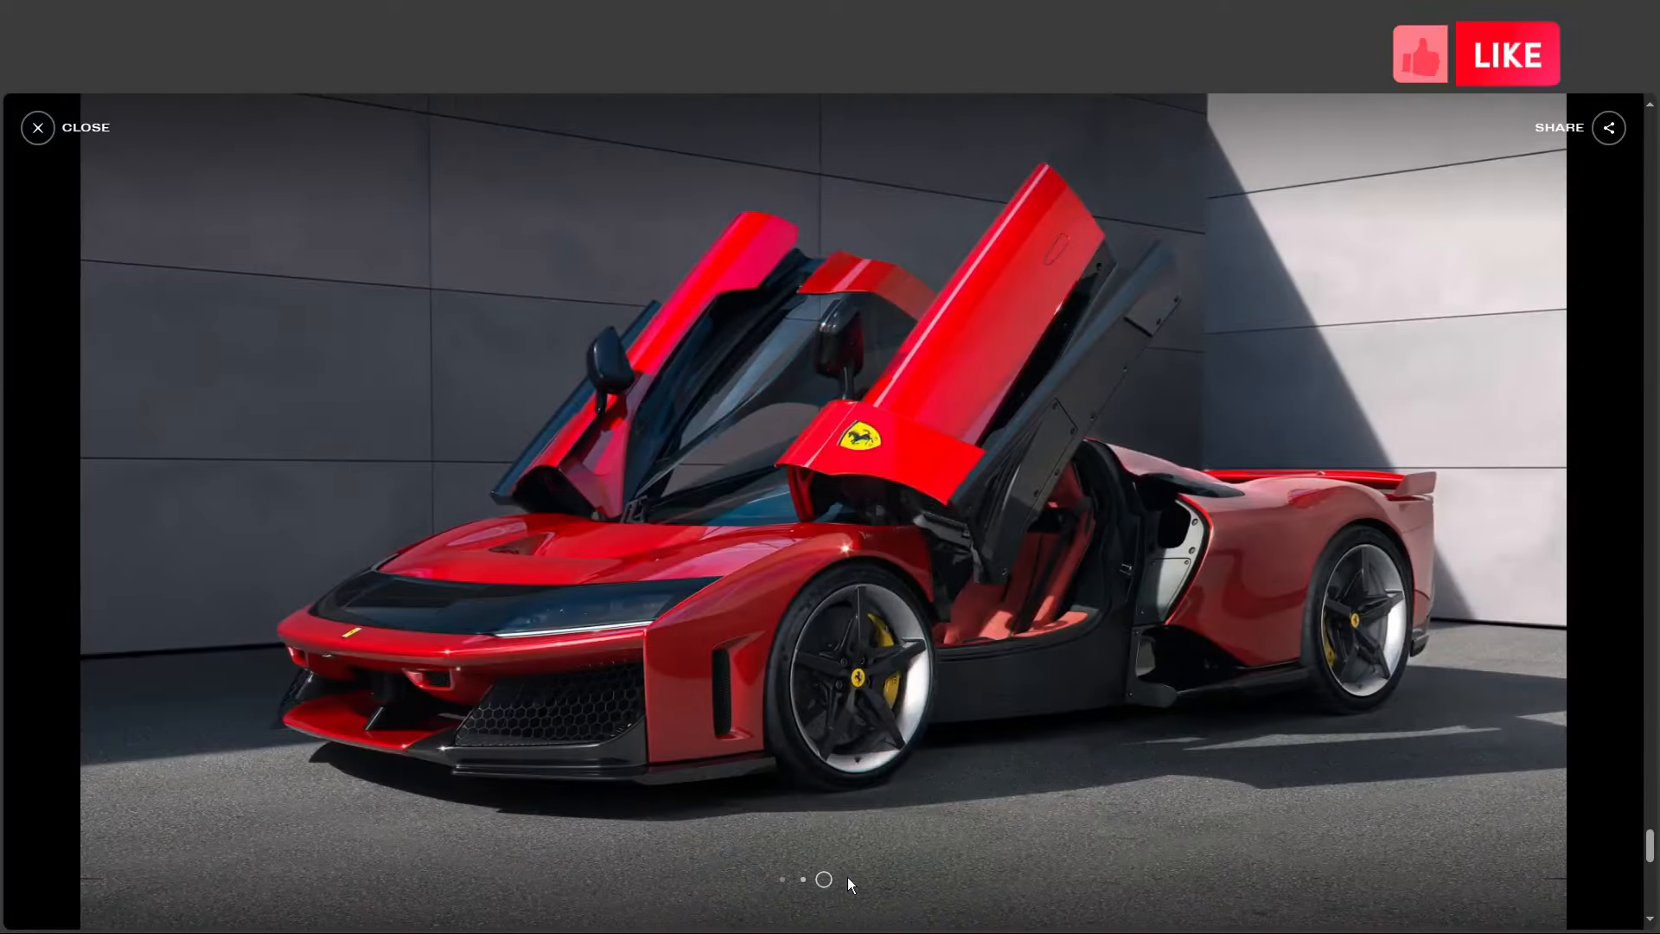